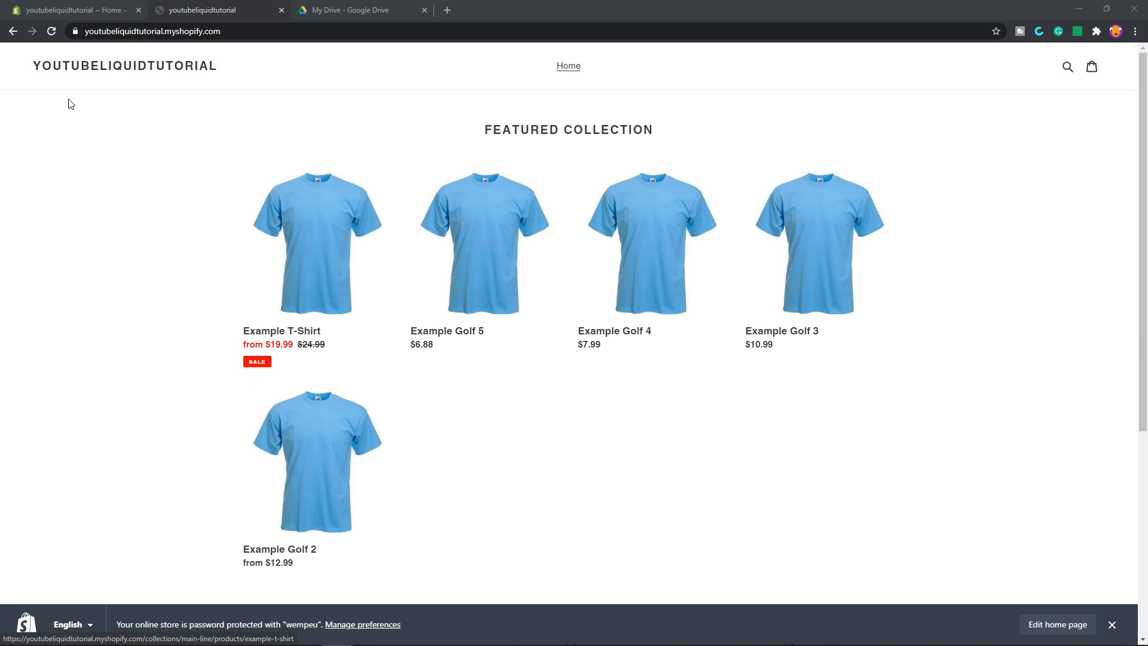
Step: Open the Debut theme's code editor via Online Store > Themes > Actions > Edit code
{"action": "scroll", "scroll_direction": "down", "scroll_amount": 3}
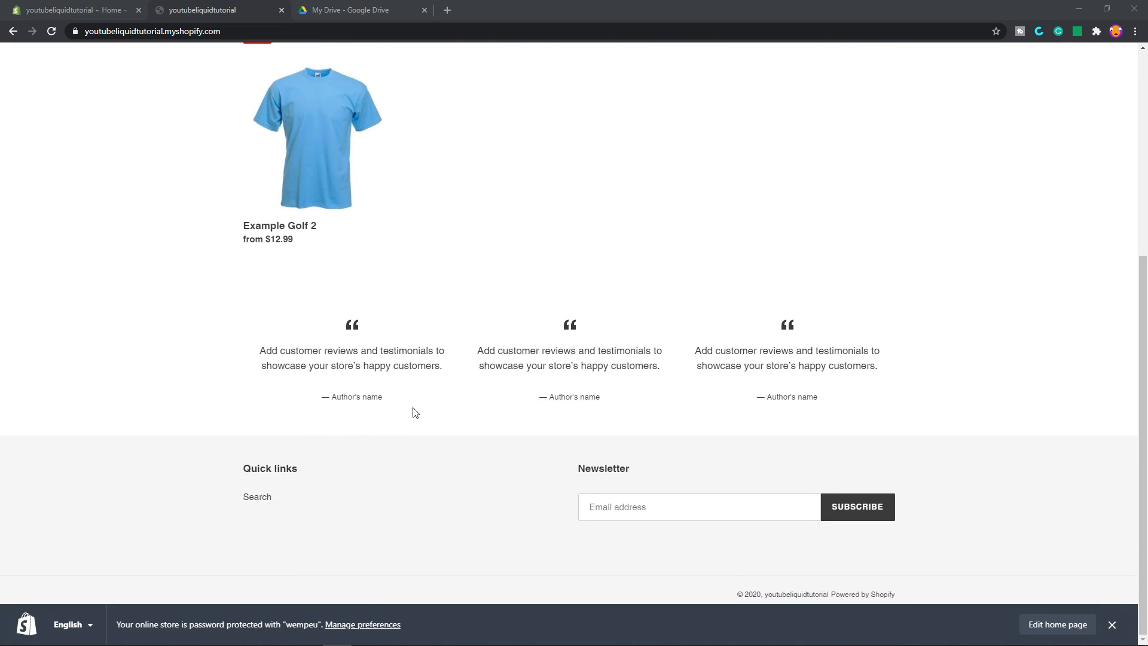
{"action": "scroll", "scroll_direction": "up", "scroll_amount": 3}
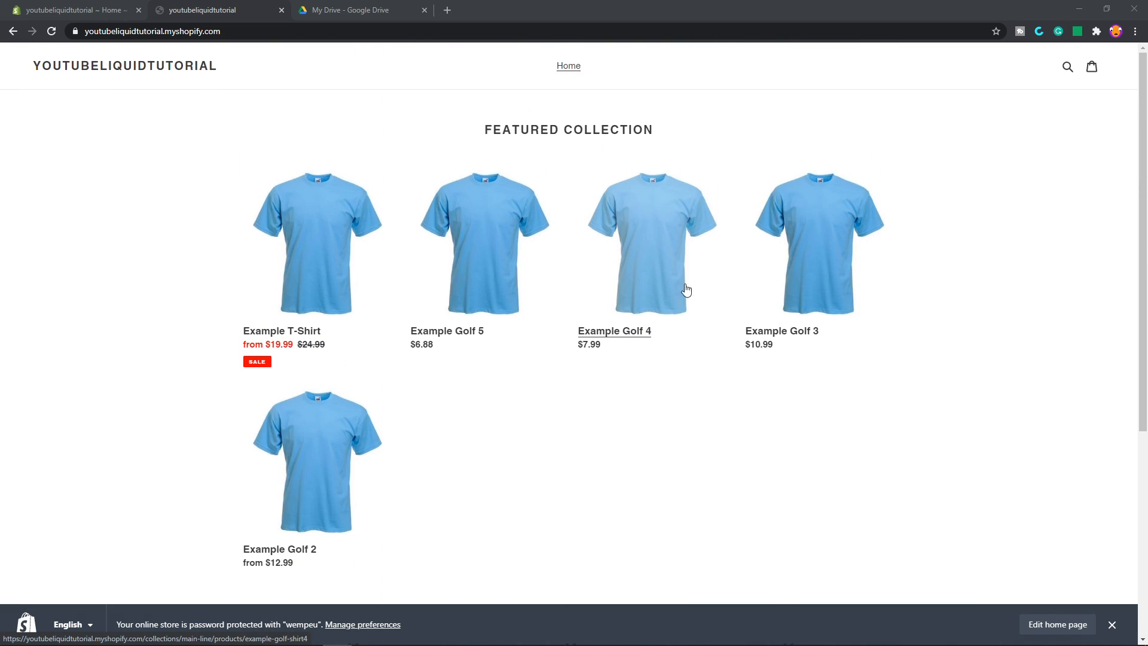
{"action": "mouse_move", "coordinate": [534, 273]}
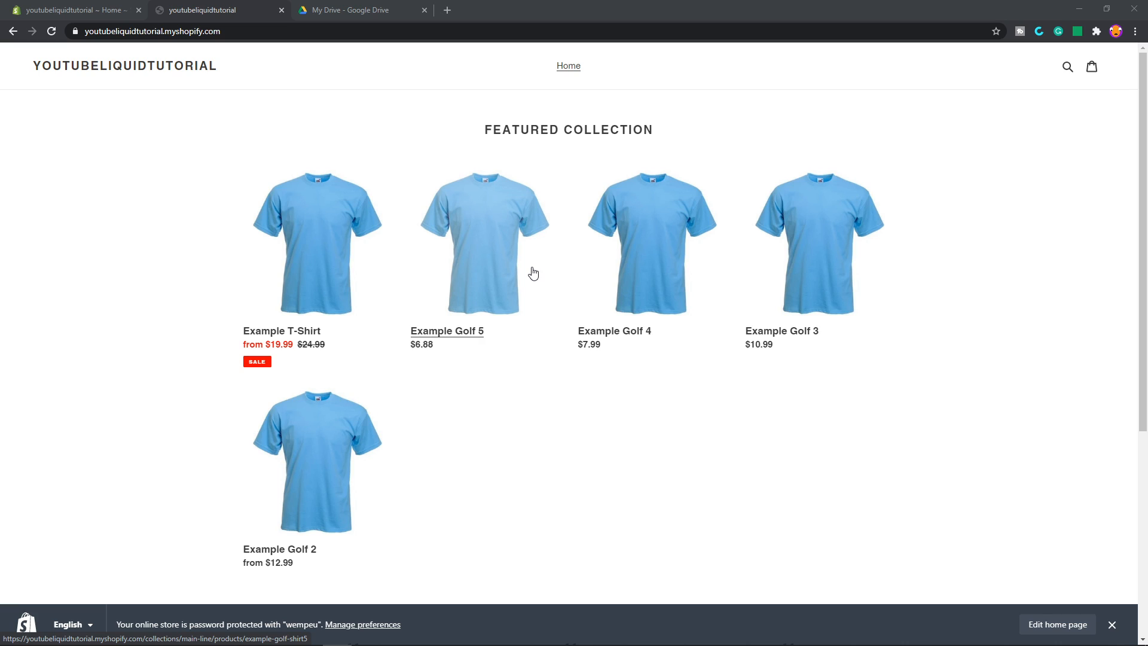
{"action": "mouse_move", "coordinate": [497, 342]}
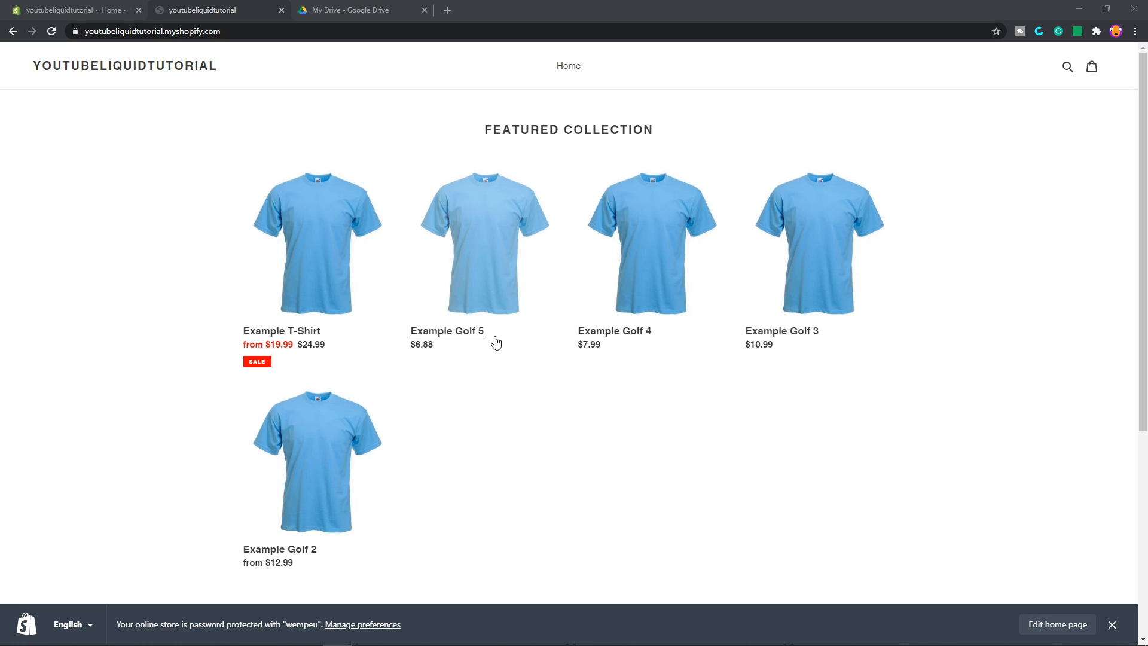
{"action": "mouse_move", "coordinate": [497, 344]}
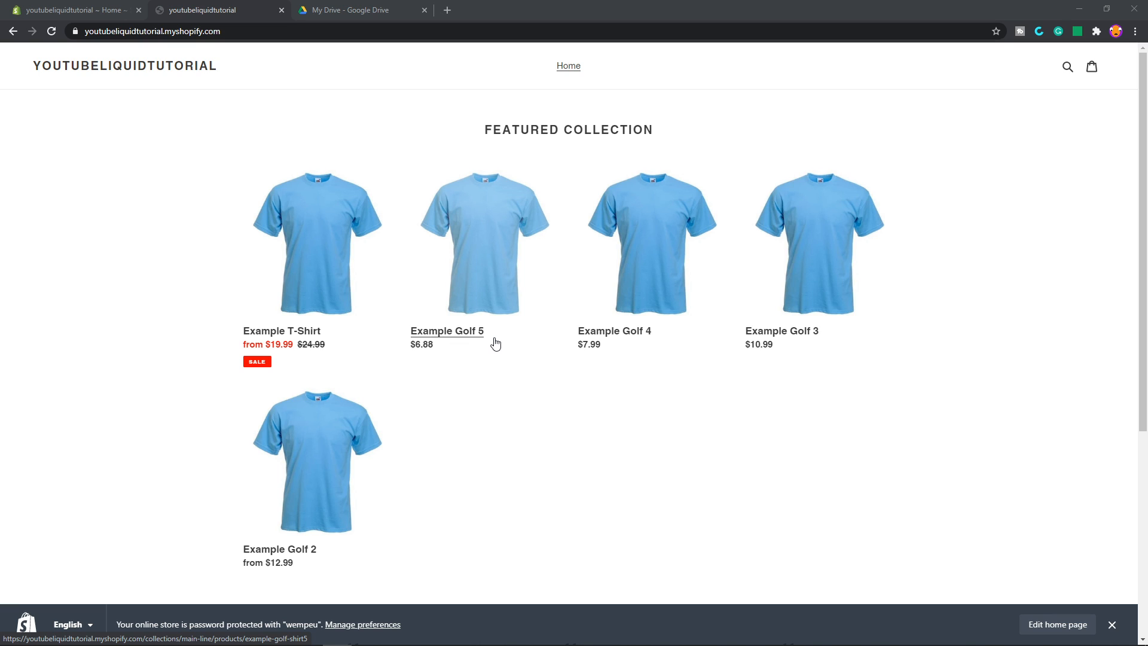
{"action": "mouse_move", "coordinate": [492, 417]}
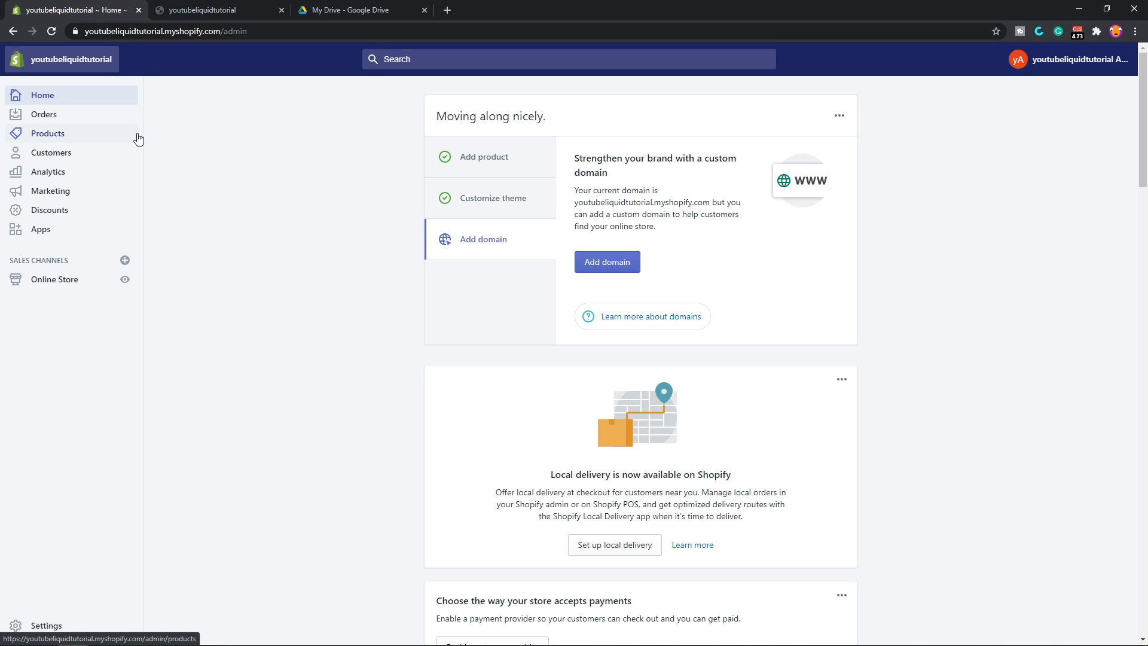
{"action": "mouse_move", "coordinate": [40, 261]}
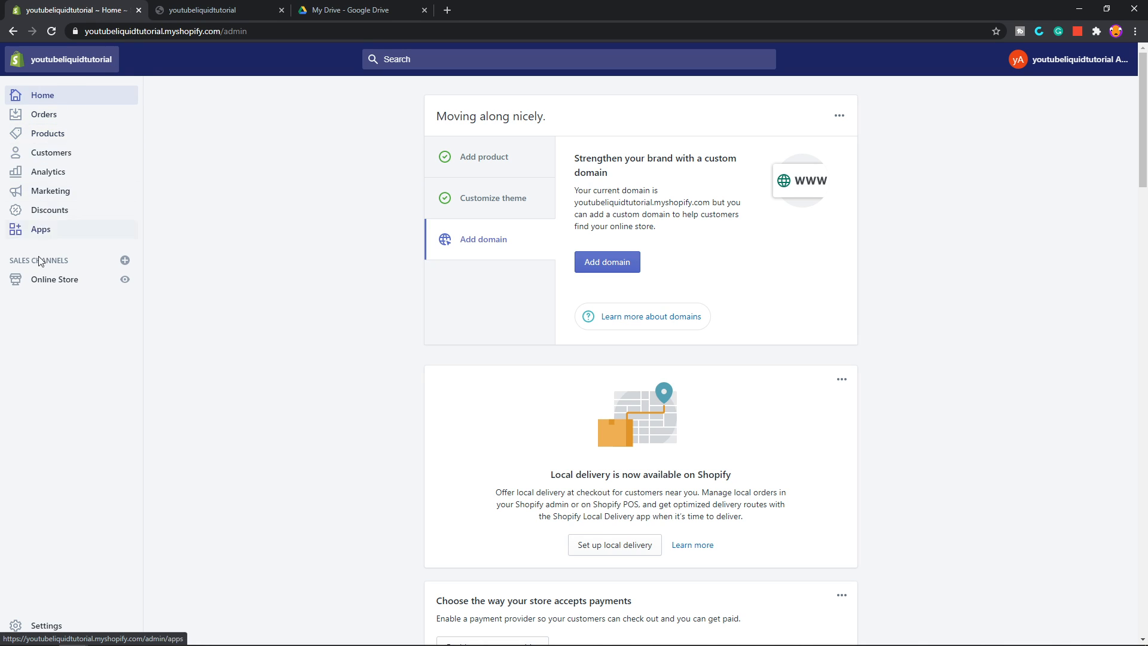
{"action": "left_click", "coordinate": [45, 297]}
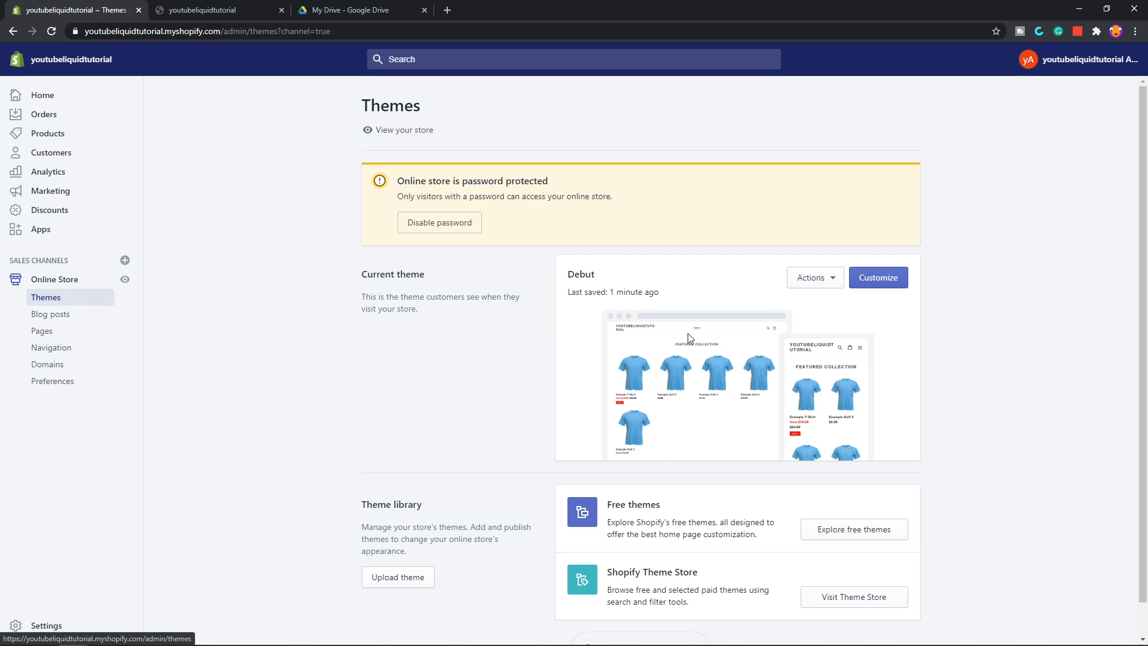
{"action": "mouse_move", "coordinate": [683, 337]}
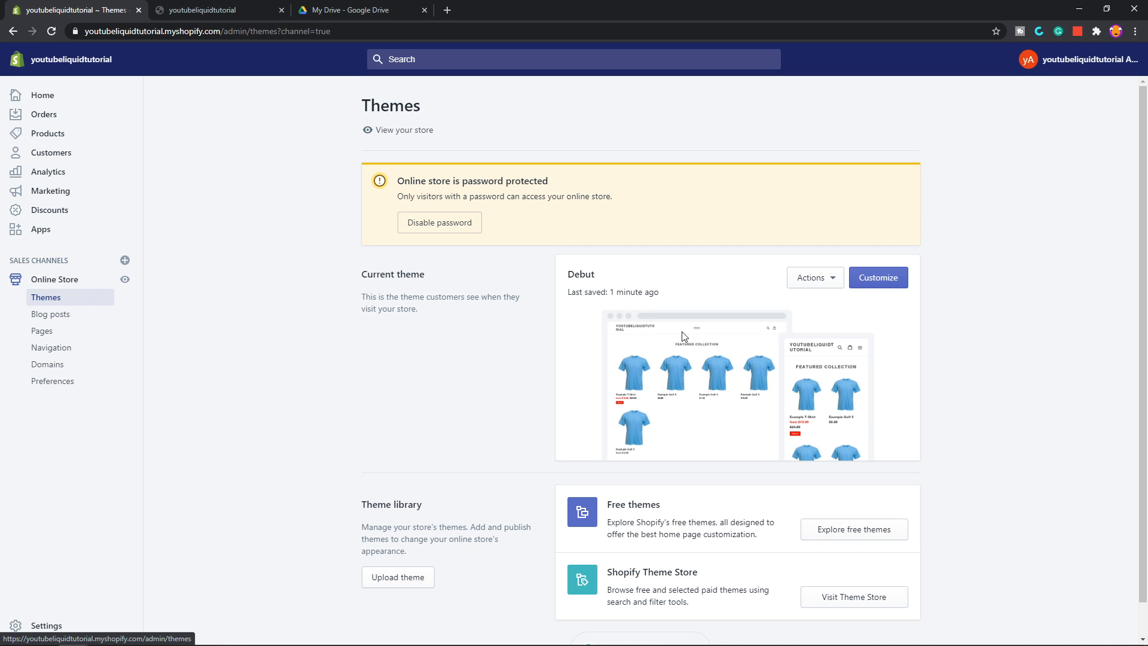
{"action": "mouse_move", "coordinate": [806, 287]}
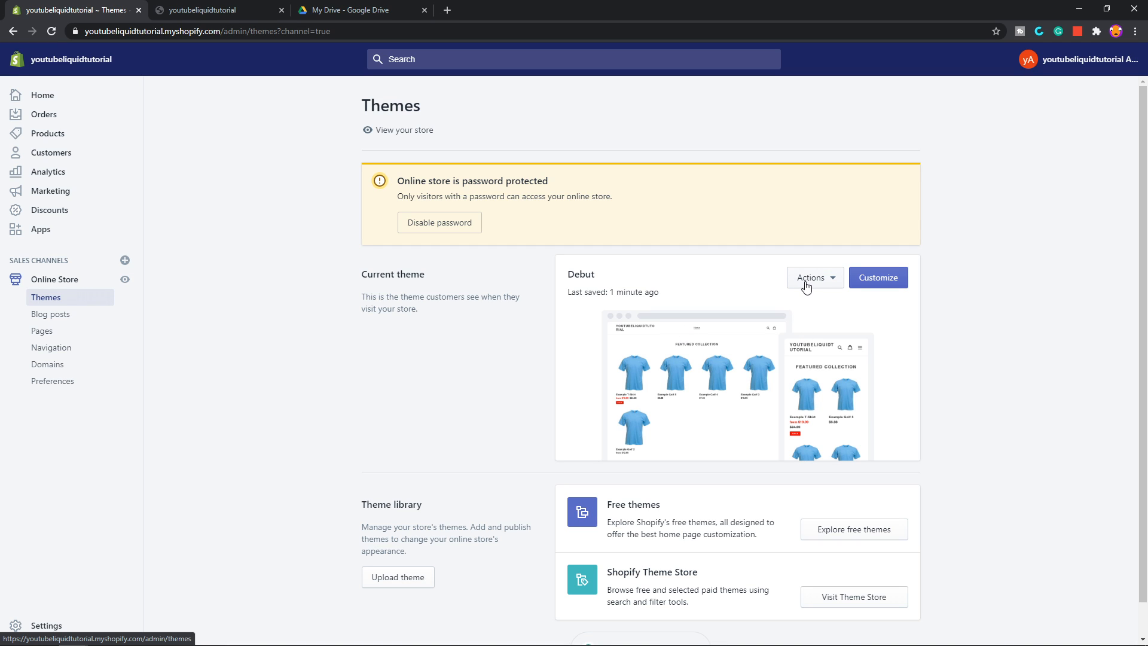
{"action": "left_click", "coordinate": [813, 278]}
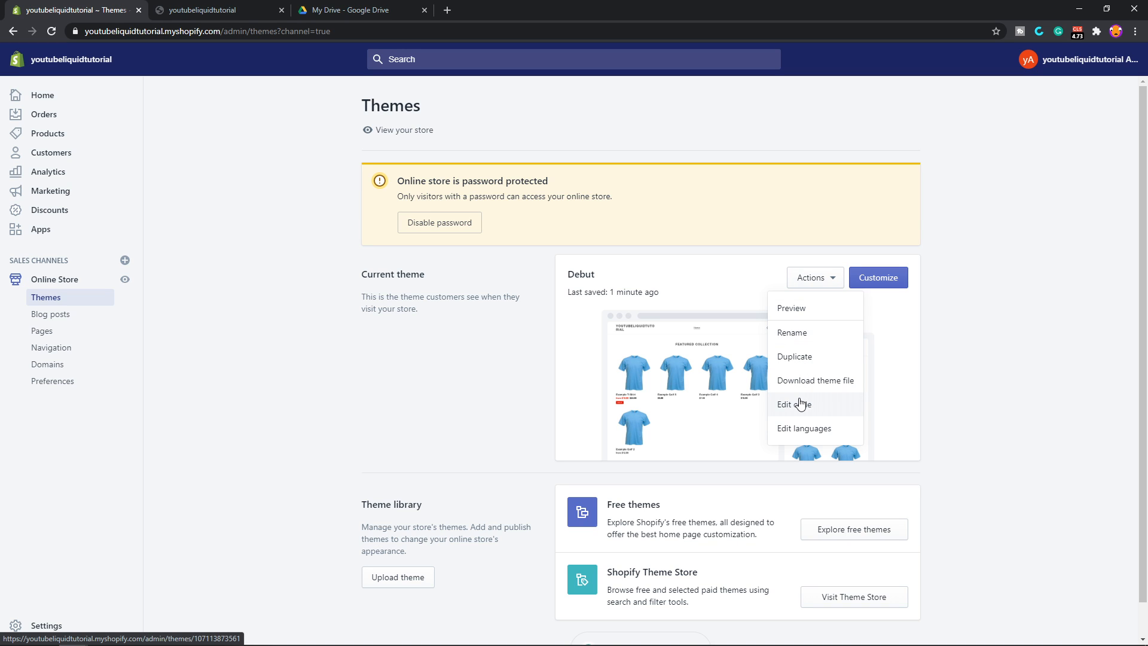
{"action": "left_click", "coordinate": [793, 404]}
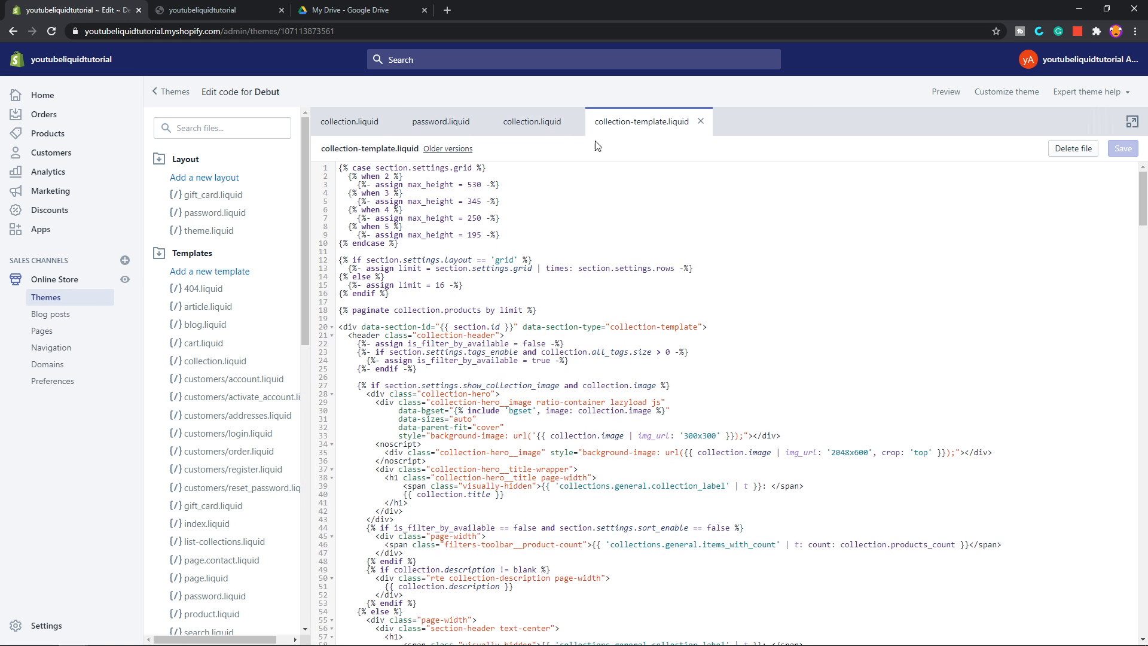
{"action": "mouse_move", "coordinate": [1132, 122]}
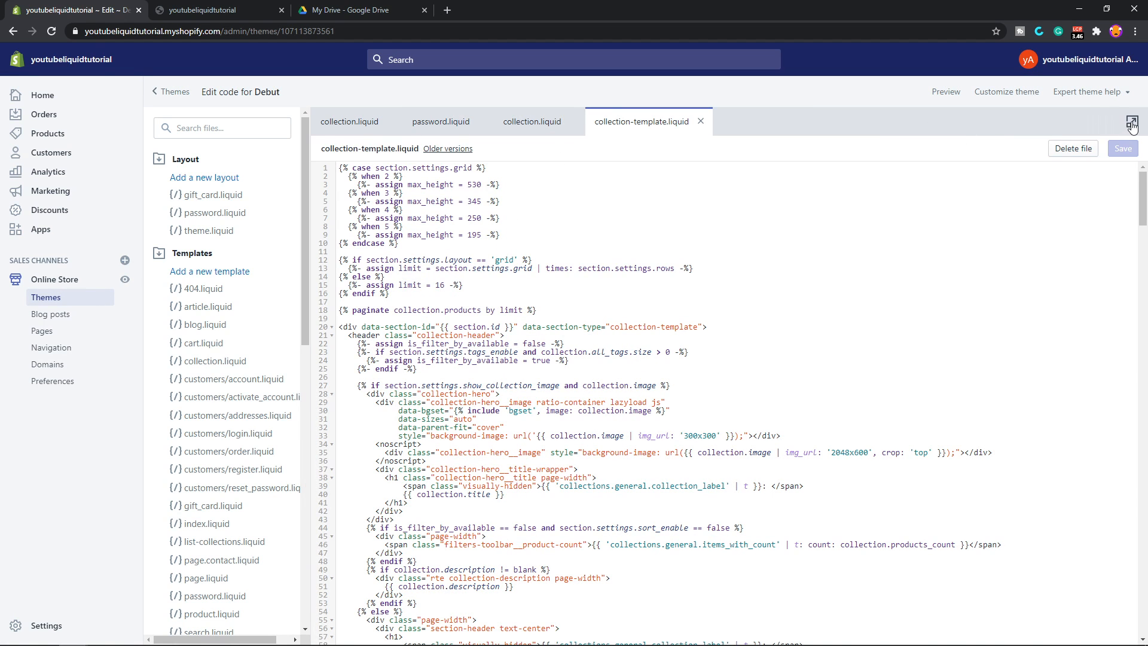
Step: Expand the code editor to full screen and switch to the Dark colour scheme
{"action": "left_click", "coordinate": [1132, 125]}
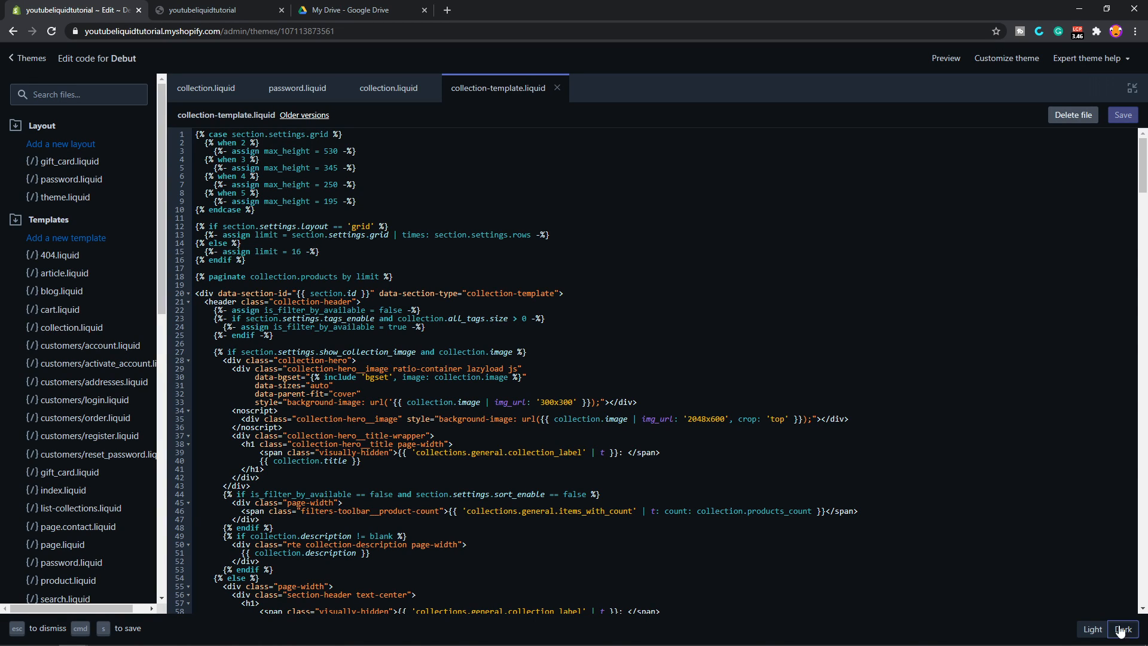
{"action": "left_click", "coordinate": [1122, 629]}
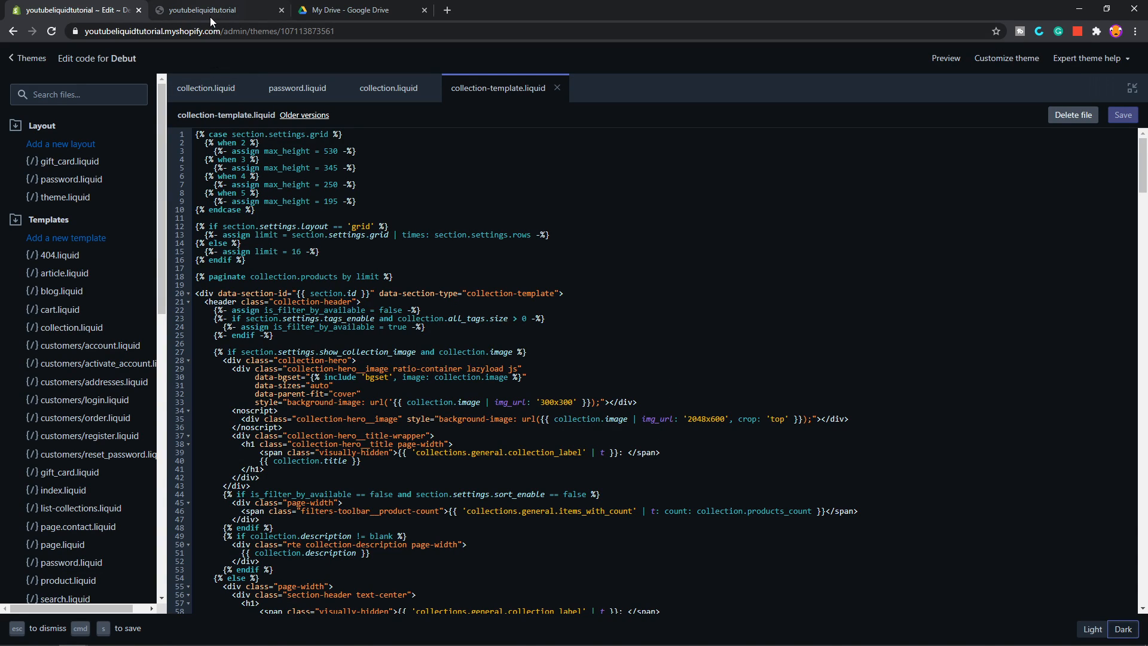
{"action": "left_click", "coordinate": [215, 10]}
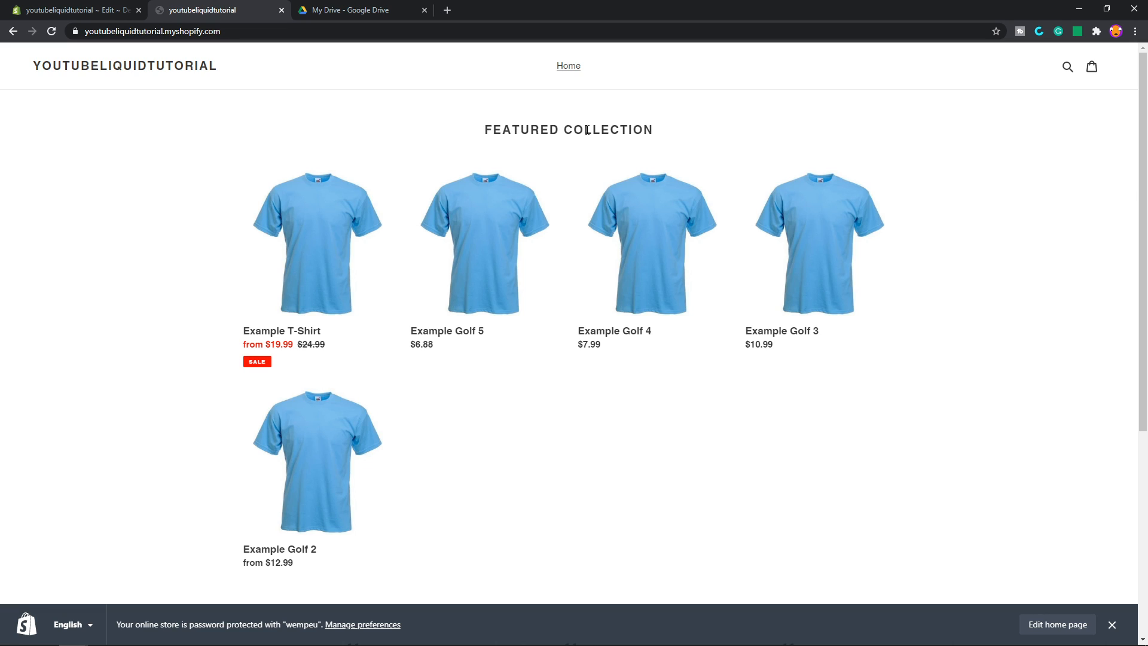
{"action": "mouse_move", "coordinate": [619, 155]}
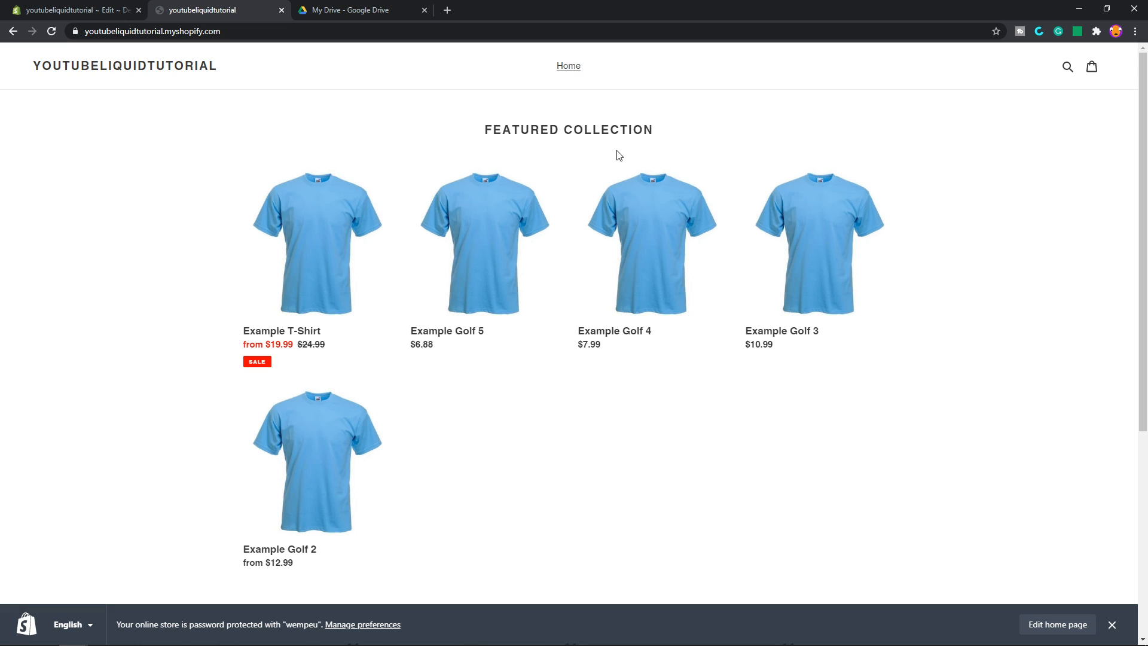
{"action": "mouse_move", "coordinate": [591, 147]}
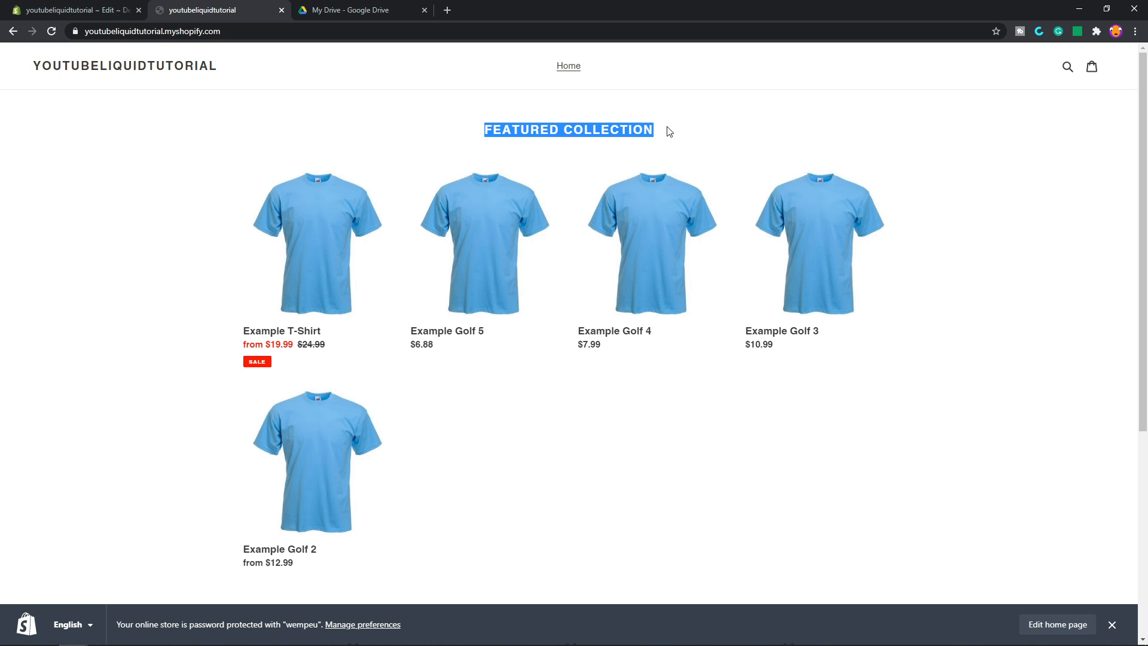
{"action": "left_click", "coordinate": [73, 10]}
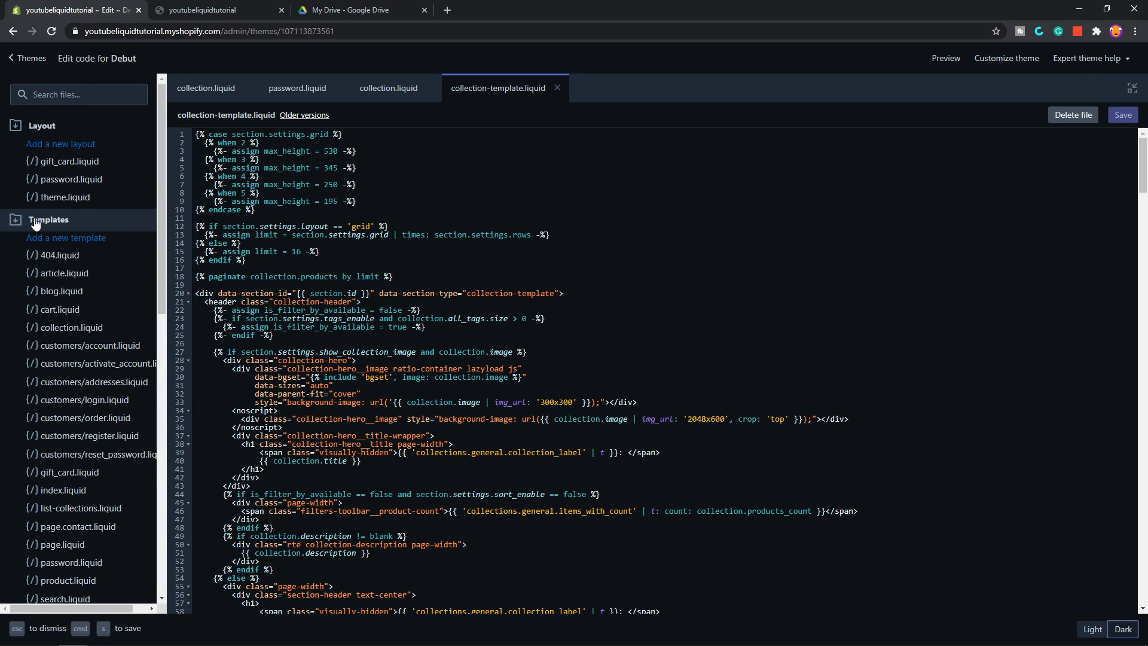
{"action": "mouse_move", "coordinate": [72, 327]}
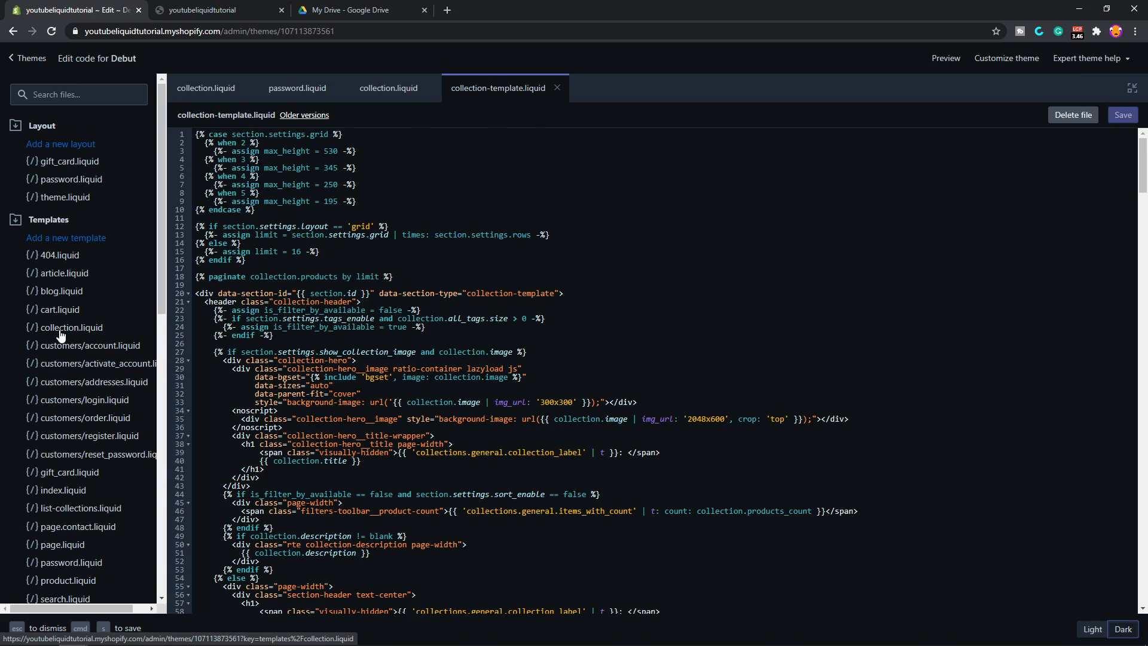
Step: Open the collection.liquid template from the Templates file list
{"action": "left_click", "coordinate": [388, 88]}
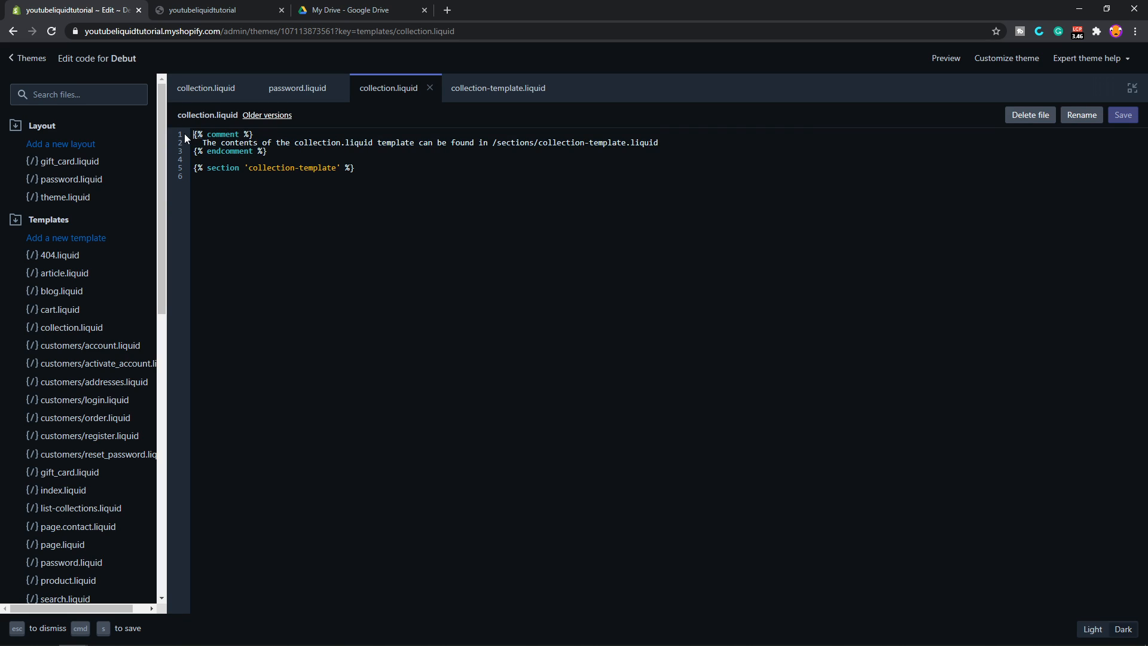
{"action": "mouse_move", "coordinate": [173, 192]}
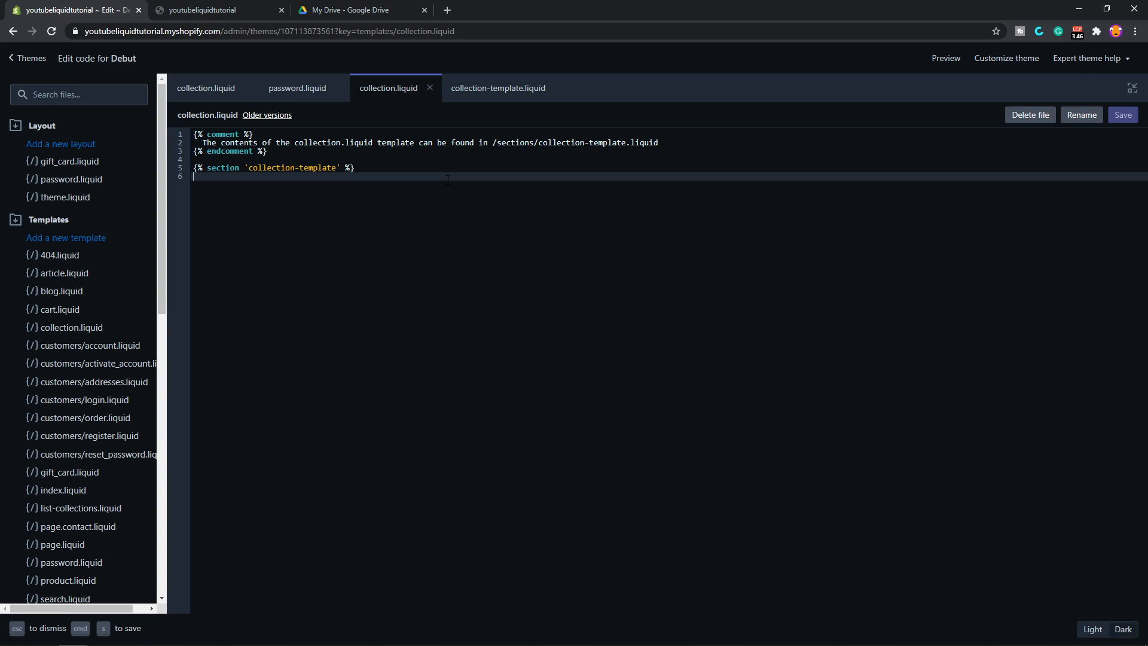
Step: Start an if block in collection.liquid that shows <div>123</div> when name is '123'
{"action": "key", "text": "enter"}
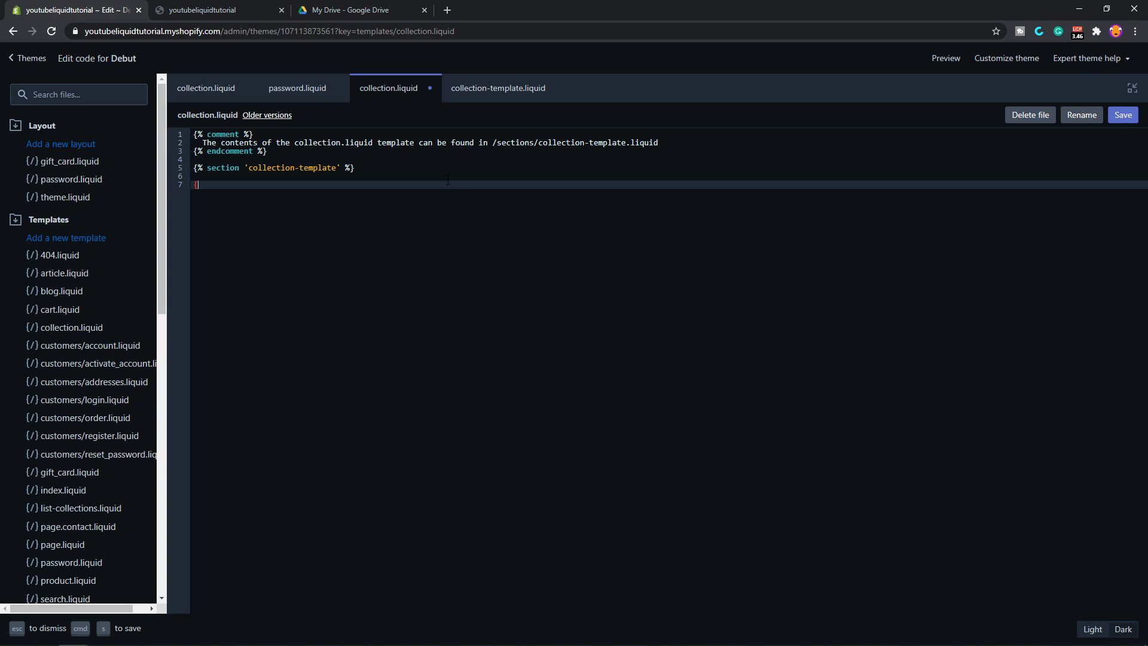
{"action": "type", "text": "{% if"}
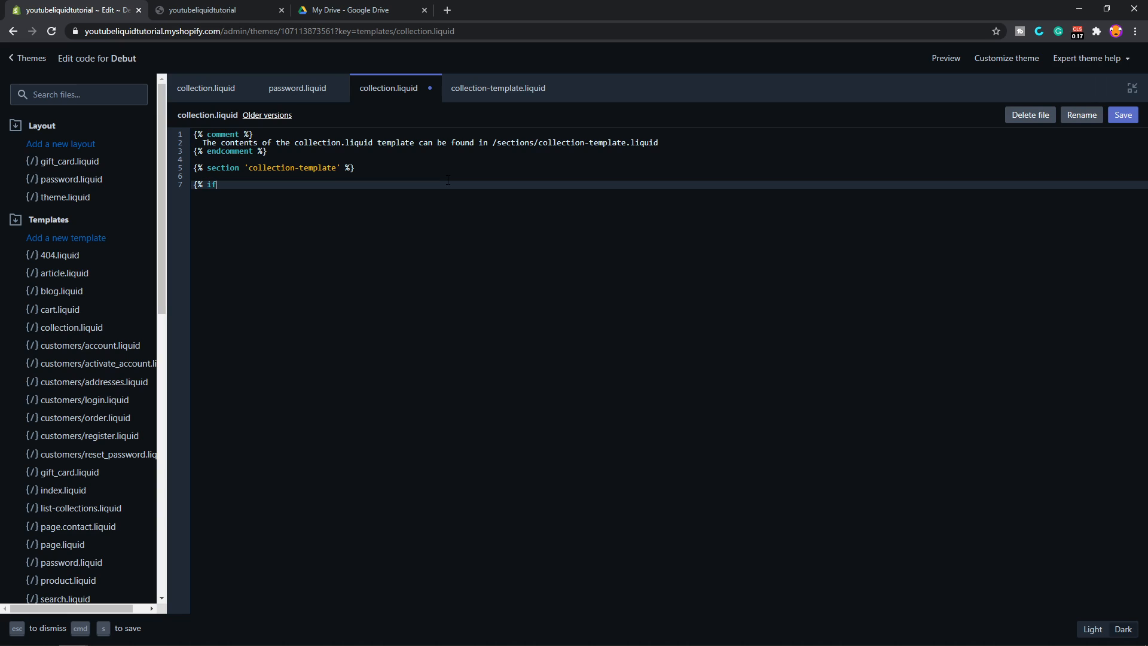
{"action": "type", "text": "name"}
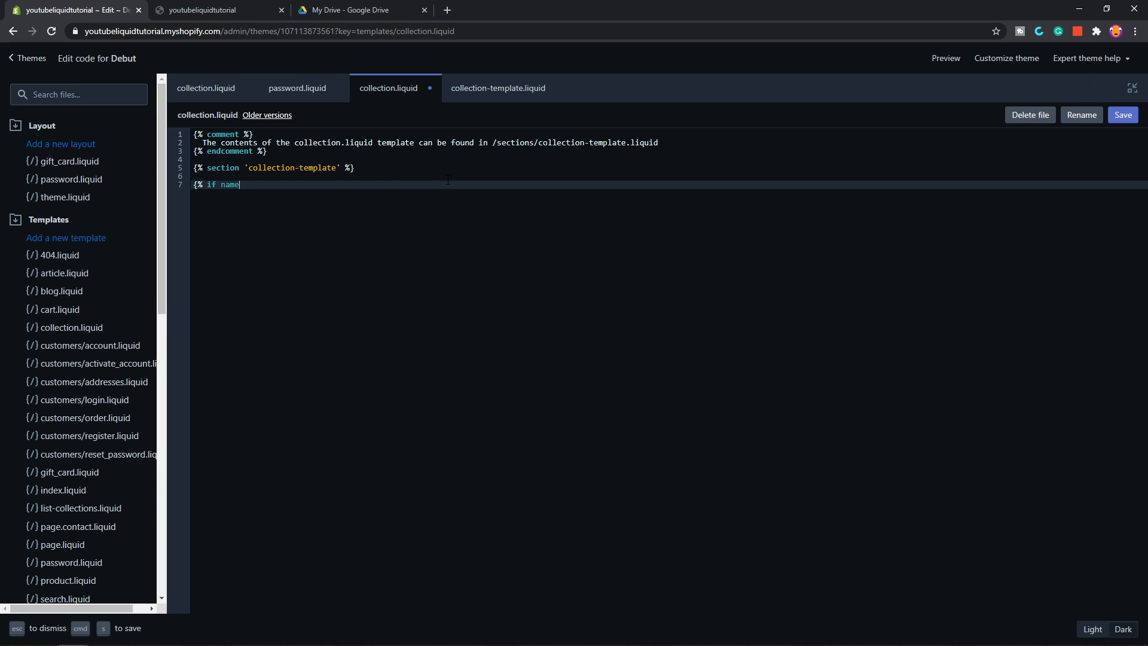
{"action": "type", "text": "='123"}
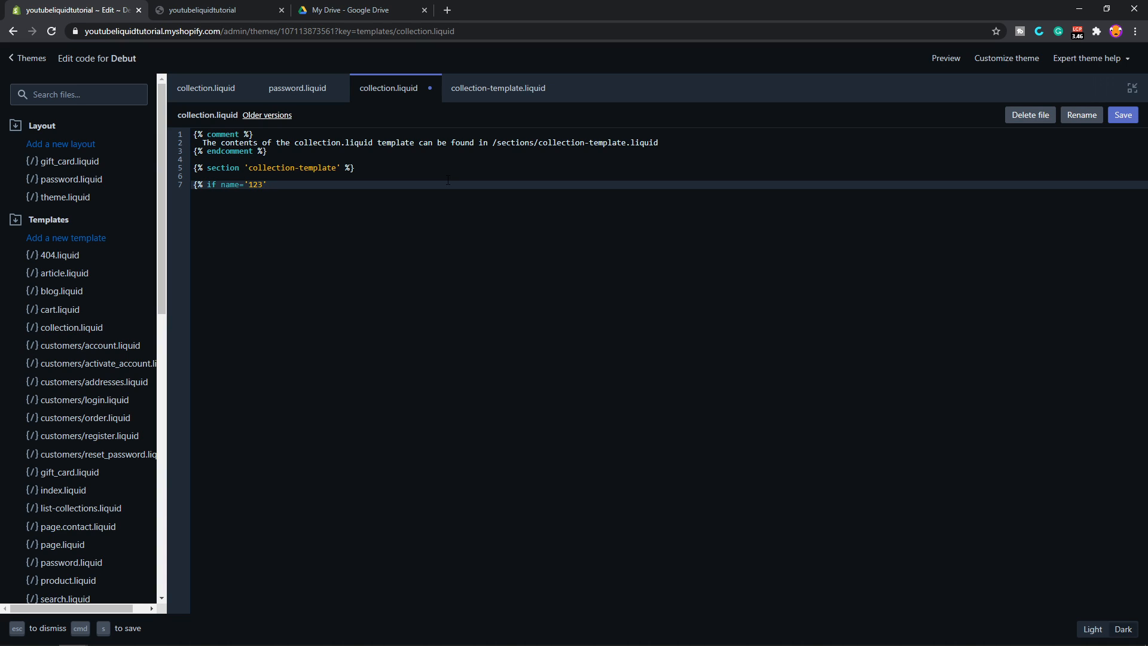
{"action": "type", "text": "%}"}
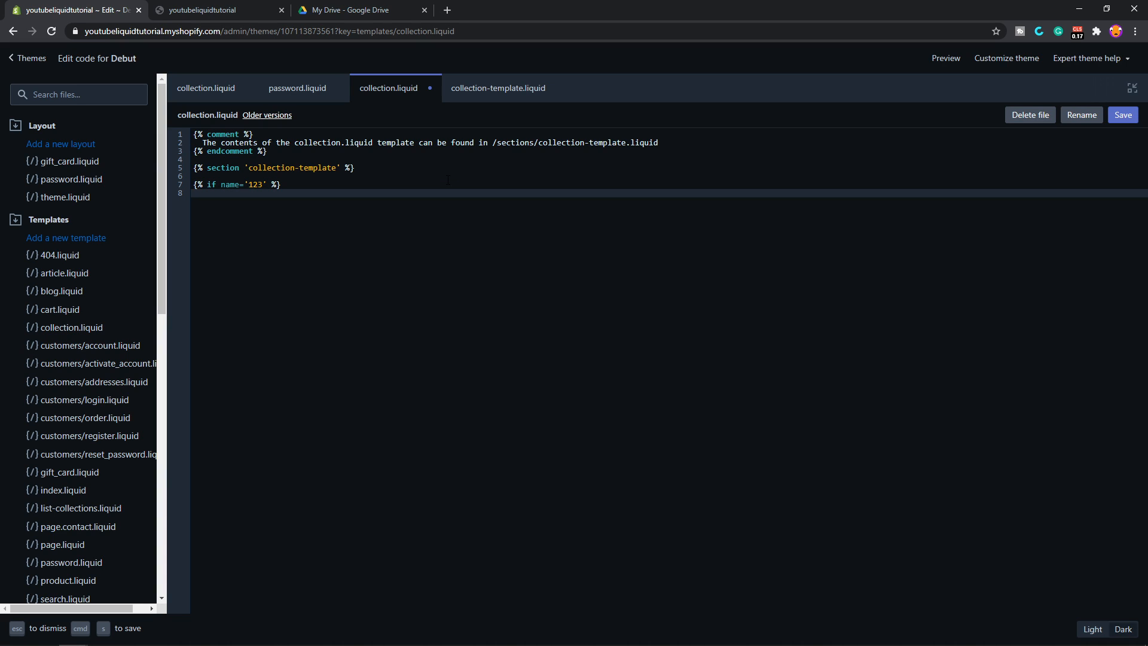
{"action": "type", "text": "<div>"}
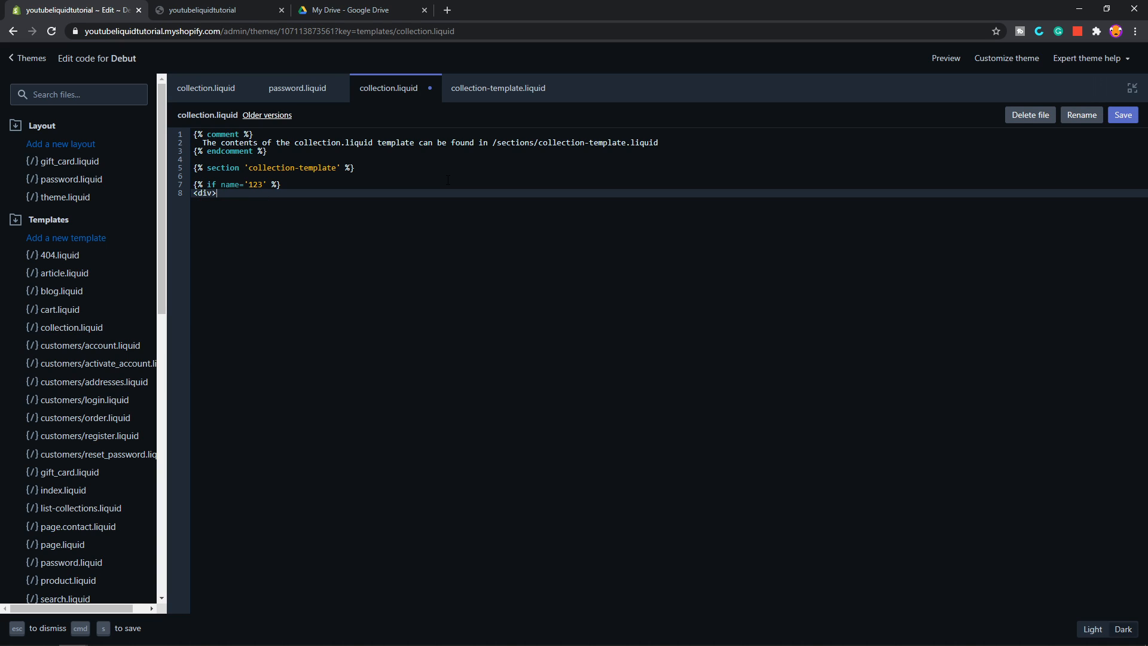
{"action": "type", "text": "123</div>"}
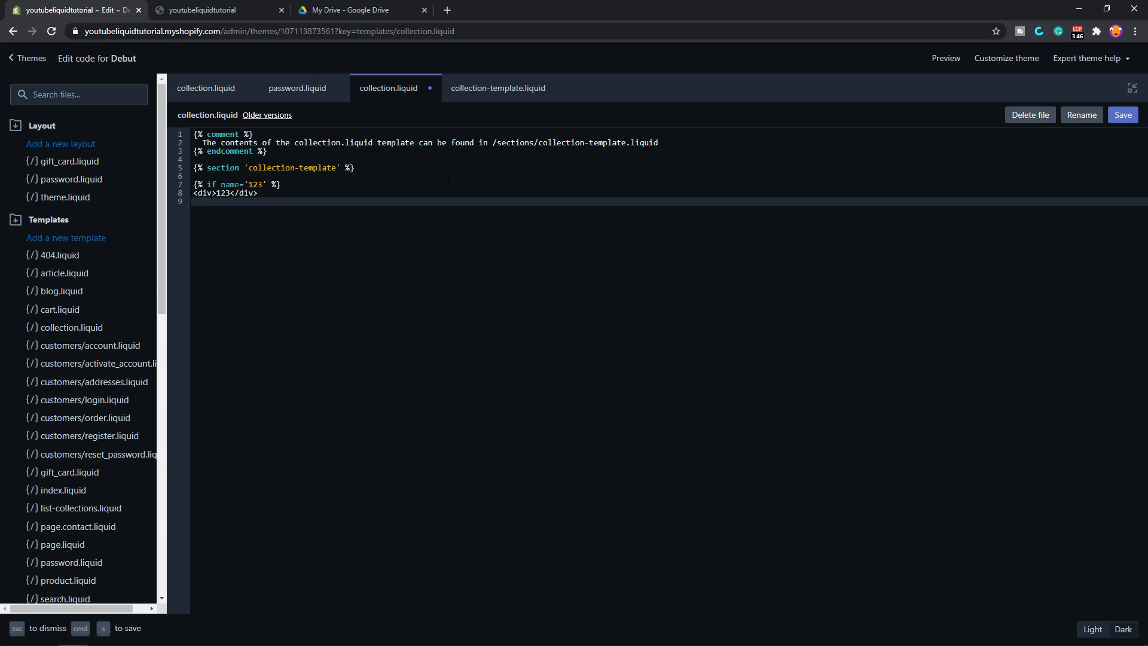
Step: Add an else branch showing <div>dont know who you are</div>
{"action": "type", "text": "{% els"}
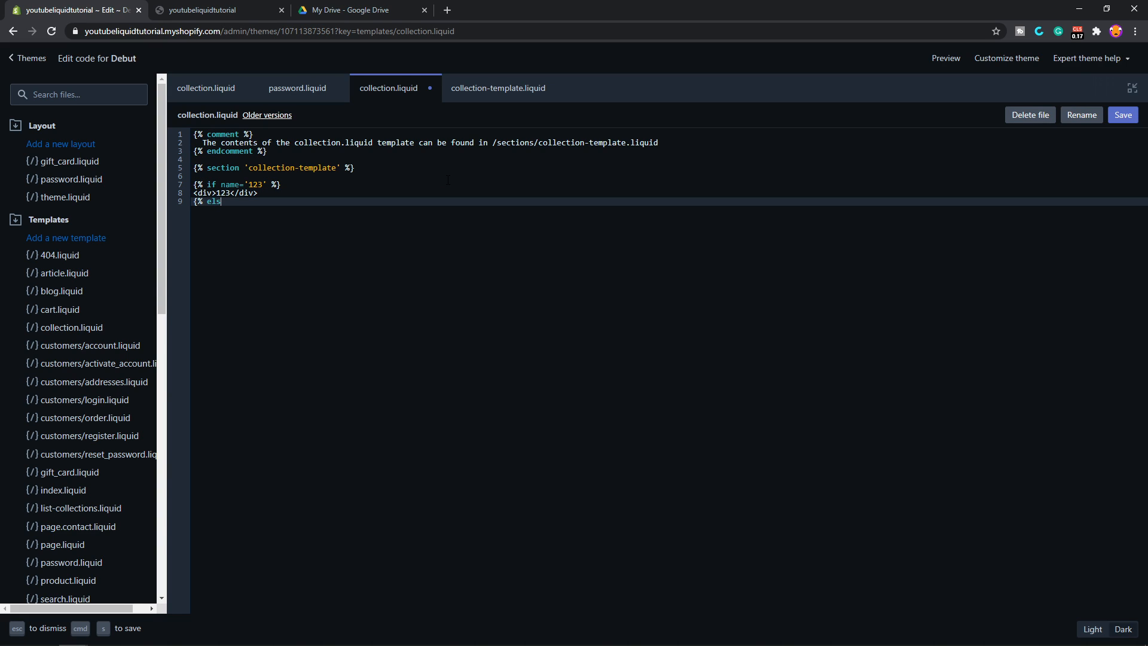
{"action": "type", "text": "e"}
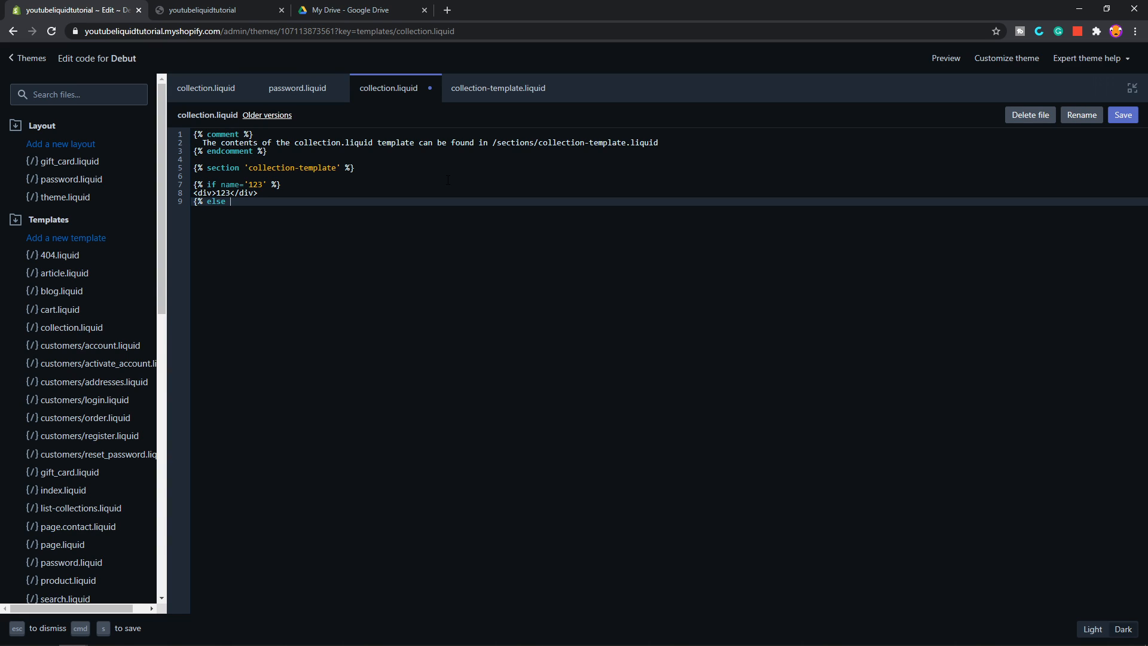
{"action": "type", "text": "%}"}
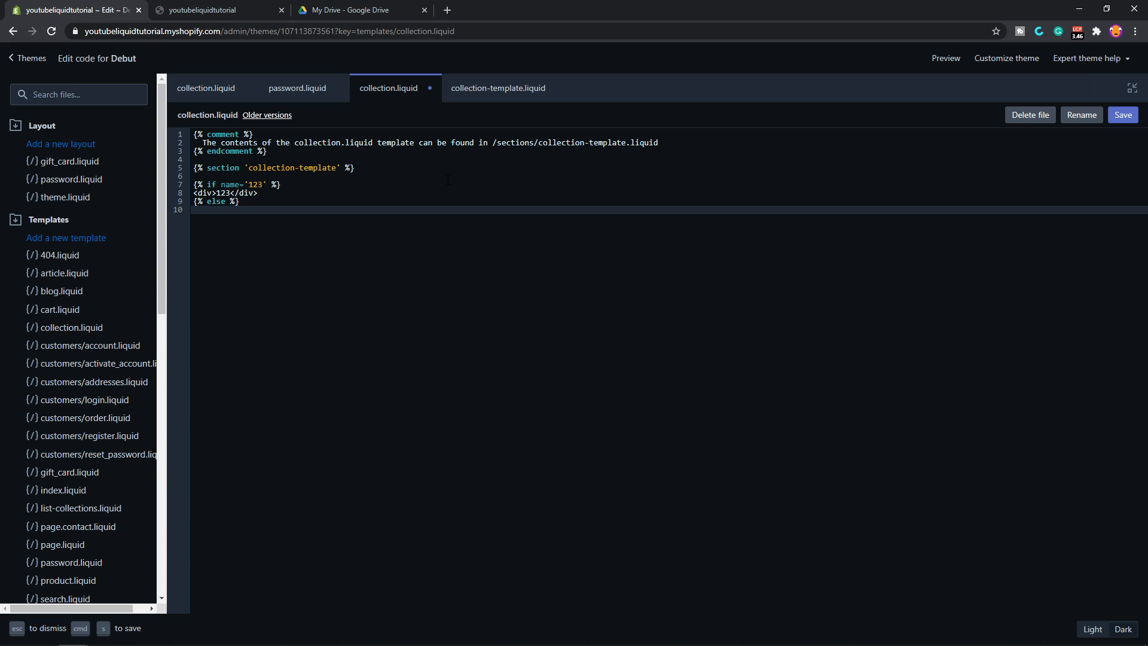
{"action": "type", "text": "<div>"}
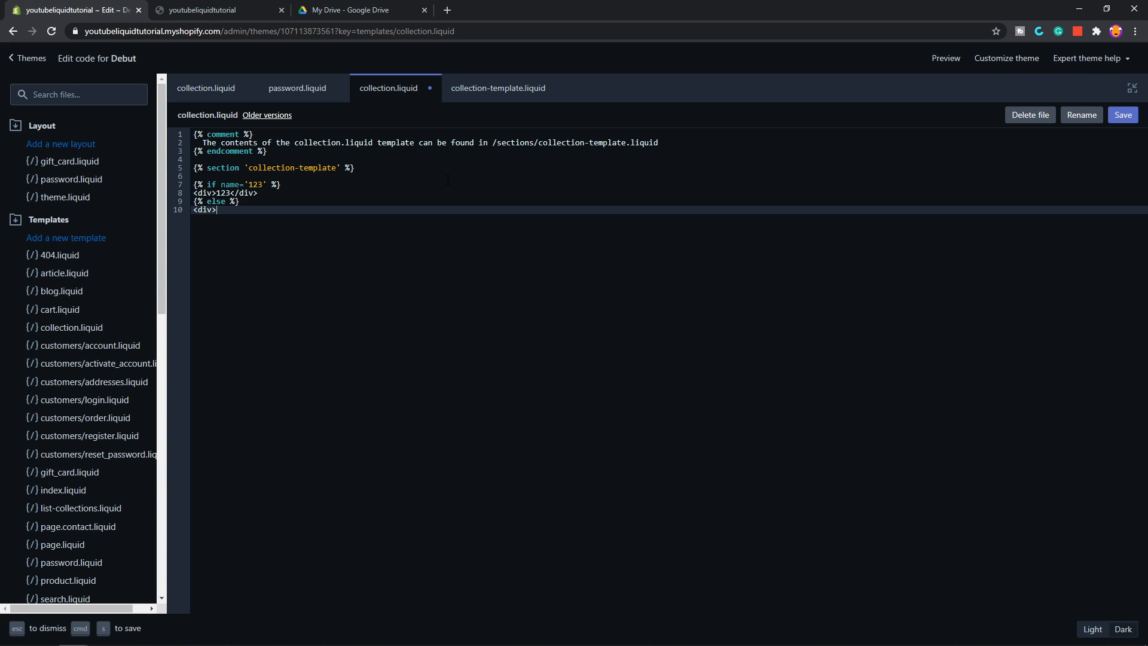
{"action": "type", "text": "dont know"}
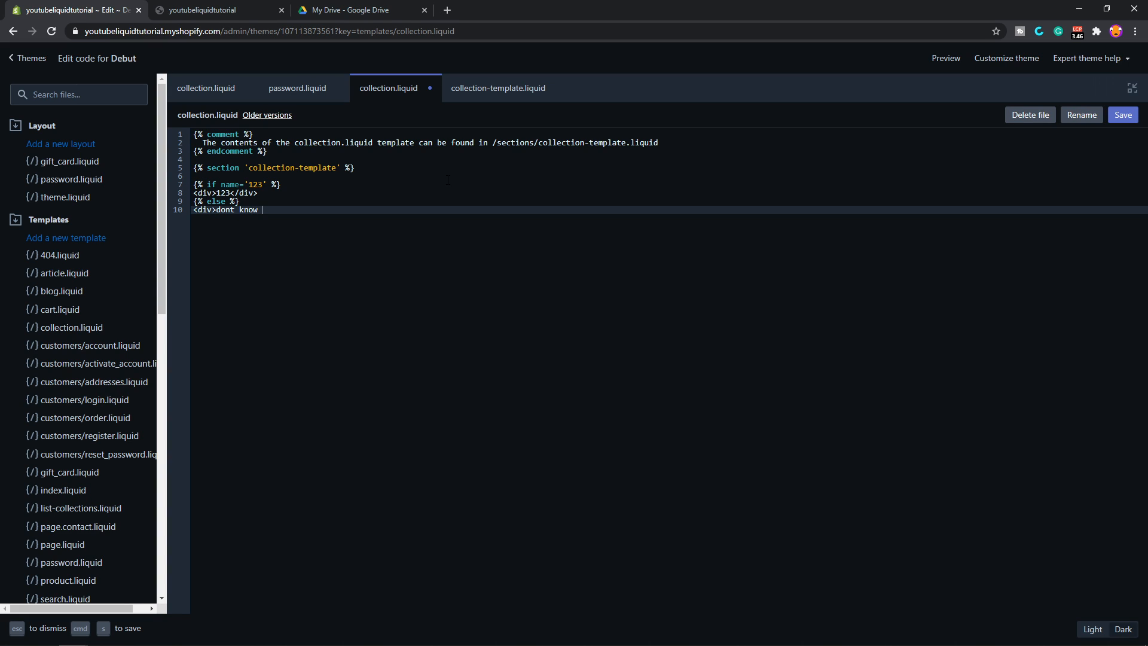
{"action": "type", "text": "who you are"}
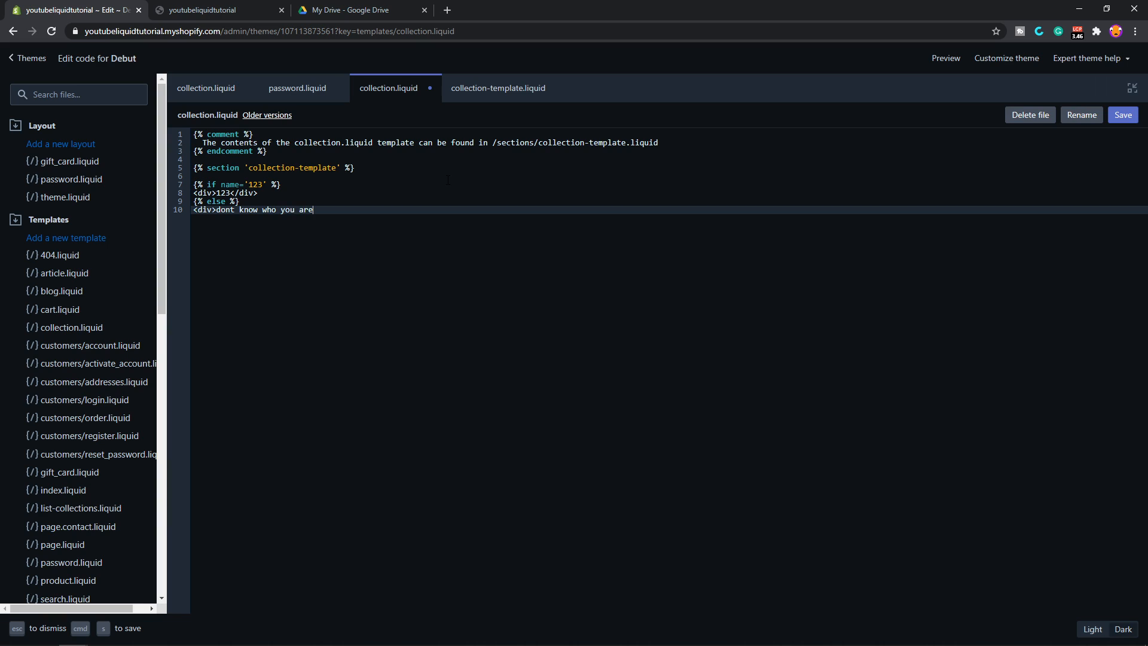
{"action": "type", "text": "</div>"}
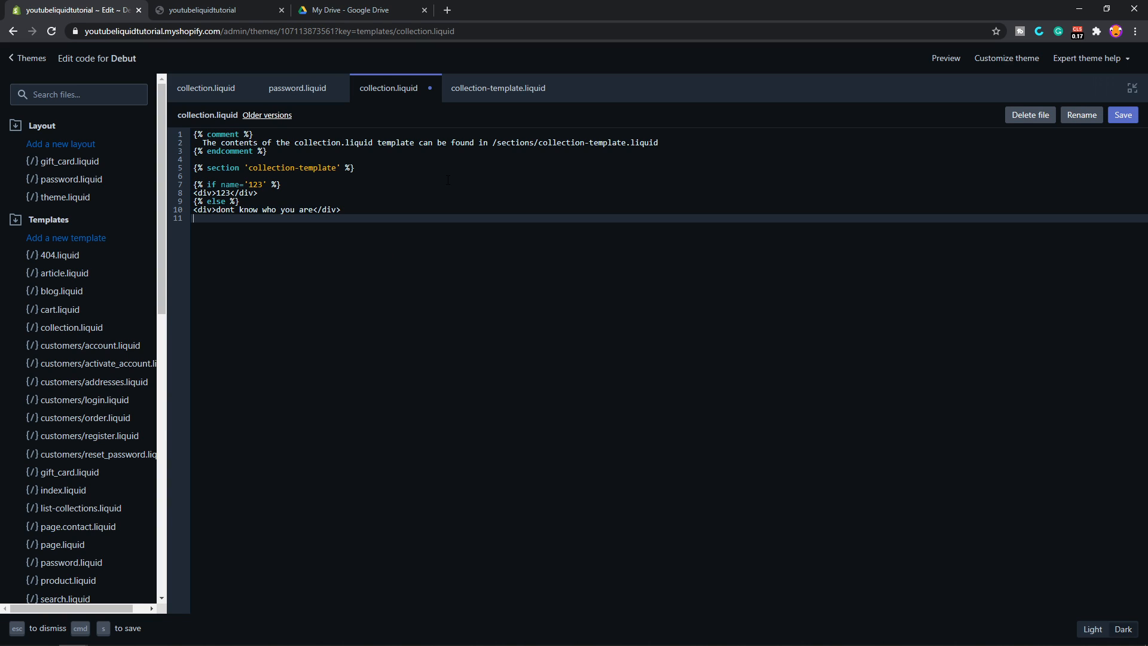
Step: Close the conditional with {% endif %} and add fresh lines below it
{"action": "type", "text": "{"}
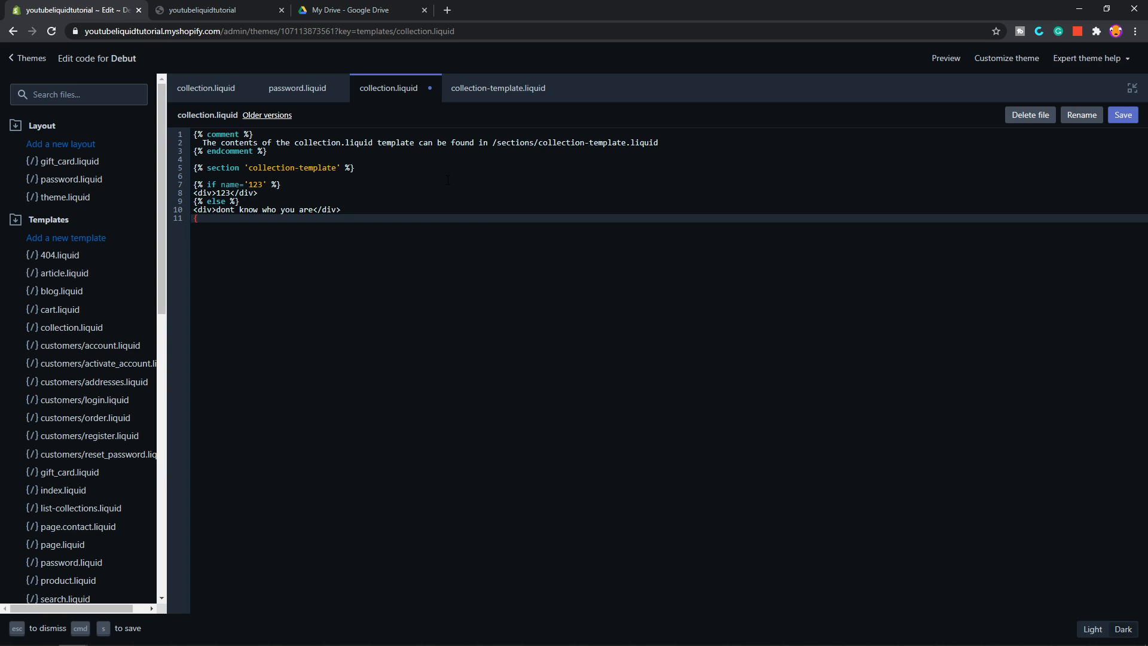
{"action": "type", "text": "% end"}
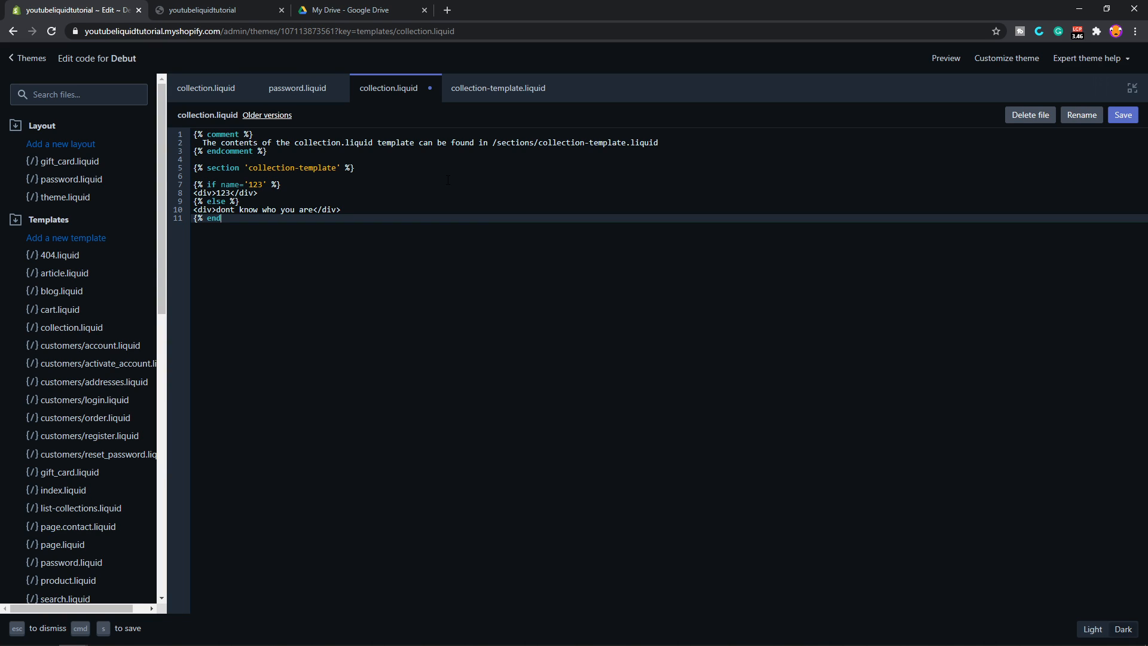
{"action": "type", "text": "if"}
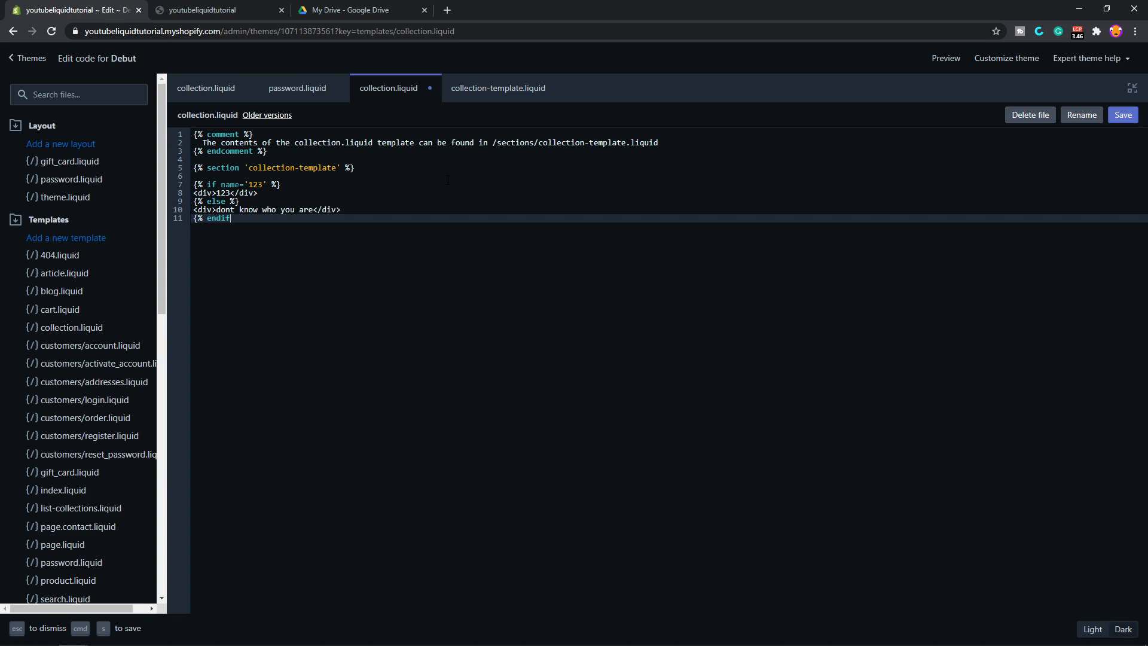
{"action": "type", "text": "%}"}
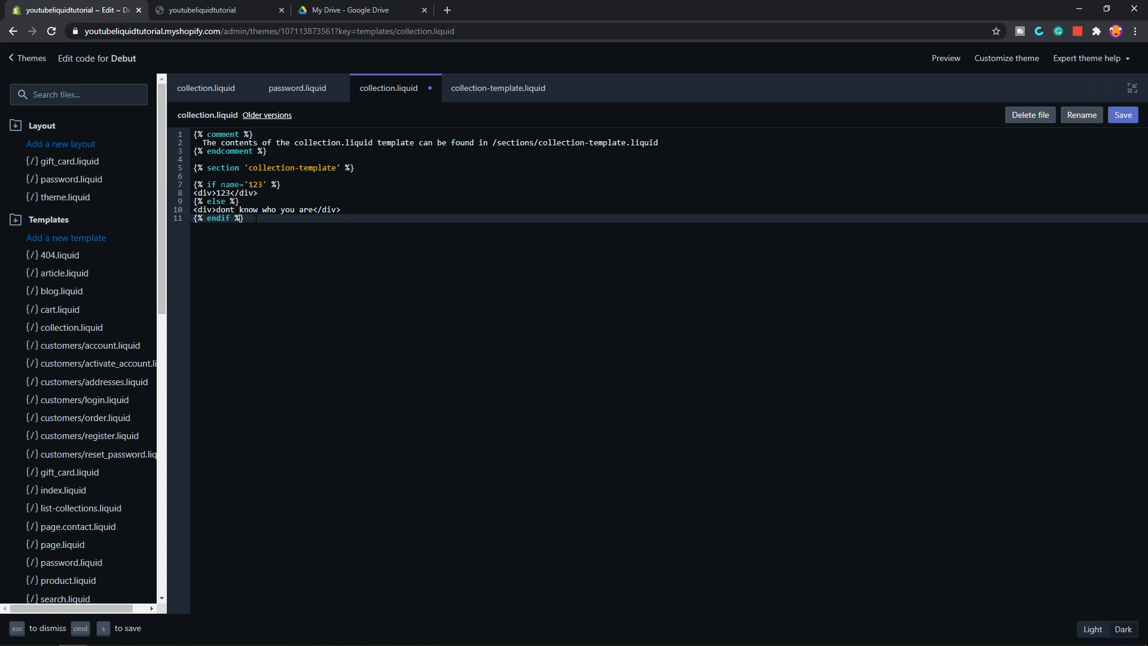
{"action": "key", "text": "Enter"}
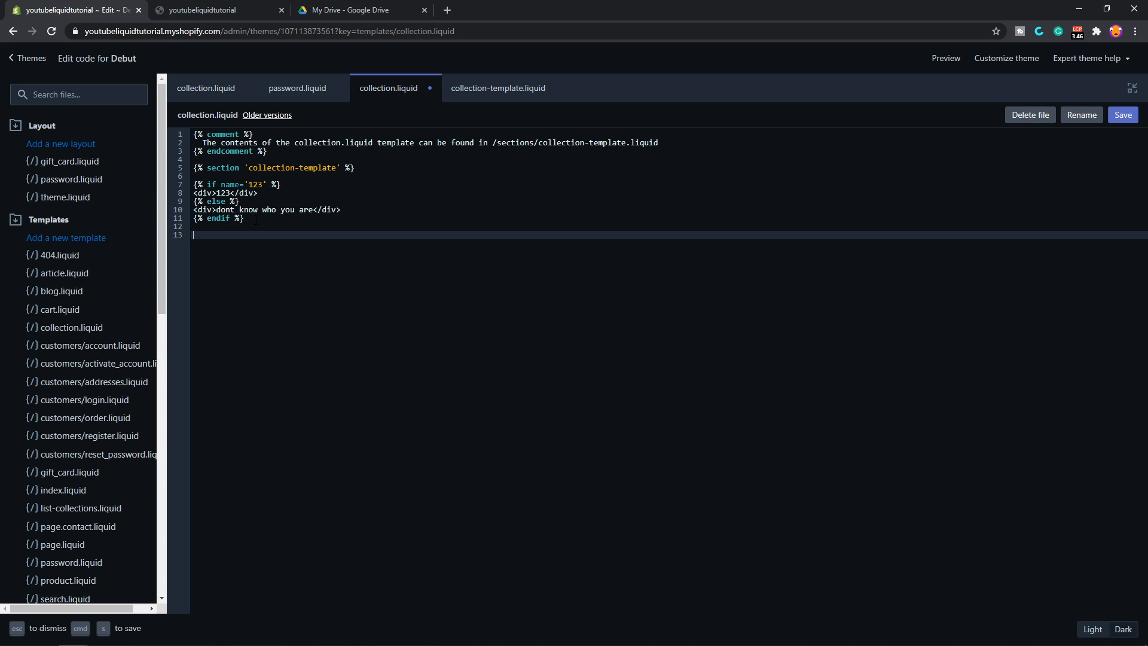
Step: Draft a for product in collection.products loop with <li> and {{ product }} markup
{"action": "type", "text": "{%"}
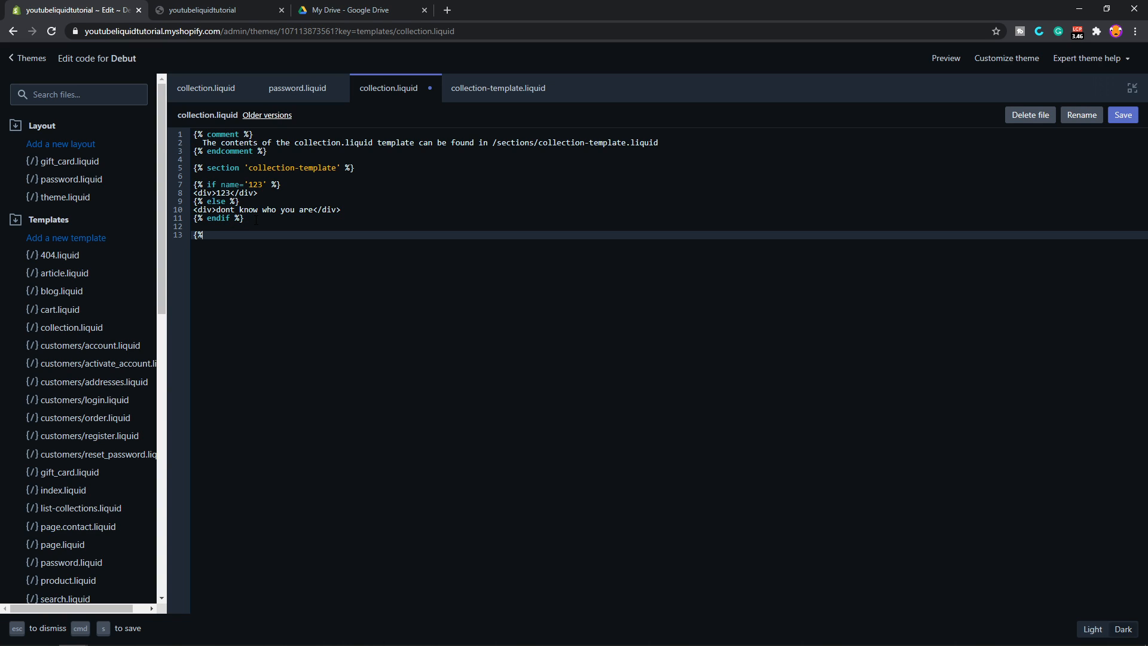
{"action": "type", "text": "for prod"}
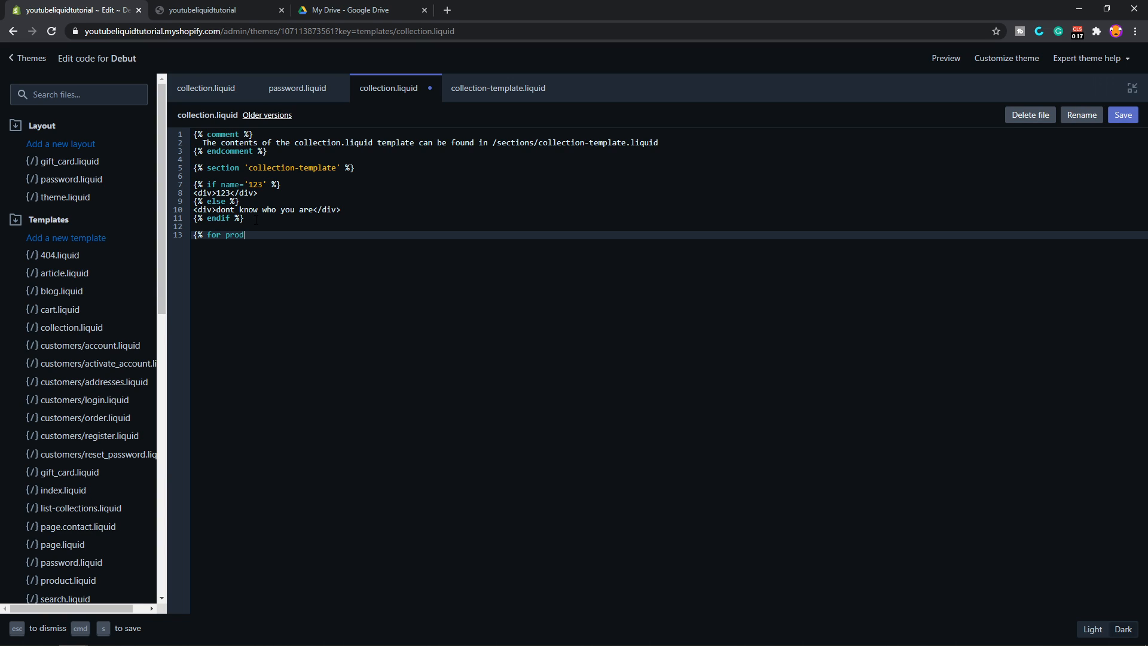
{"action": "type", "text": "uct in"}
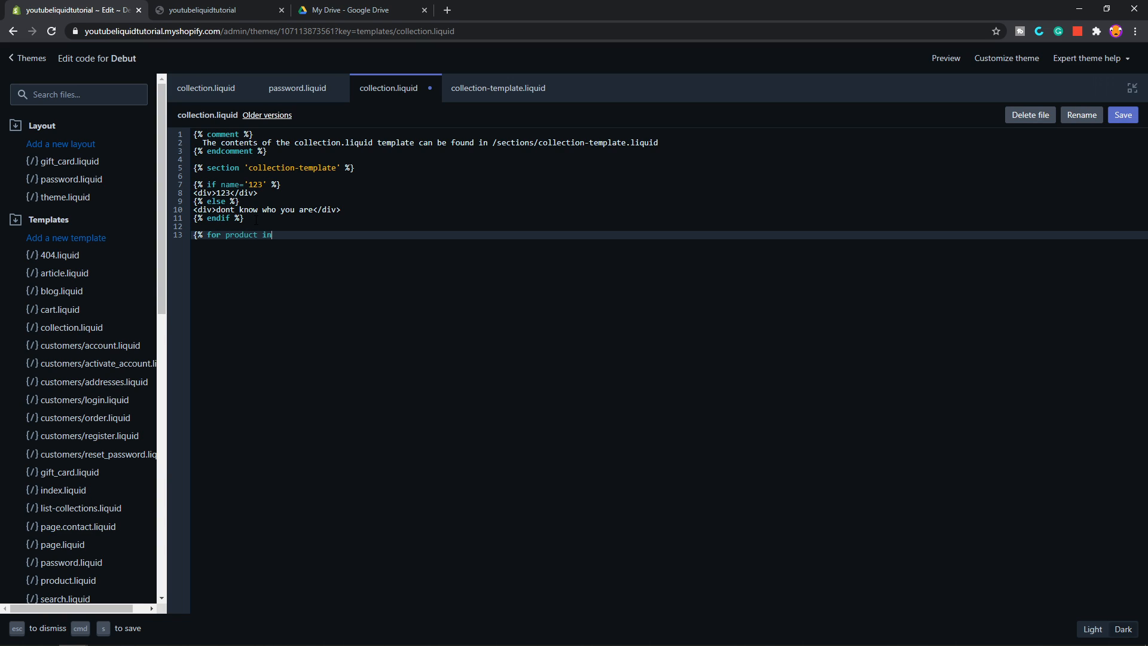
{"action": "type", "text": "collection"}
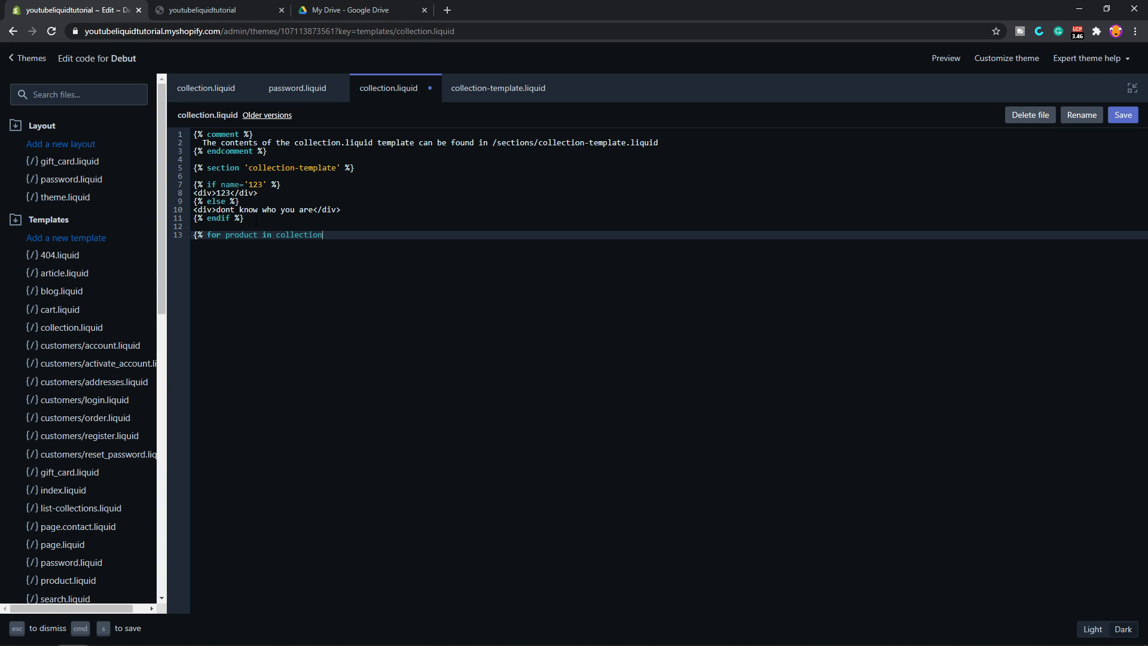
{"action": "type", "text": ".products %"}
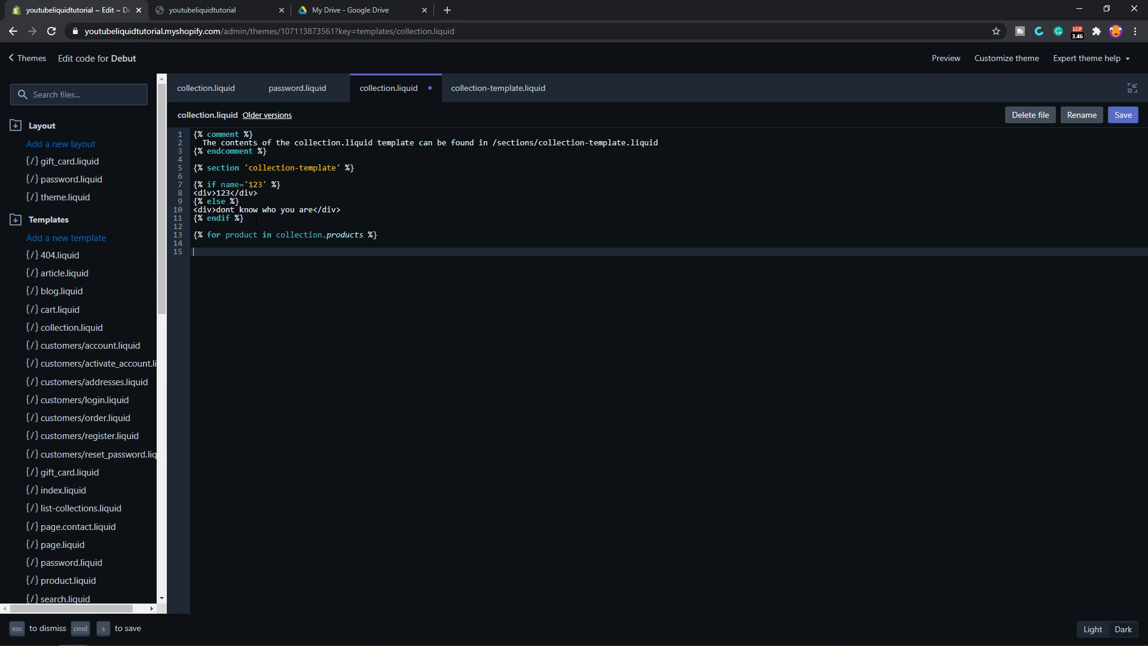
{"action": "type", "text": "<"}
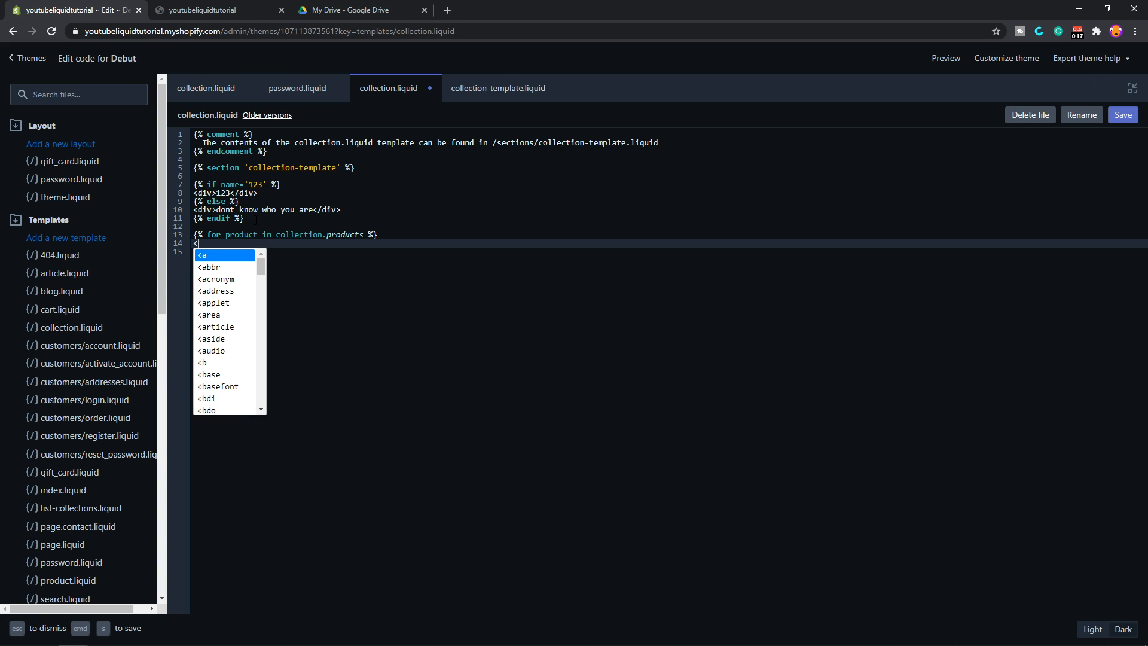
{"action": "type", "text": "li>"}
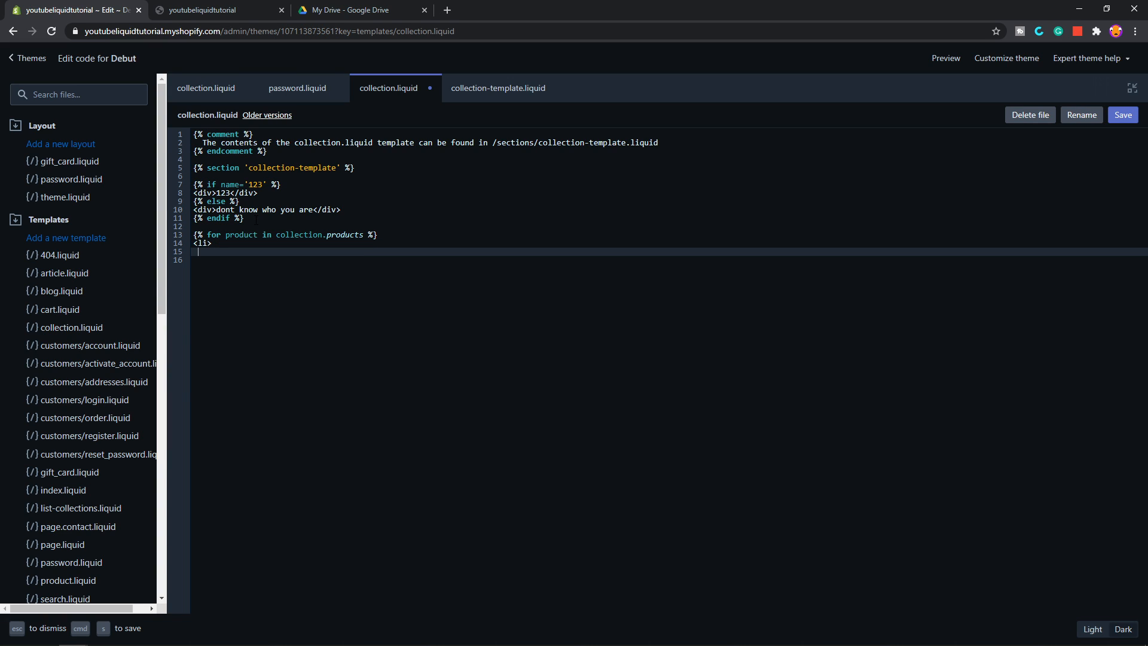
{"action": "type", "text": "</li>"}
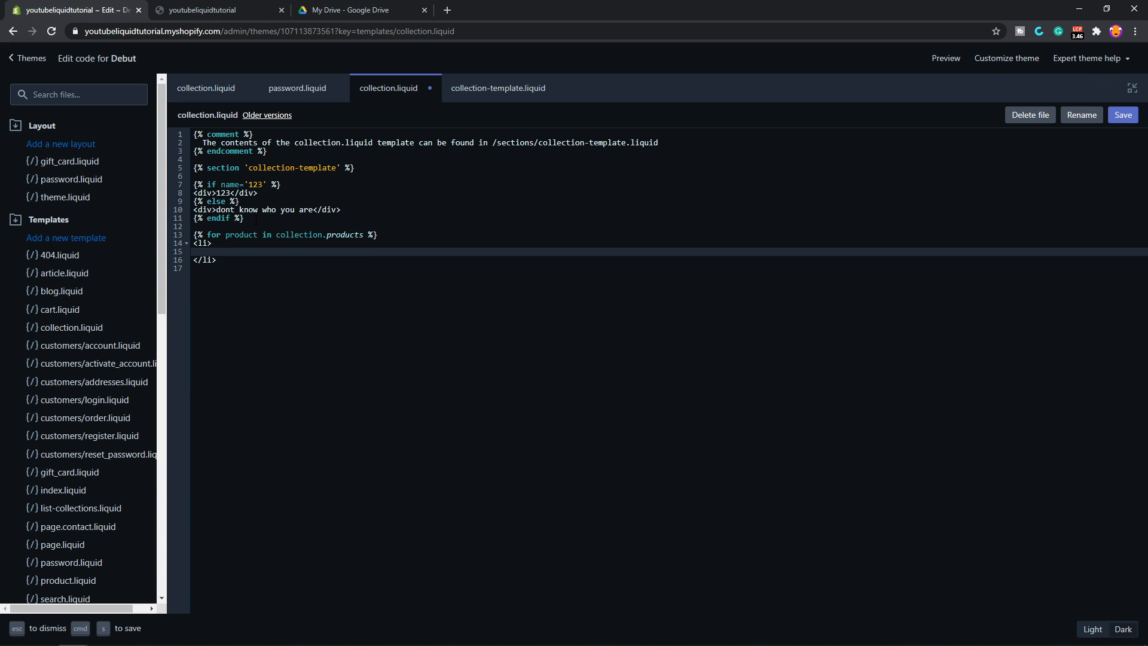
{"action": "type", "text": "{{}}"}
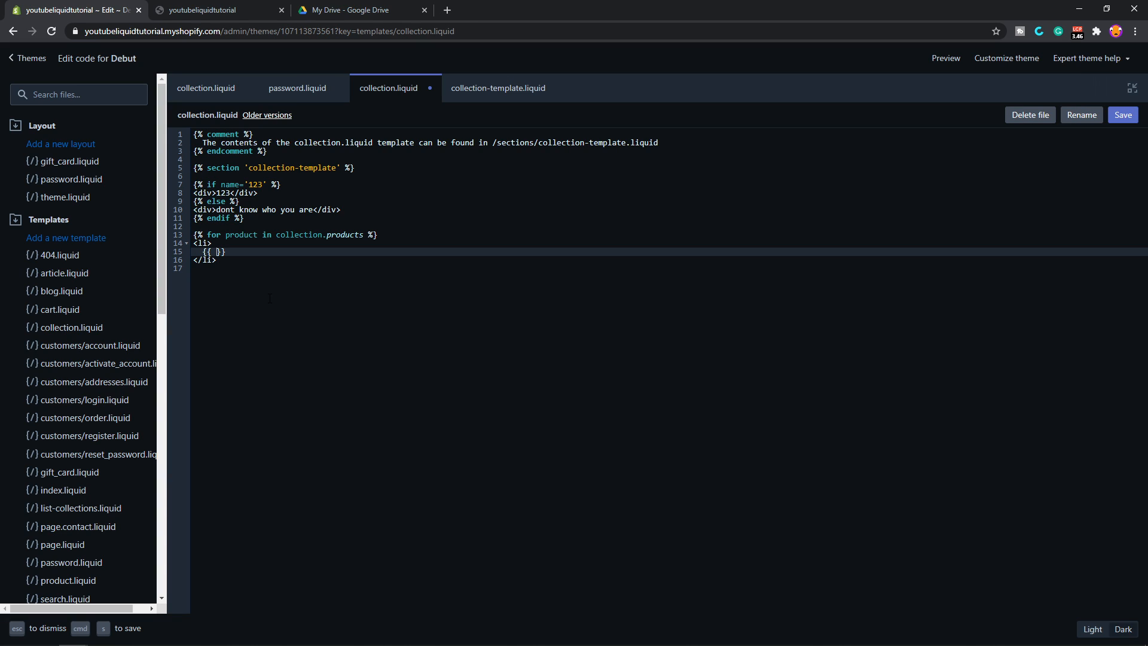
{"action": "type", "text": "product"}
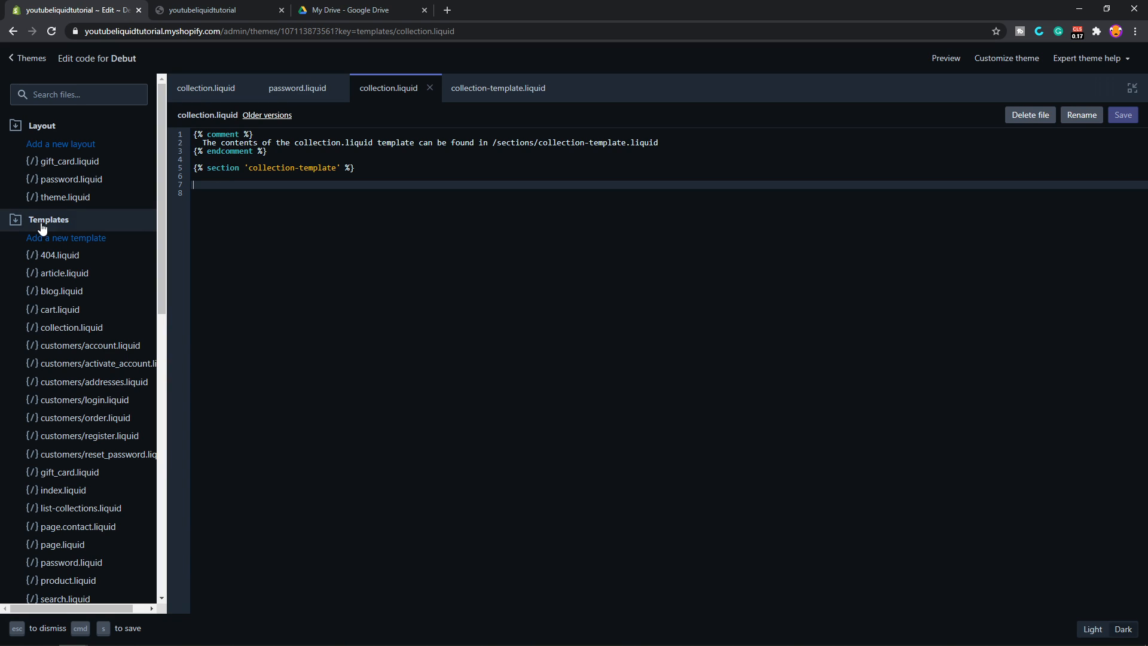
Step: Open the collection-template.liquid section and scroll to its tag-filter and sort toolbar code
{"action": "left_click", "coordinate": [48, 219]}
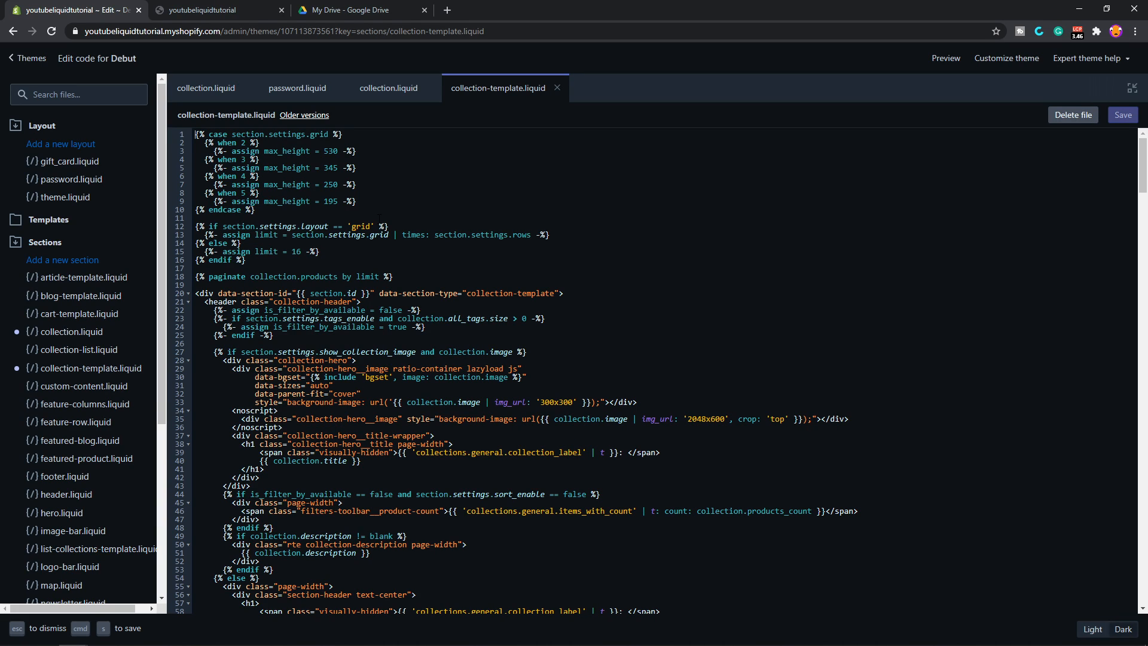
{"action": "scroll", "scroll_direction": "down", "scroll_amount": 3}
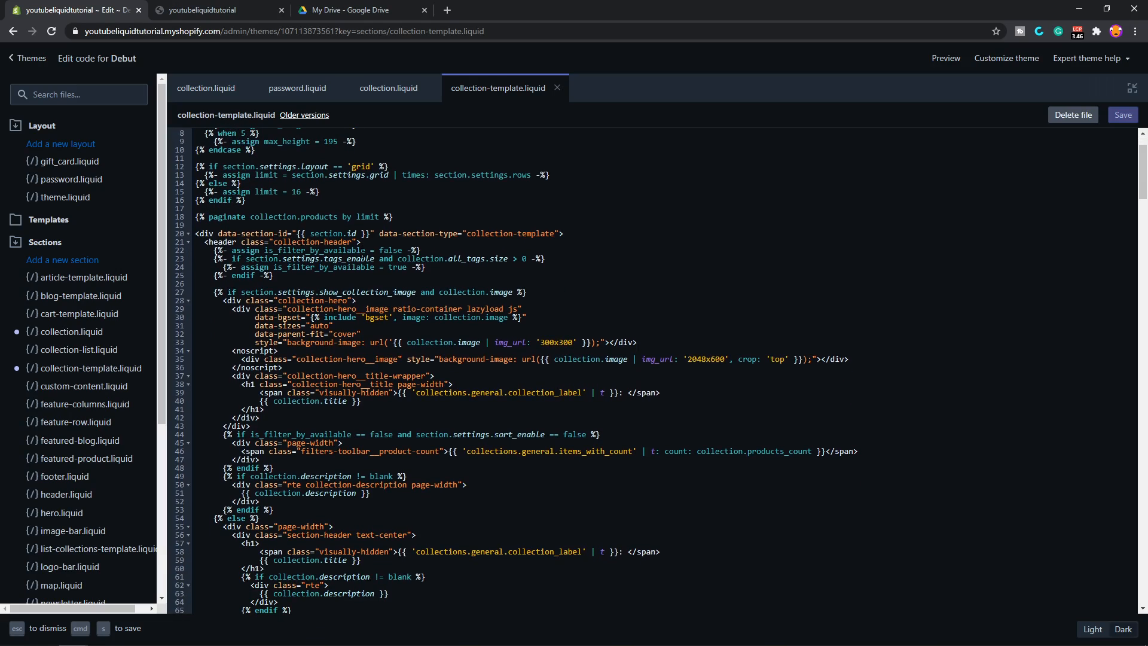
{"action": "scroll", "scroll_direction": "down", "scroll_amount": 3}
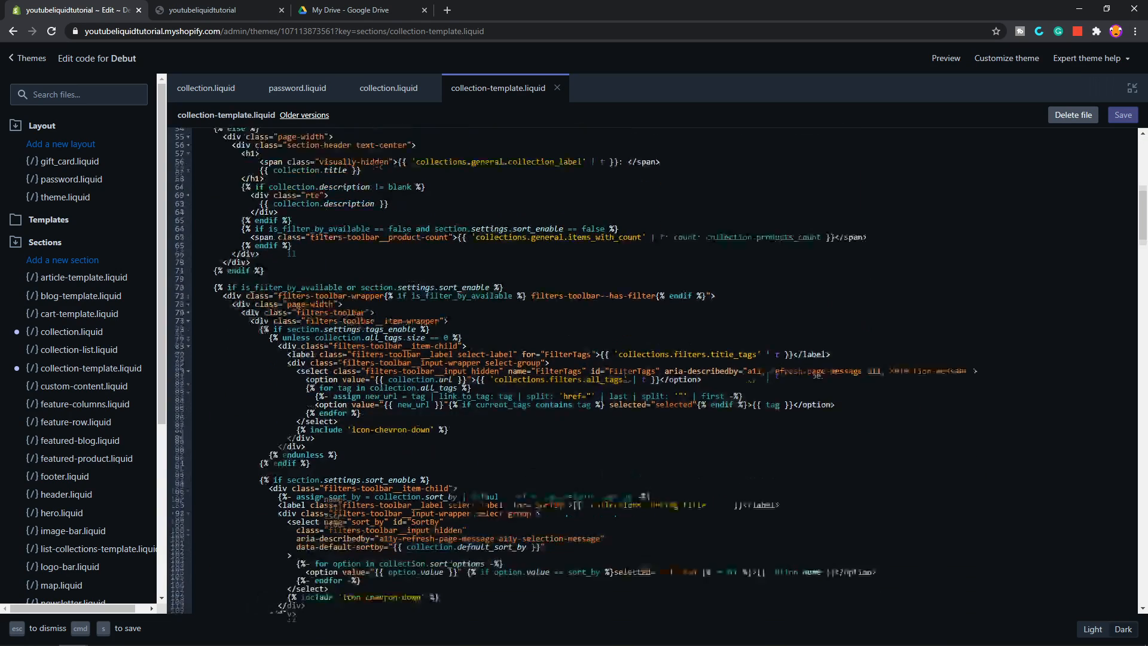
{"action": "scroll", "scroll_direction": "down", "scroll_amount": 3}
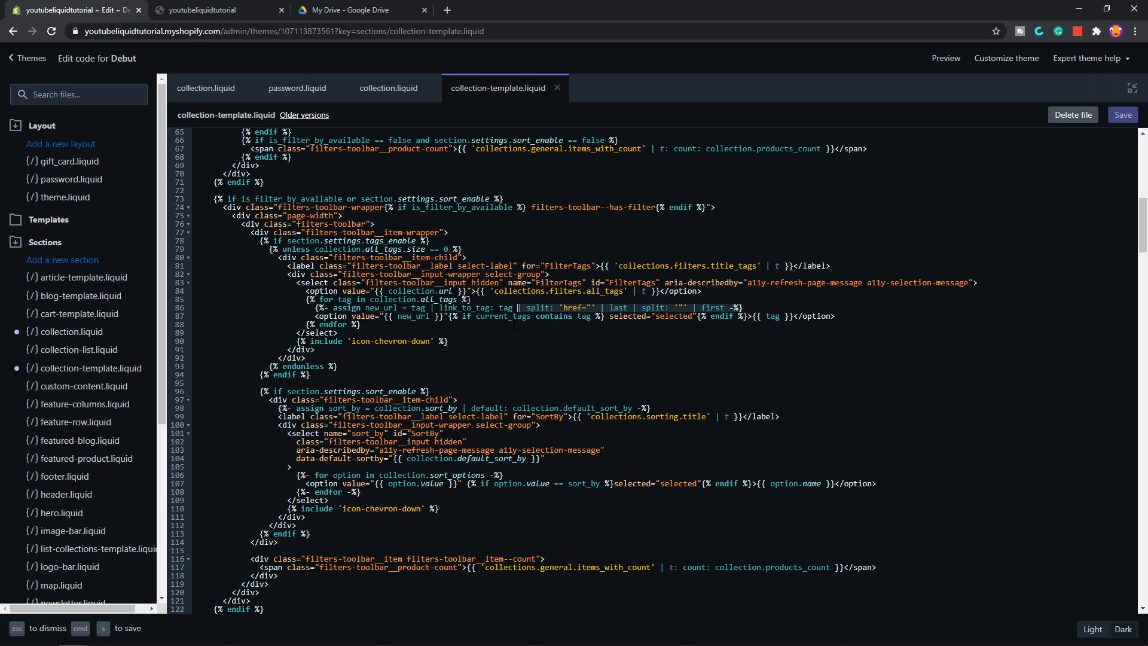
{"action": "left_click", "coordinate": [516, 308]}
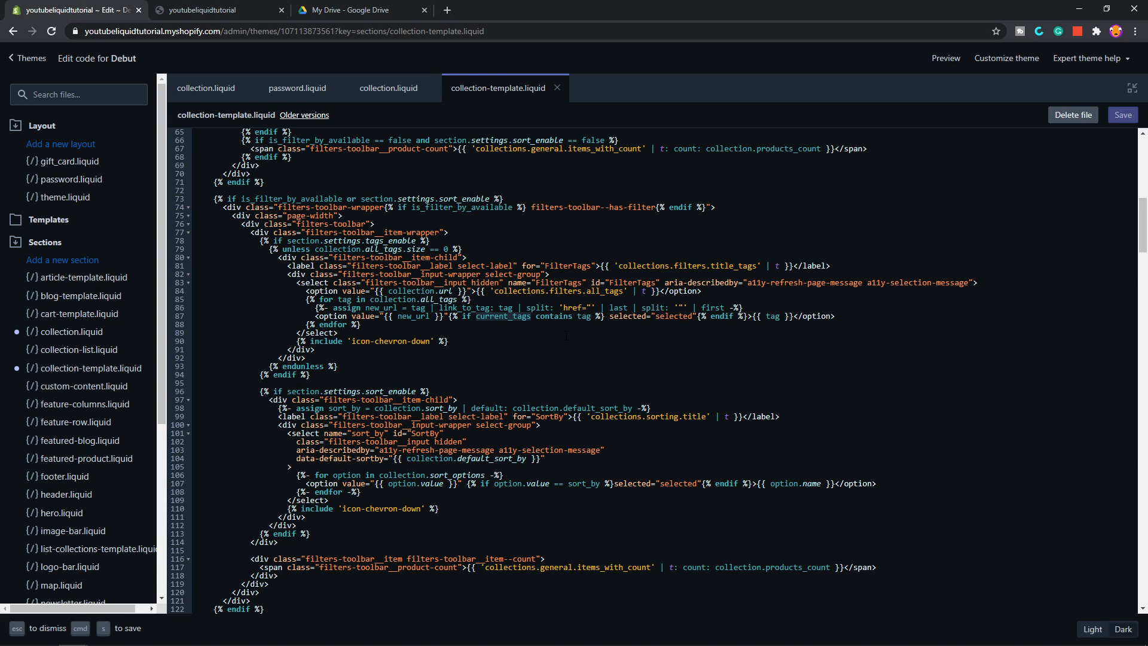
Step: Collapse the Sections folder and expand the Assets and Snippets folders in the file list
{"action": "left_click", "coordinate": [436, 341]}
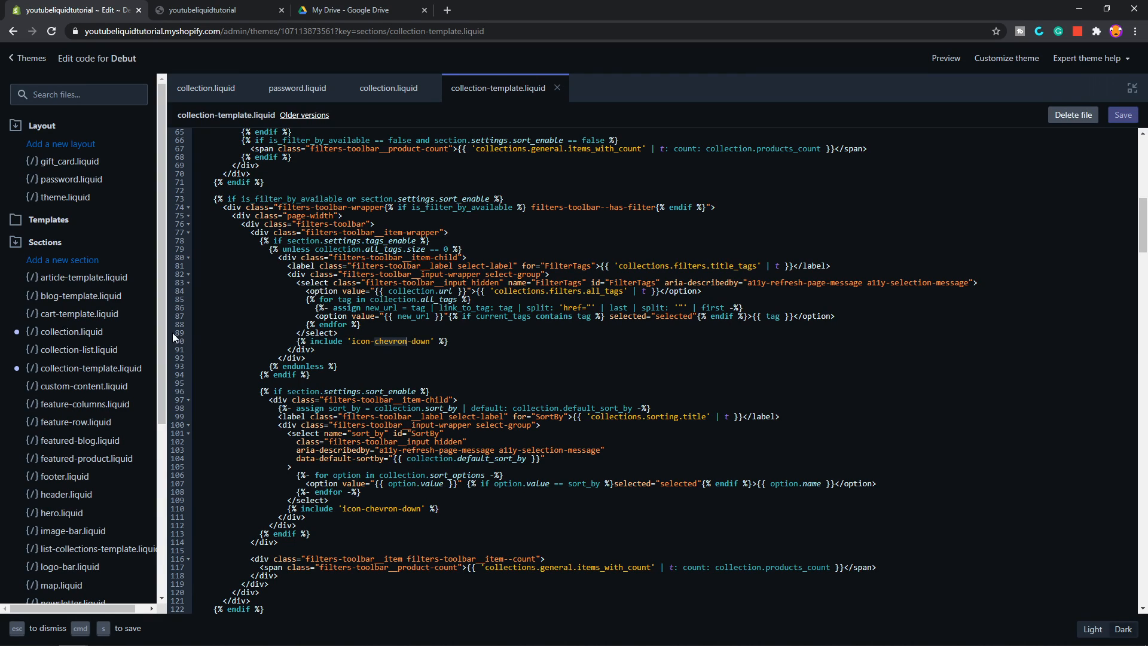
{"action": "left_click", "coordinate": [44, 242]}
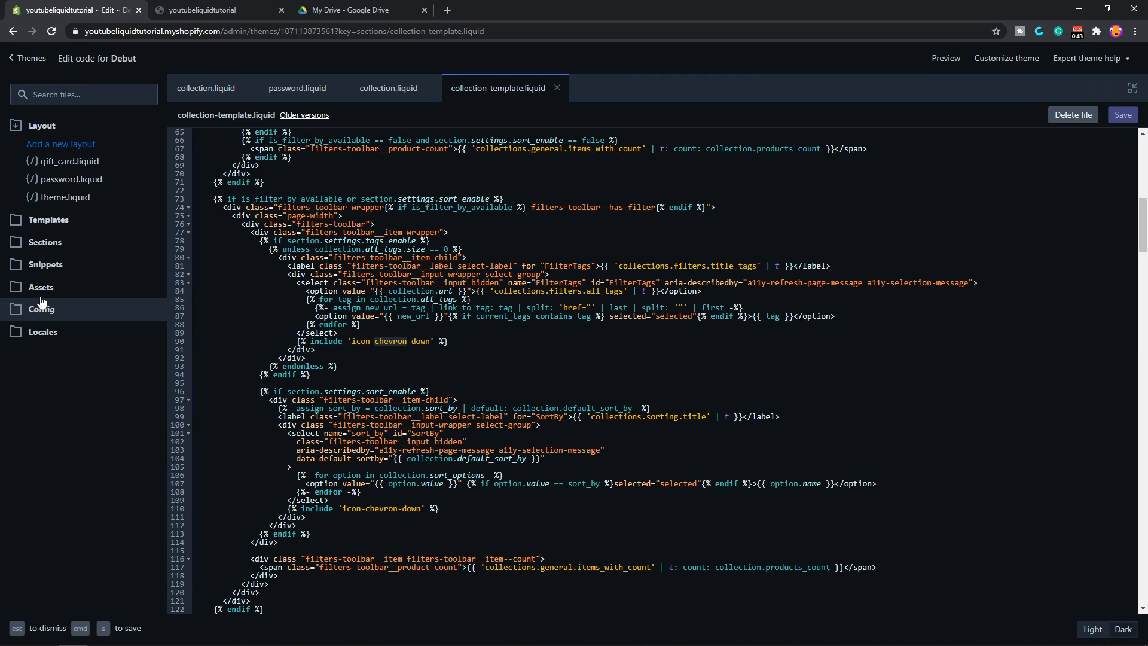
{"action": "left_click", "coordinate": [40, 287]}
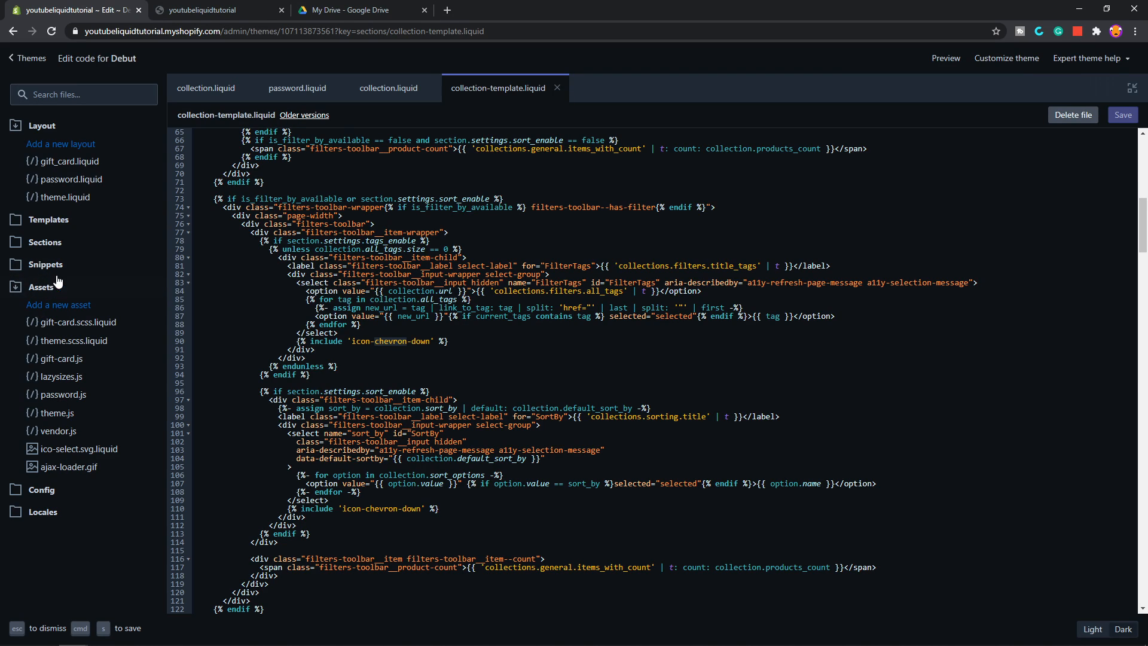
{"action": "left_click", "coordinate": [45, 265]}
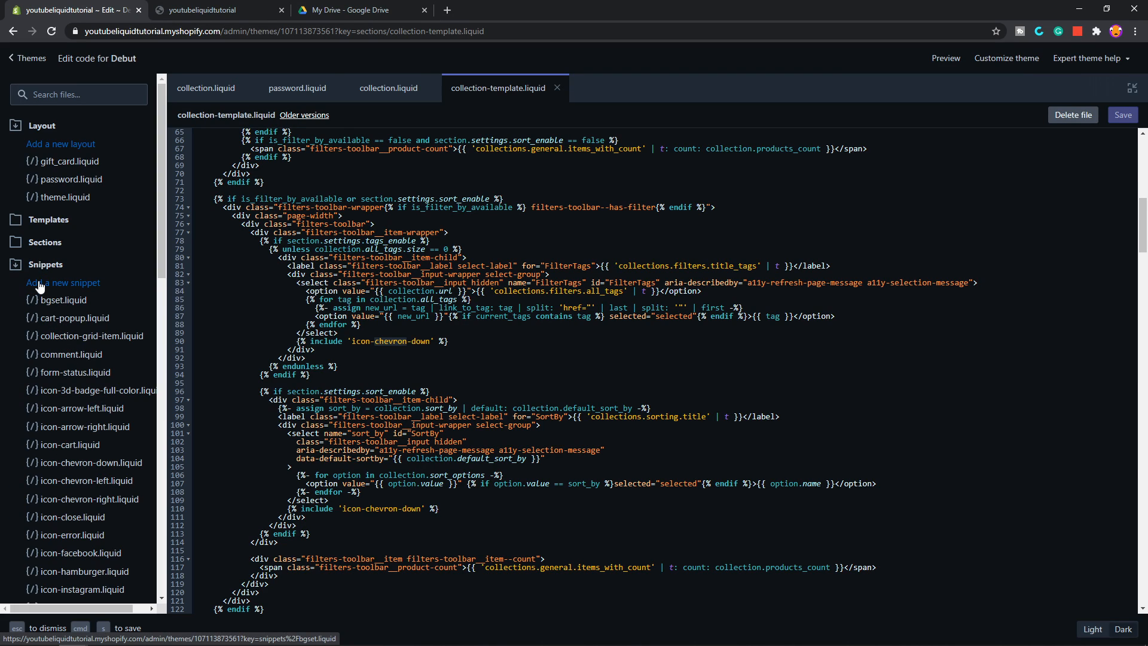
{"action": "mouse_move", "coordinate": [100, 475]}
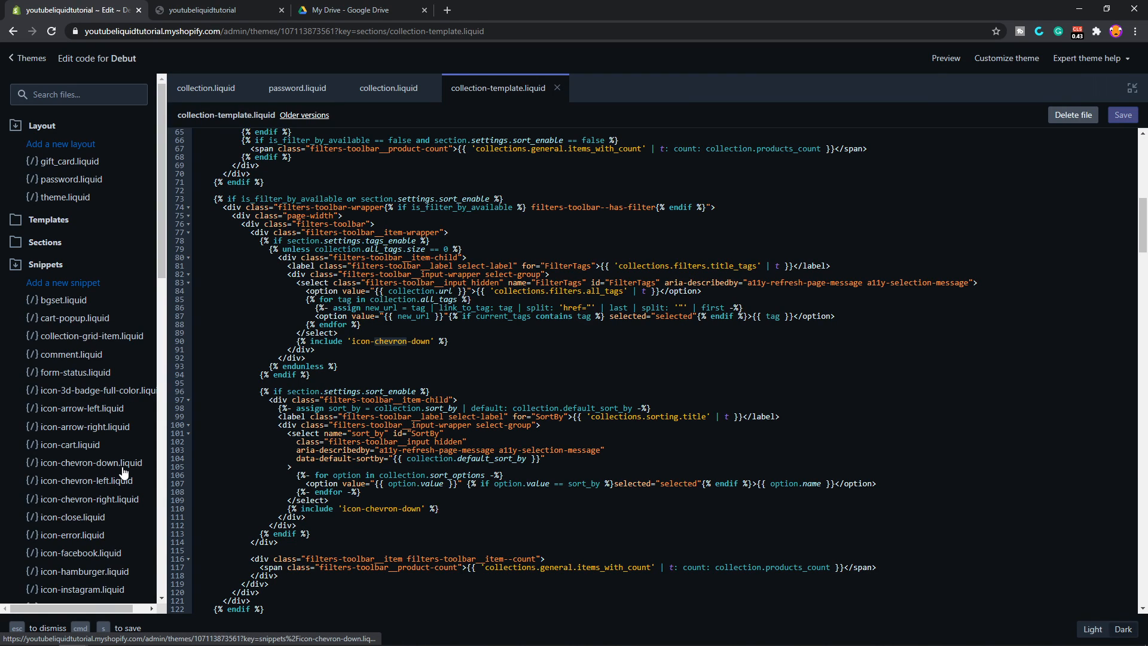
{"action": "mouse_move", "coordinate": [6, 369]}
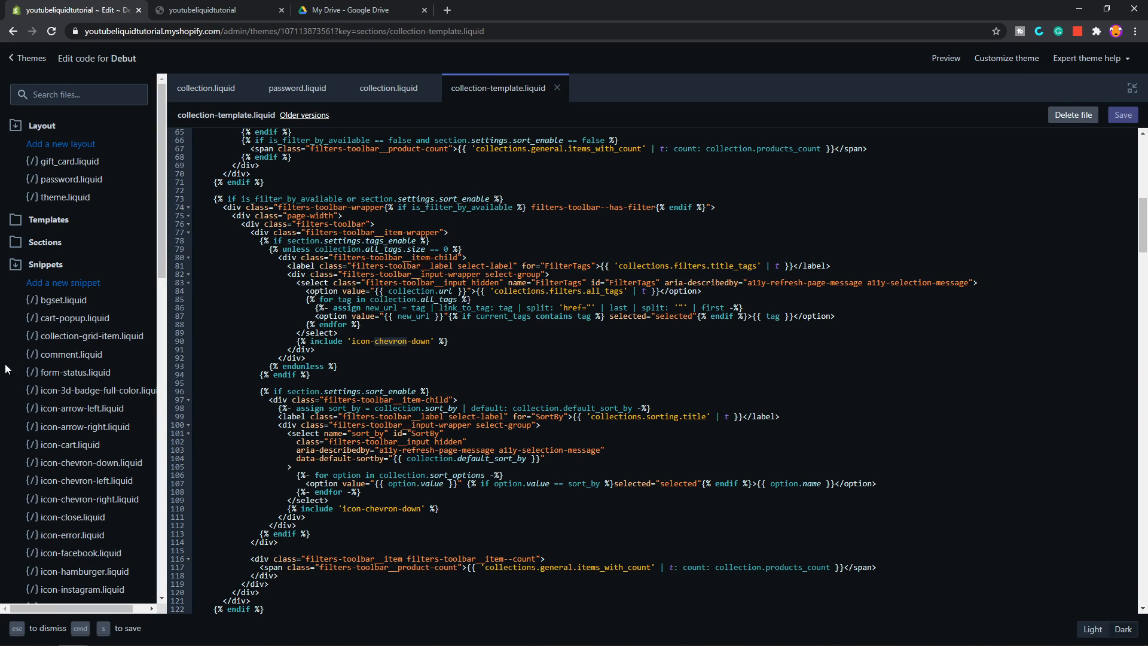
{"action": "mouse_move", "coordinate": [77, 395]}
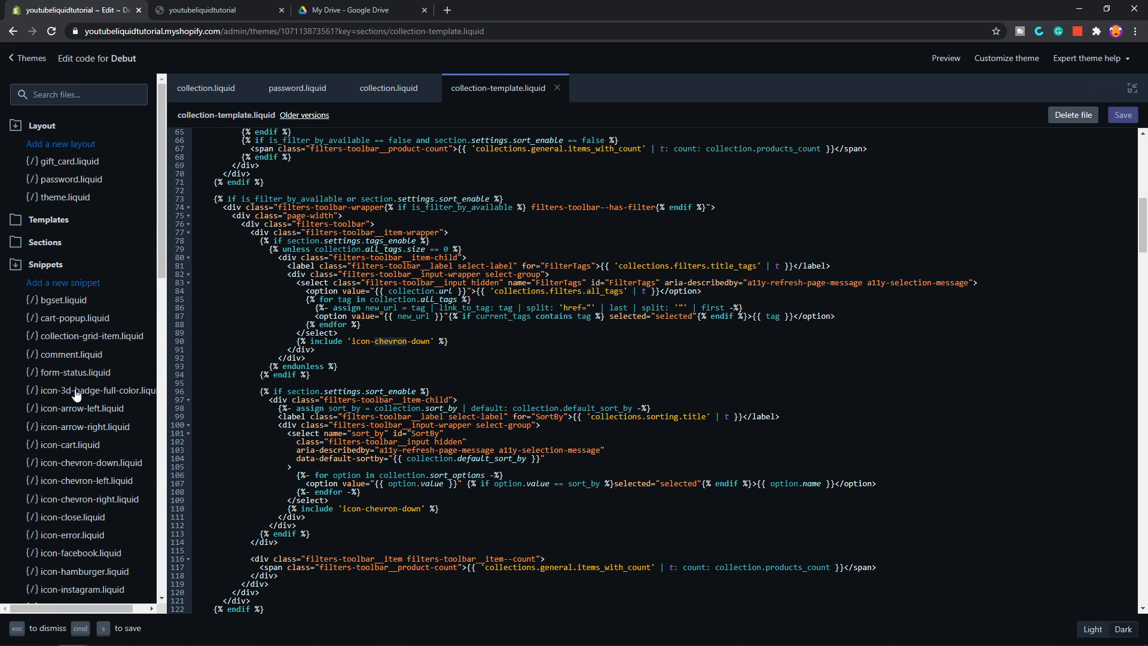
{"action": "mouse_move", "coordinate": [82, 431]}
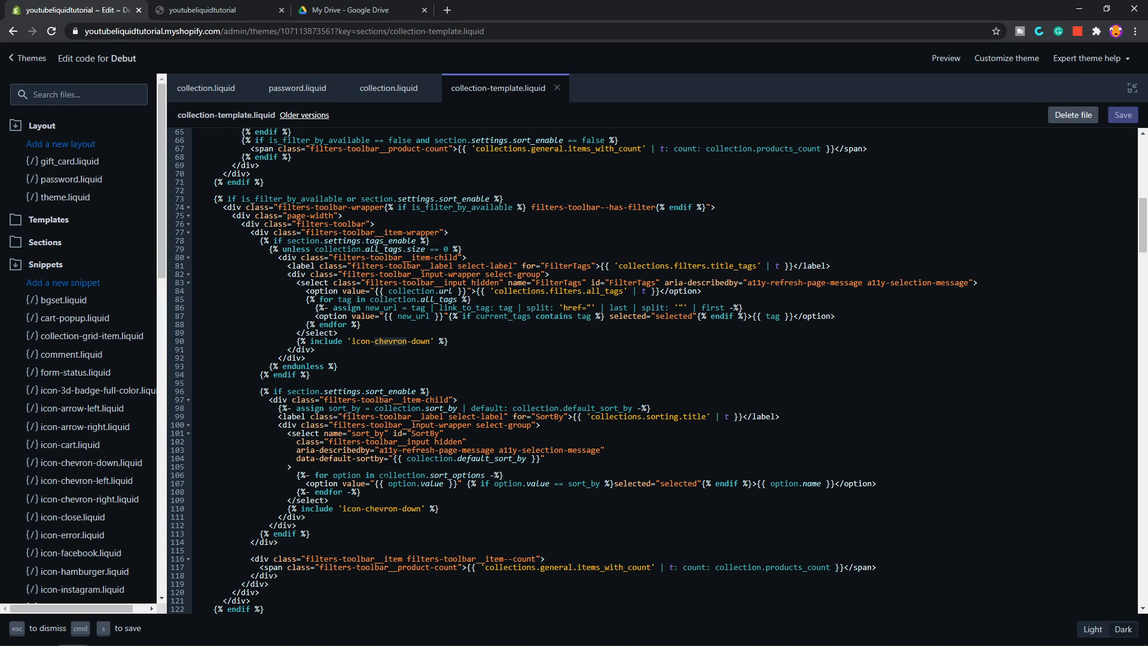
Step: Scroll collection-template.liquid down to the product grid loop including 'product-card-grid'
{"action": "scroll", "scroll_direction": "down", "scroll_amount": 3}
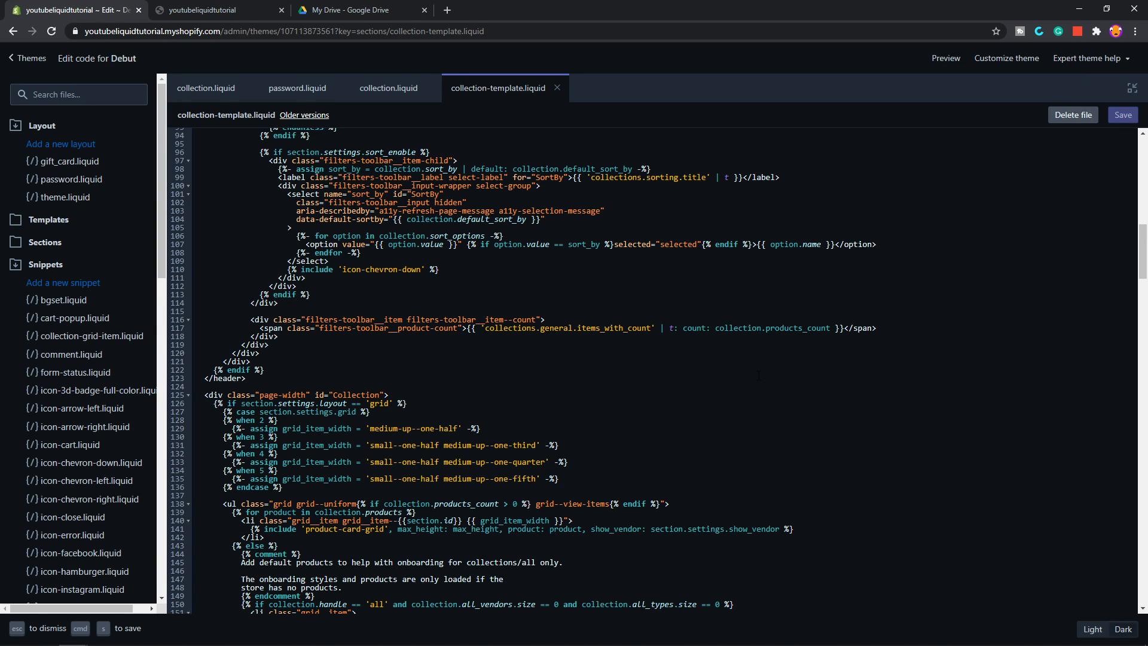
{"action": "scroll", "scroll_direction": "down", "scroll_amount": 3}
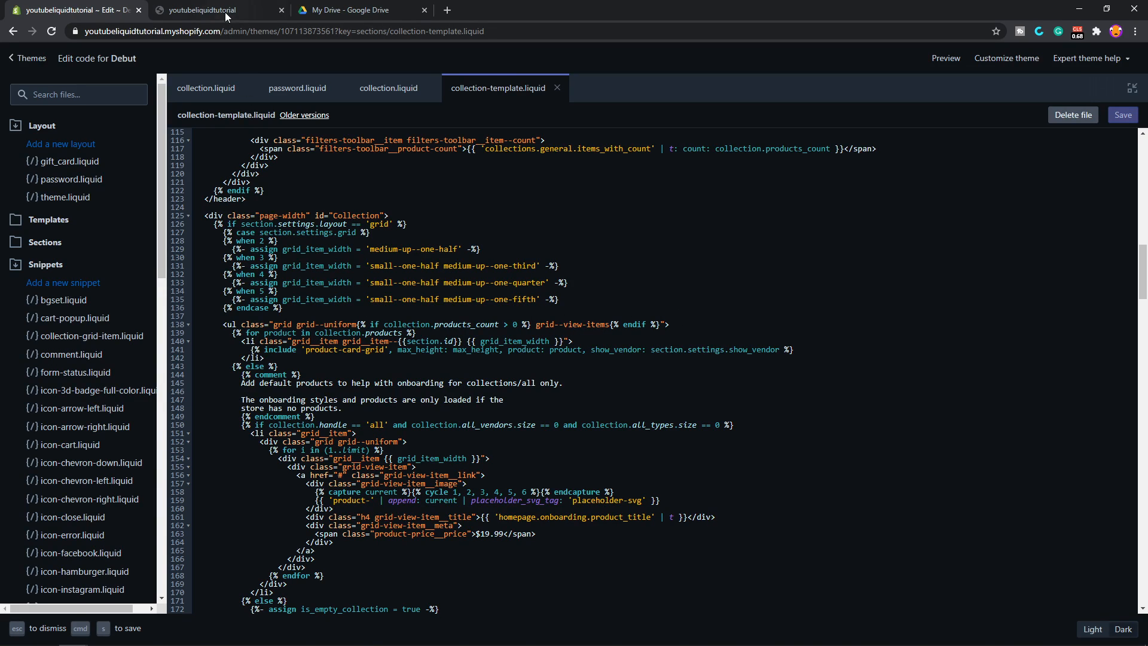
{"action": "left_click", "coordinate": [213, 10]}
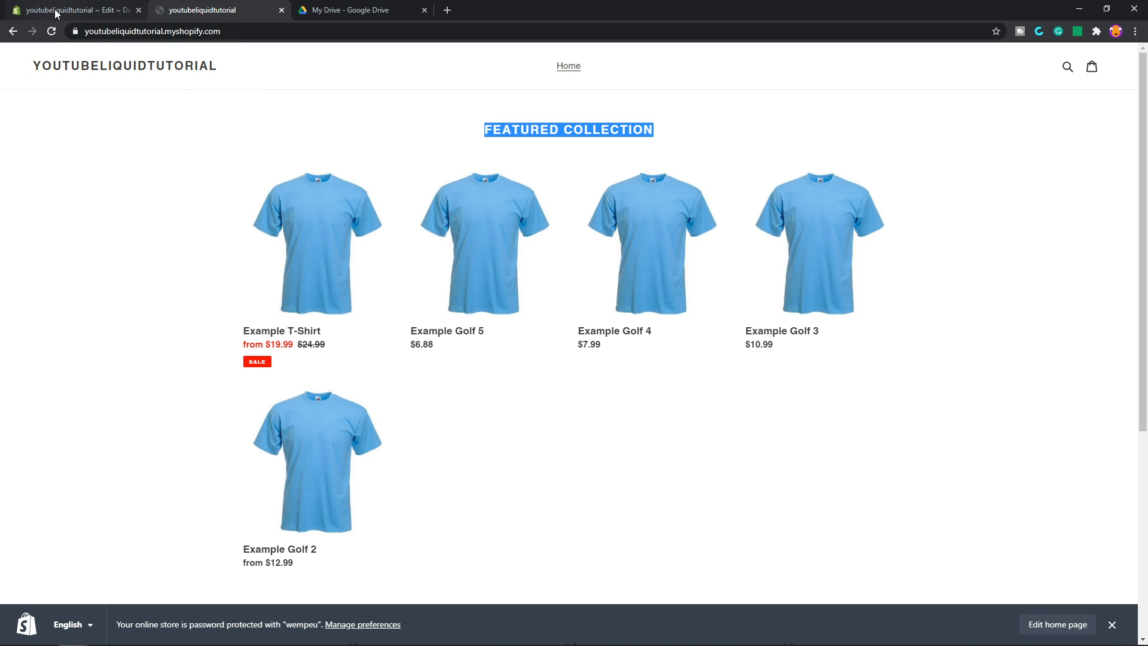
{"action": "left_click", "coordinate": [70, 10]}
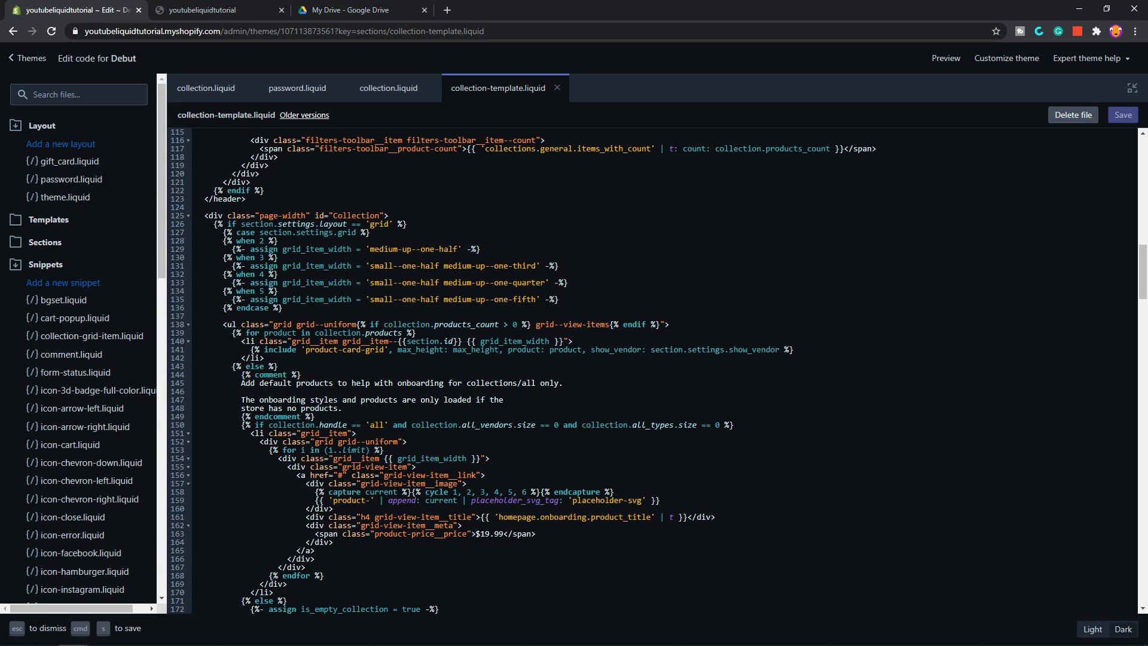
{"action": "left_click", "coordinate": [219, 10]}
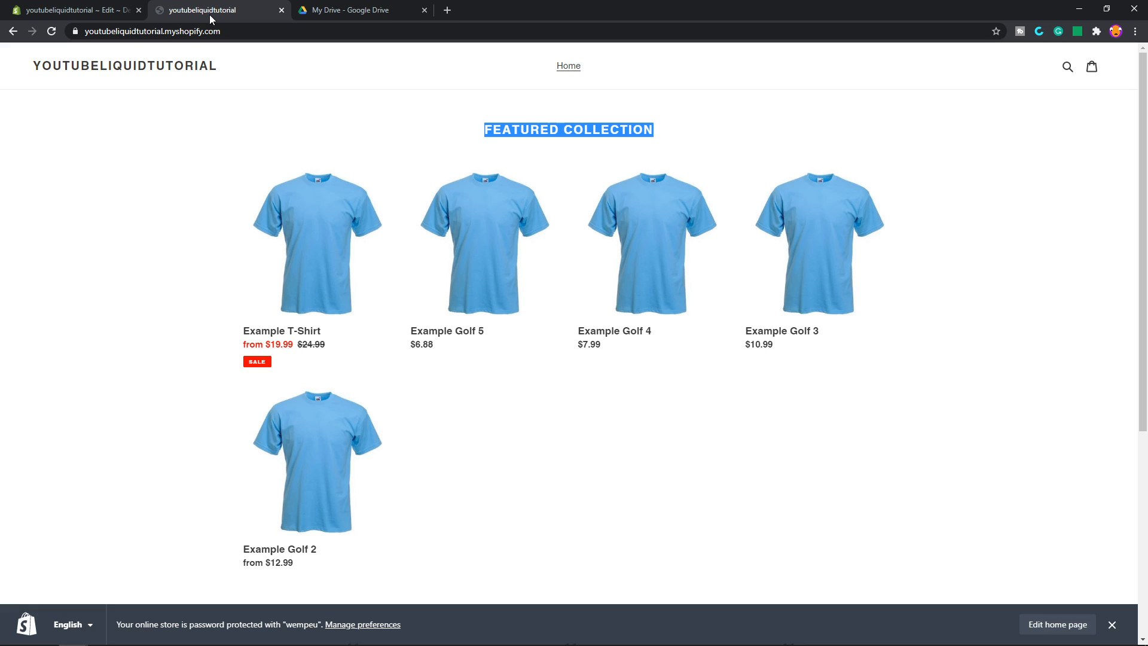
{"action": "mouse_move", "coordinate": [327, 551]}
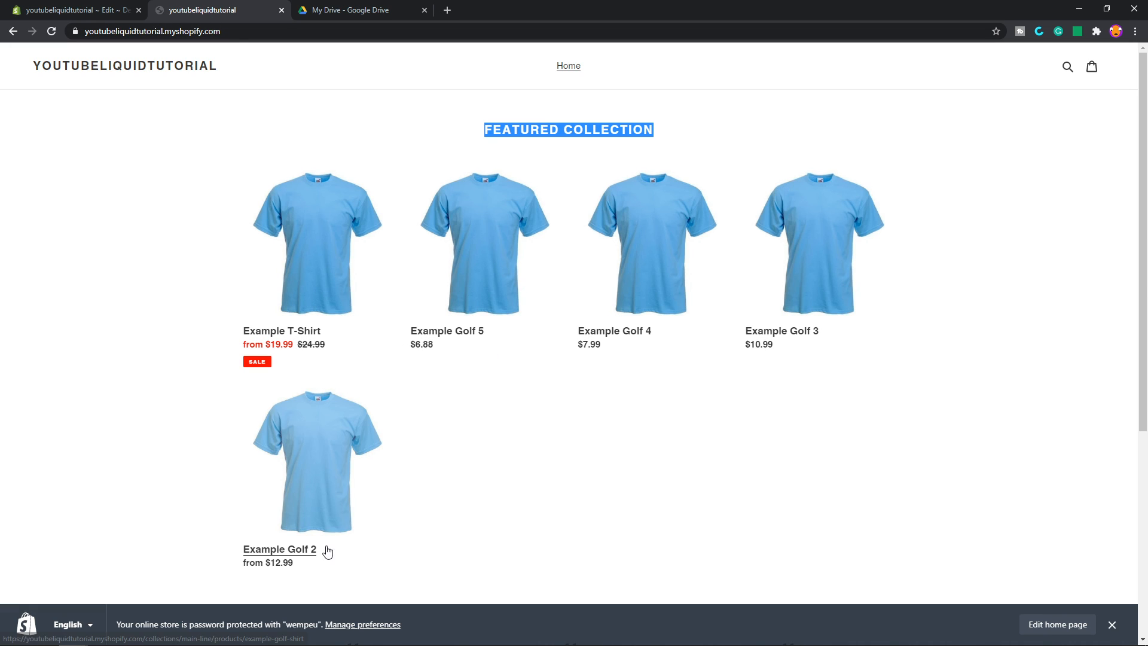
{"action": "left_click", "coordinate": [73, 9]}
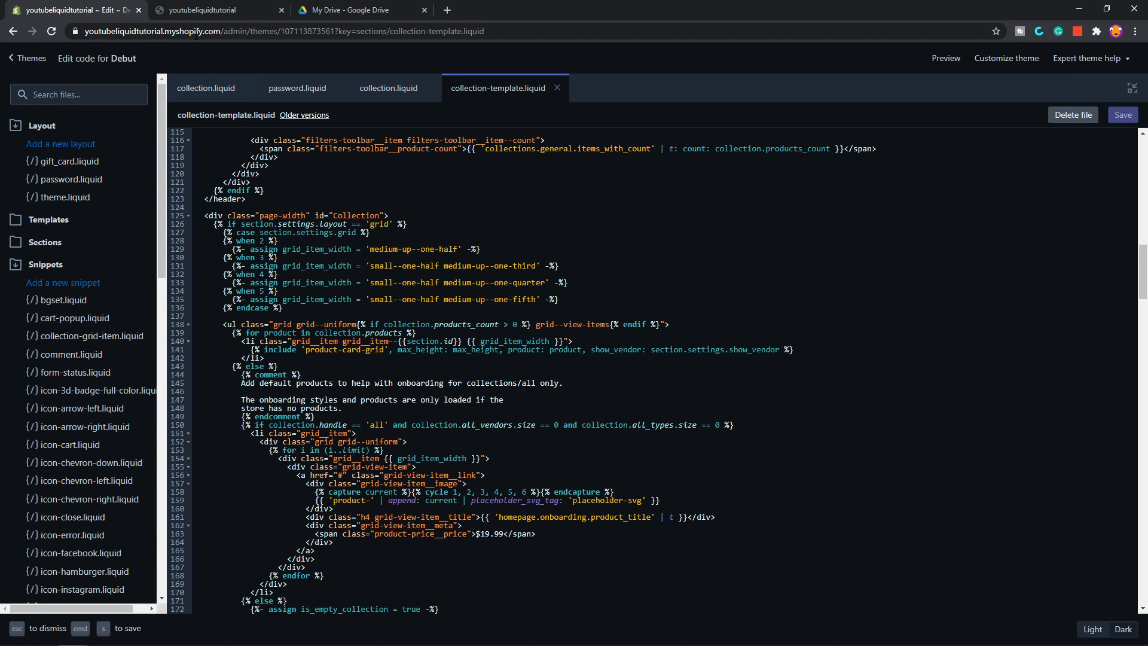
{"action": "left_click", "coordinate": [216, 9]}
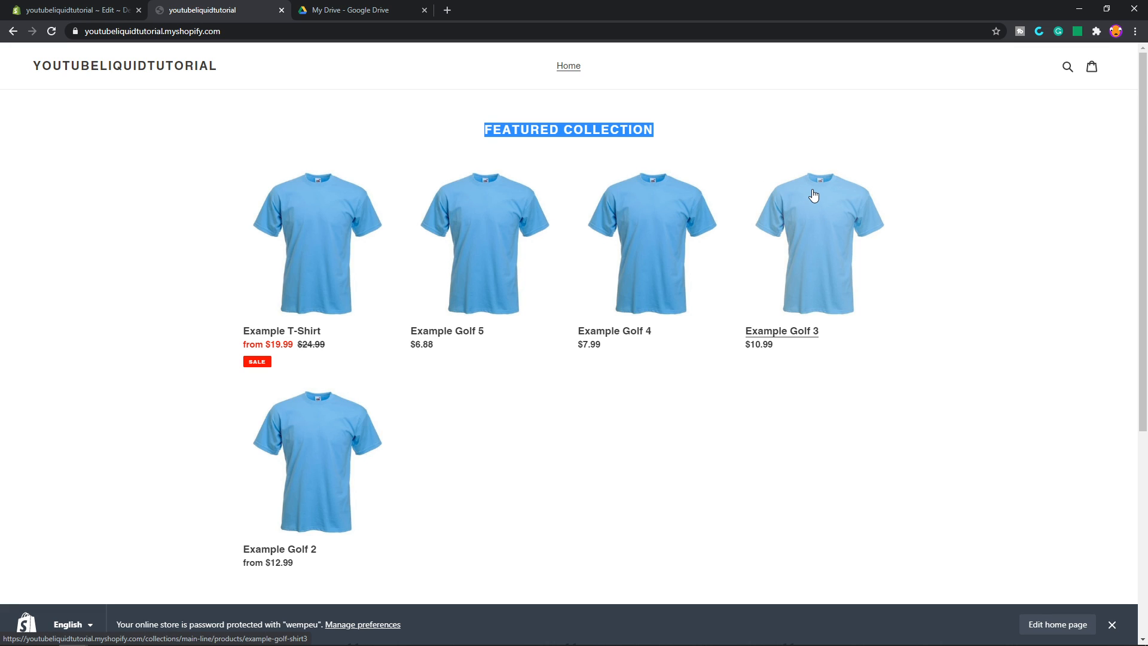
{"action": "mouse_move", "coordinate": [756, 219]}
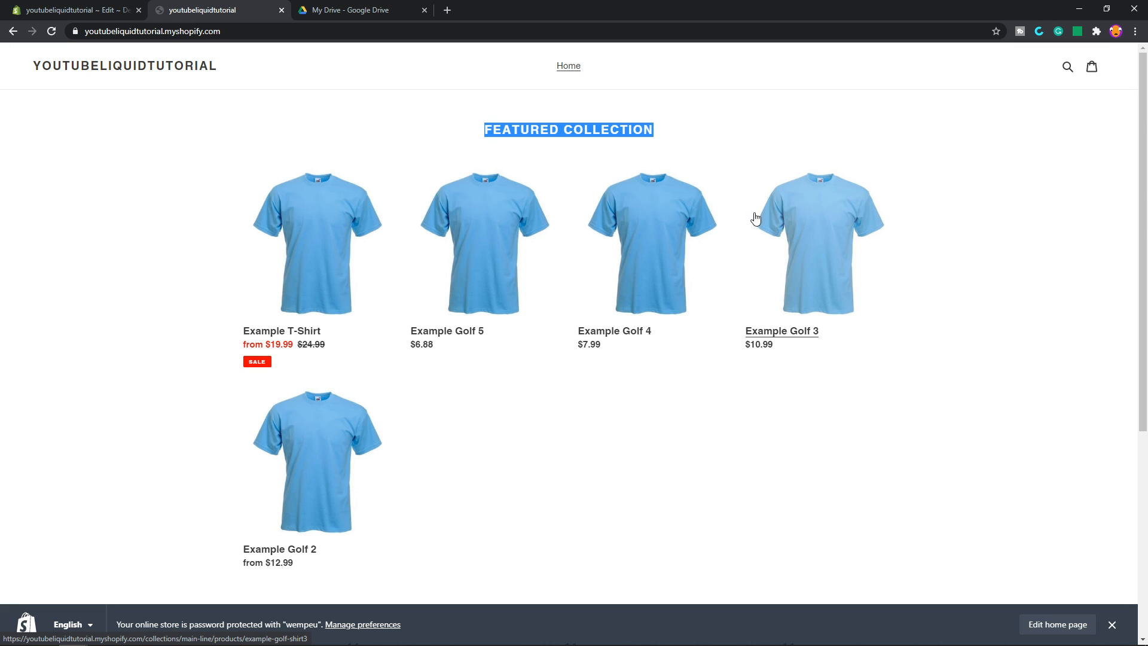
{"action": "mouse_move", "coordinate": [45, 110]}
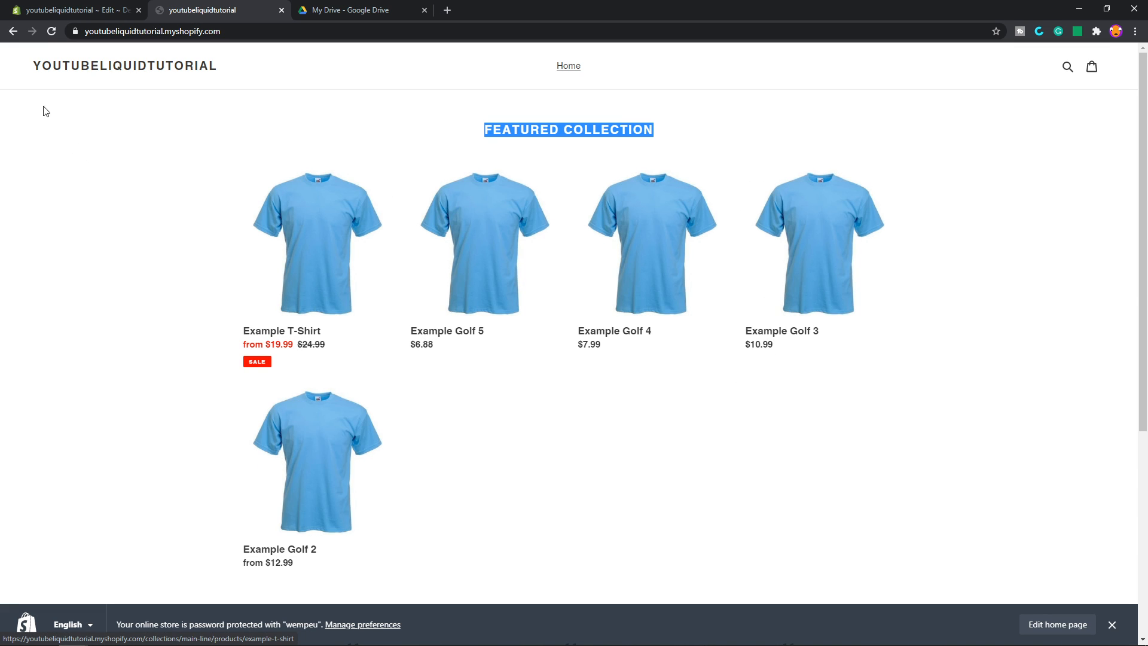
{"action": "left_click", "coordinate": [73, 9]}
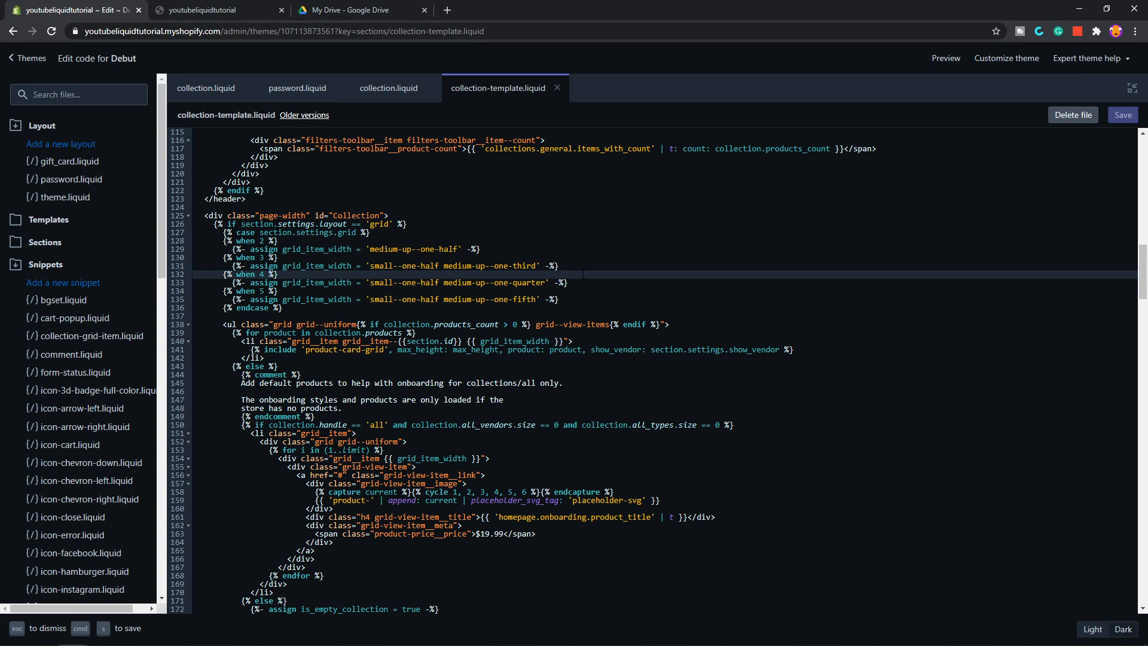
{"action": "key", "text": "Ctrl+f"}
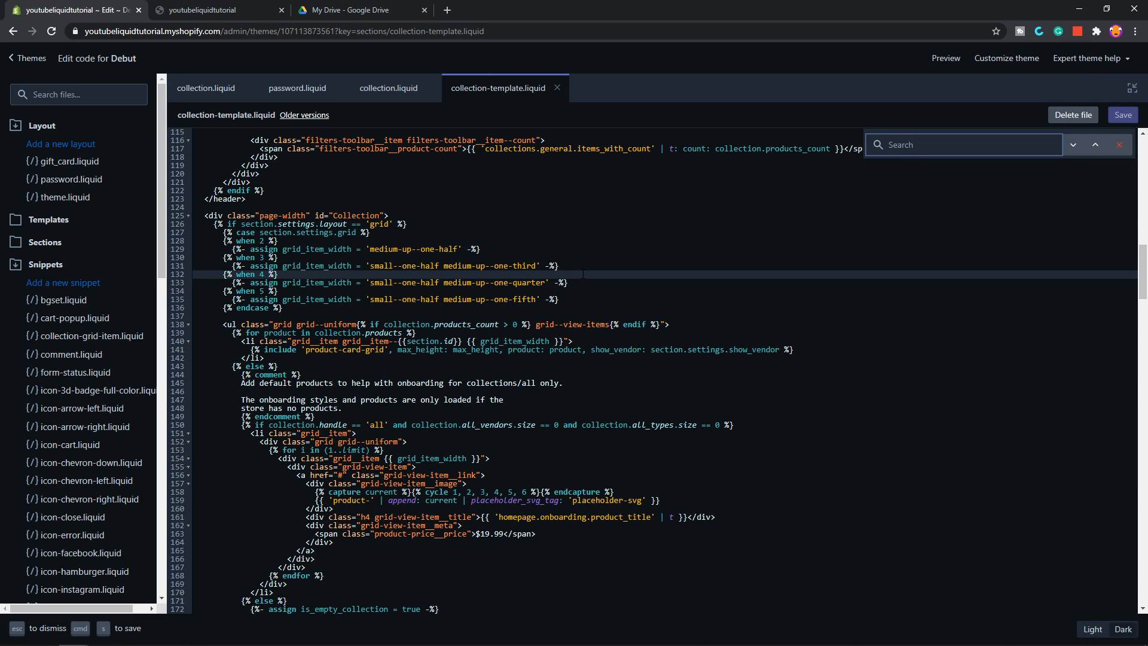
Step: Search the file for 'product in', jump to the next match, and compare with the storefront
{"action": "type", "text": "product in"}
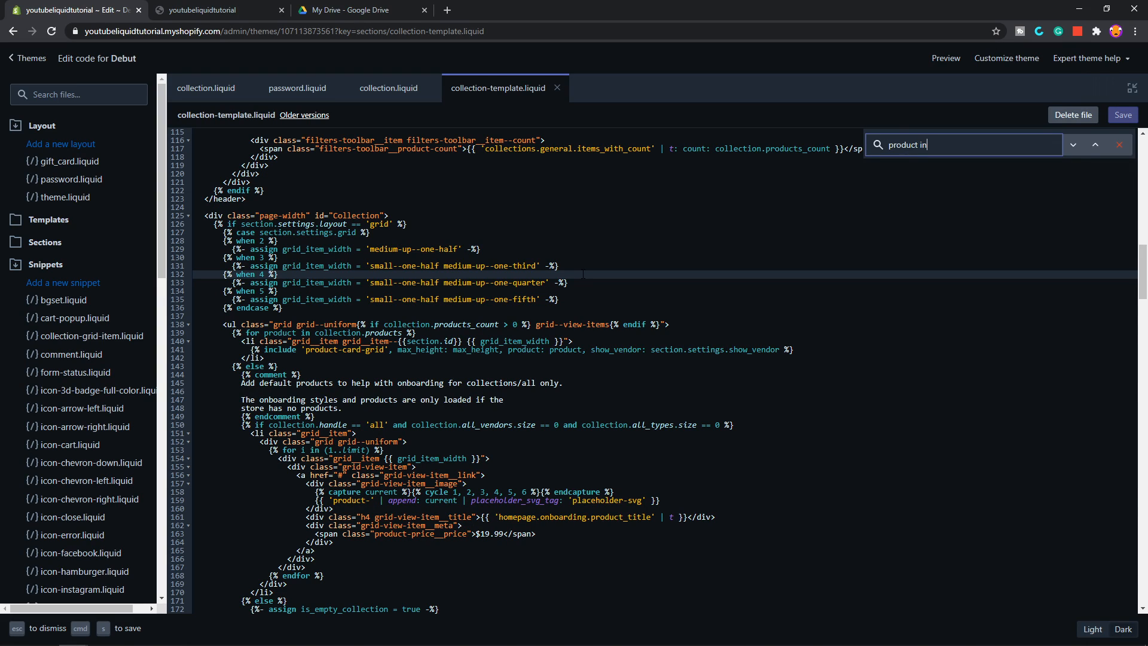
{"action": "left_click", "coordinate": [1074, 145]}
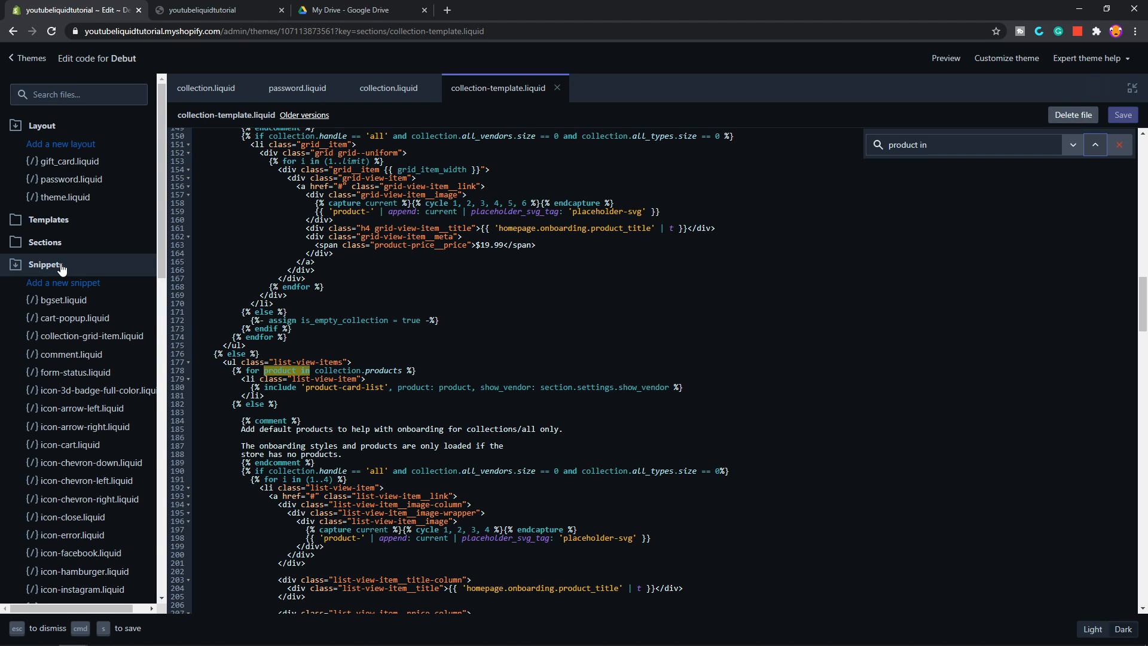
{"action": "left_click", "coordinate": [212, 9]}
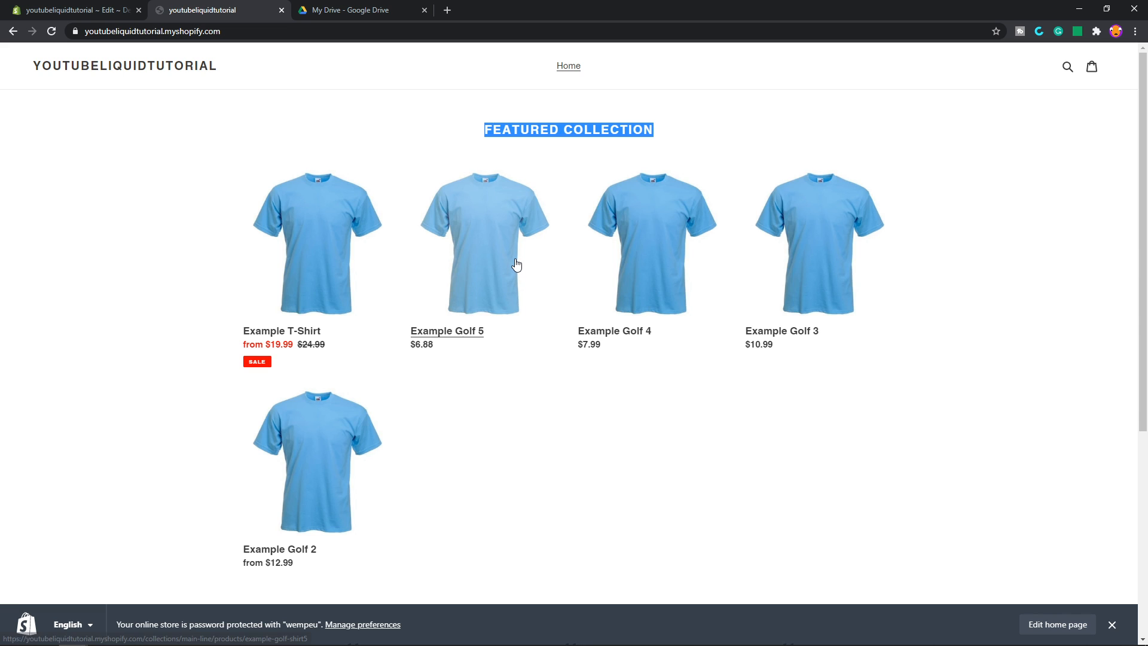
{"action": "left_click", "coordinate": [71, 10]}
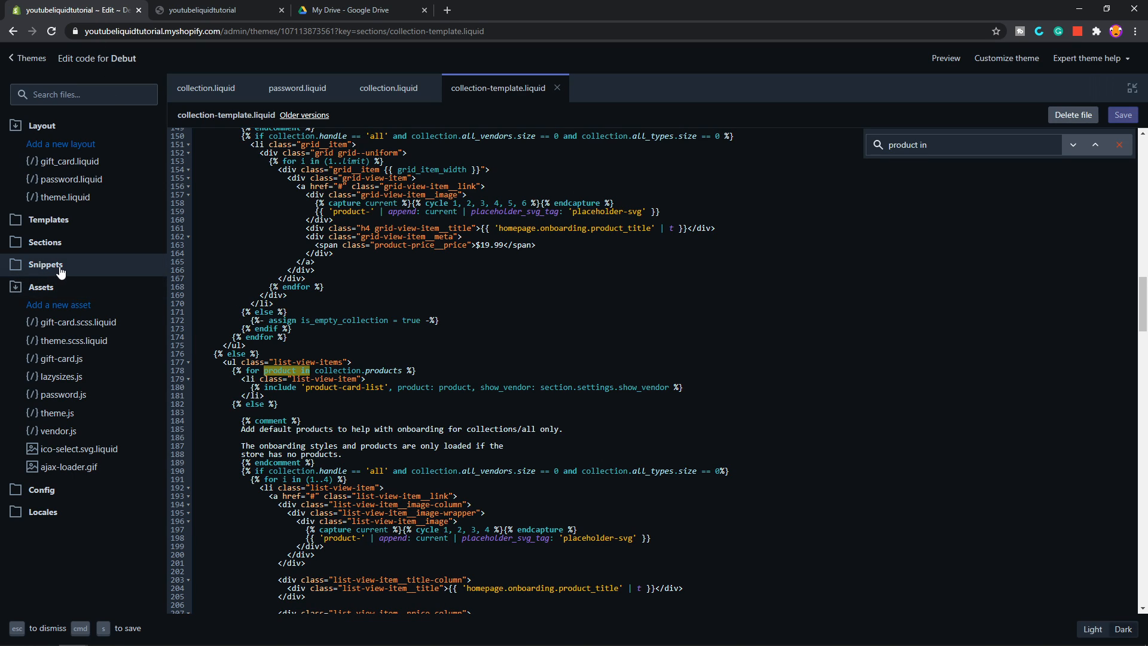
Step: Open product-card-grid.liquid from Snippets and compare it against the storefront featured collection
{"action": "left_click", "coordinate": [45, 264]}
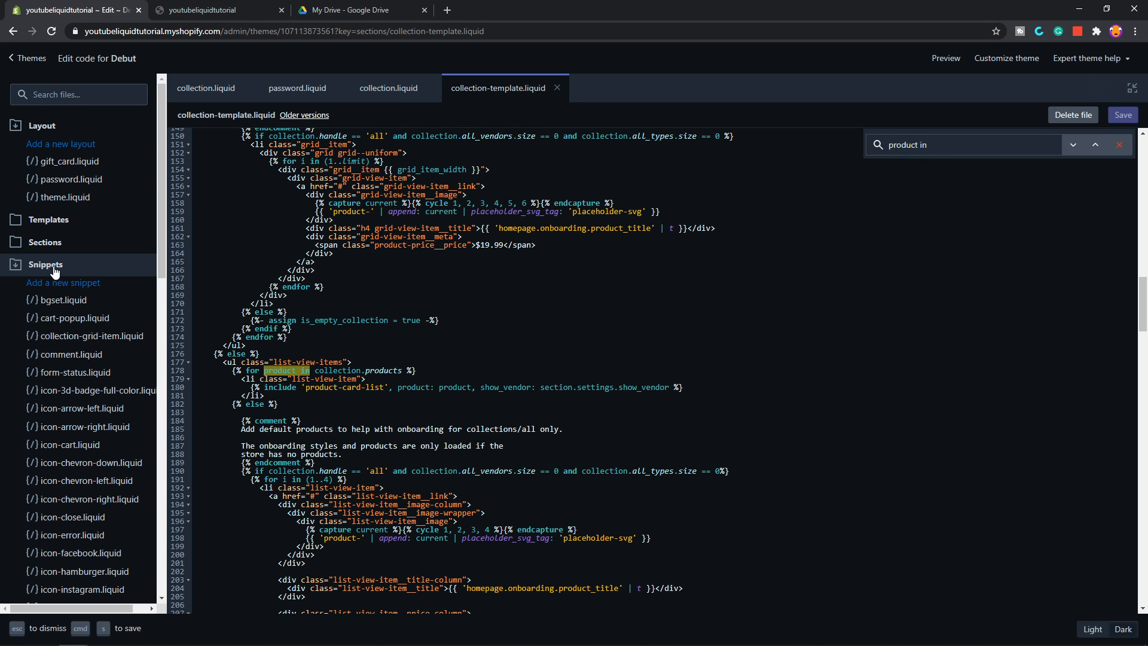
{"action": "scroll", "scroll_direction": "down", "scroll_amount": 3}
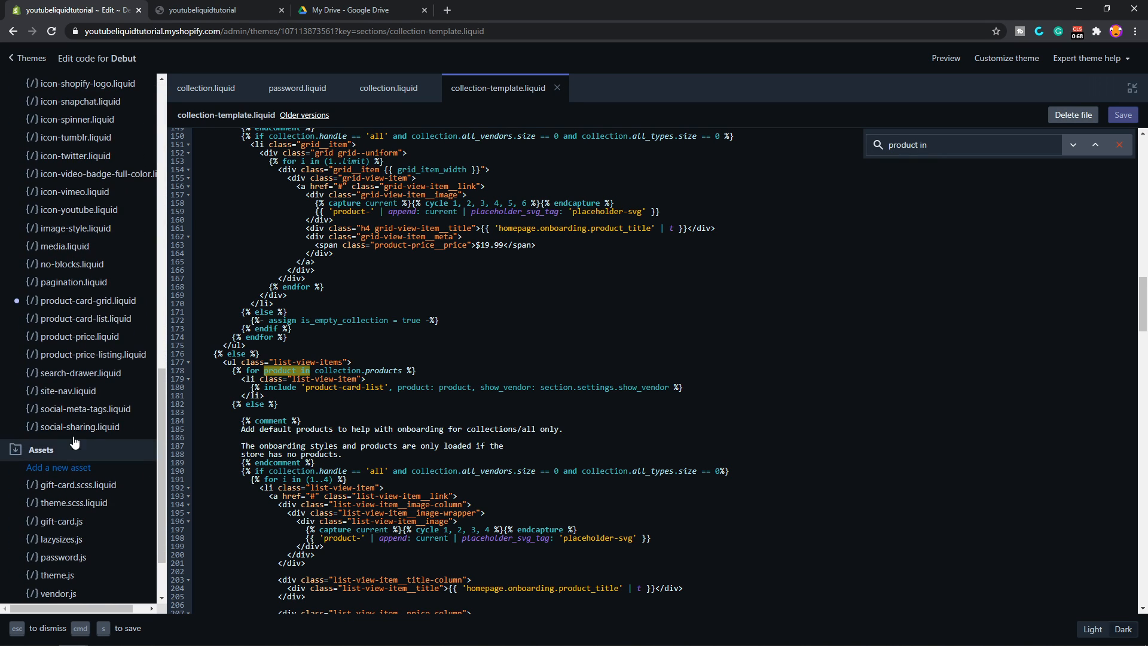
{"action": "mouse_move", "coordinate": [88, 308]}
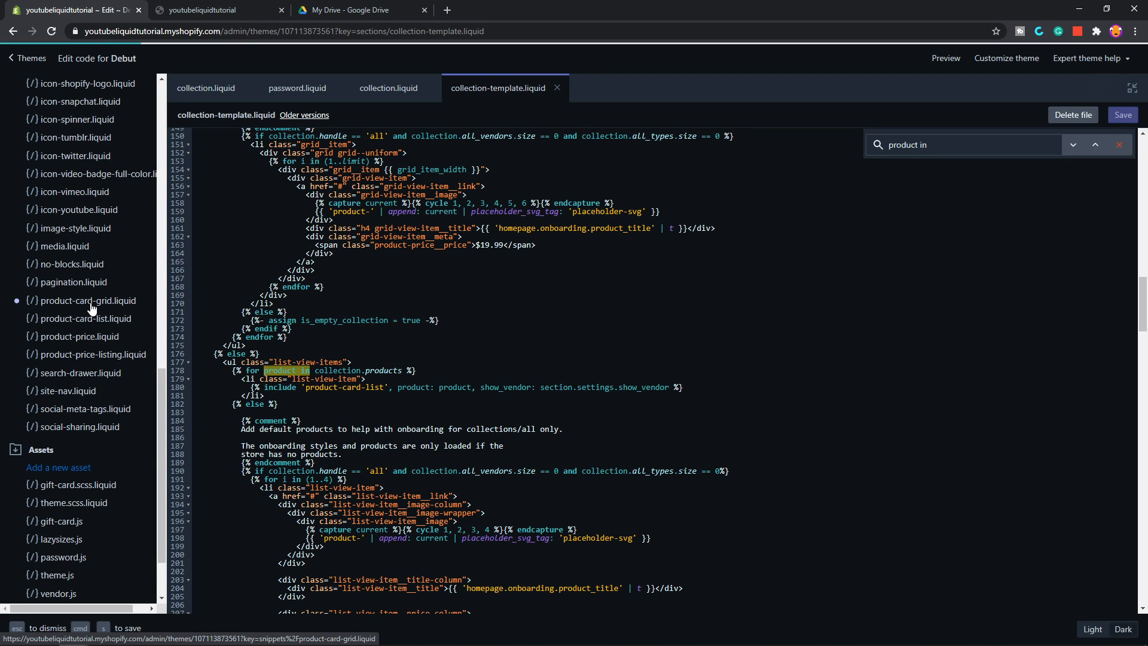
{"action": "left_click", "coordinate": [85, 300]}
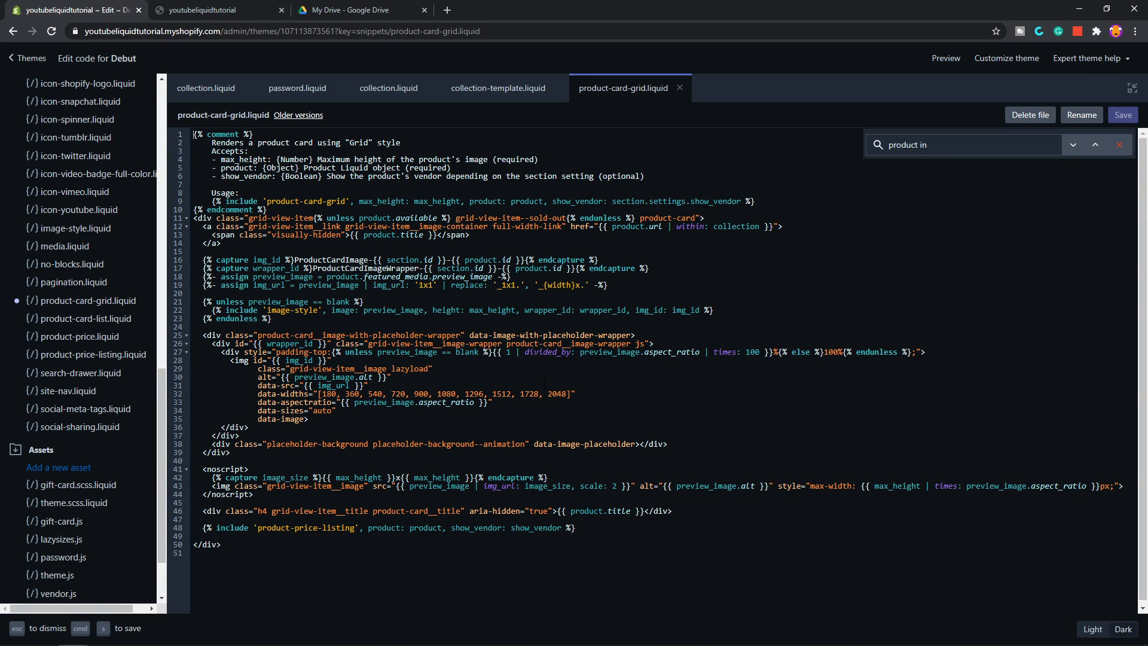
{"action": "left_click", "coordinate": [218, 10]}
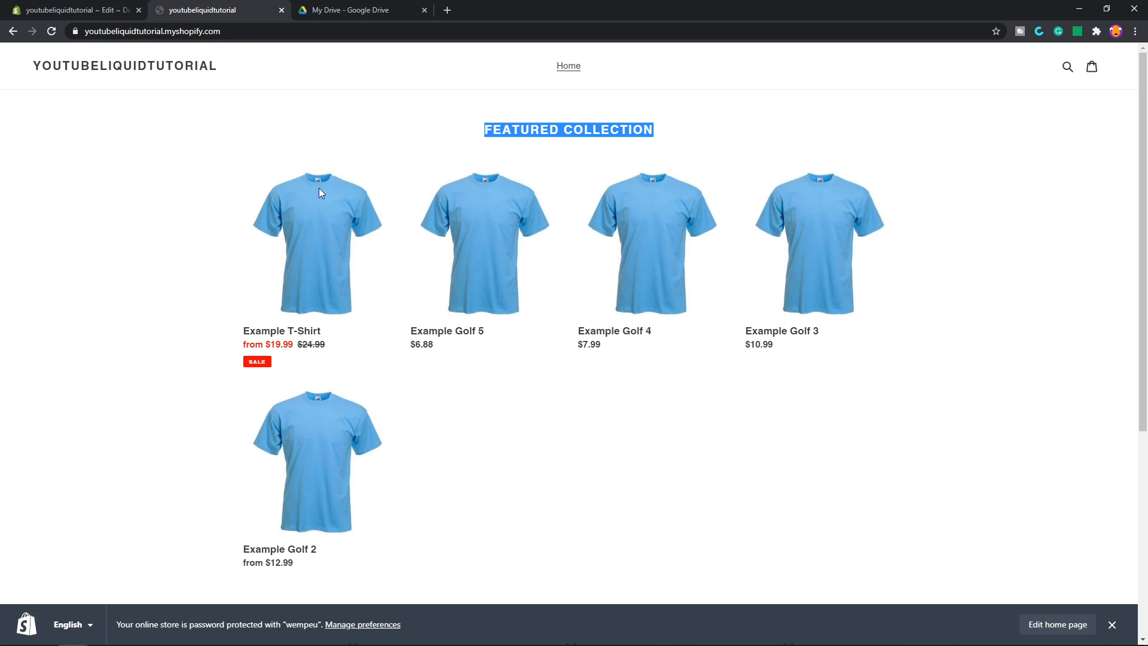
{"action": "left_click", "coordinate": [73, 9]}
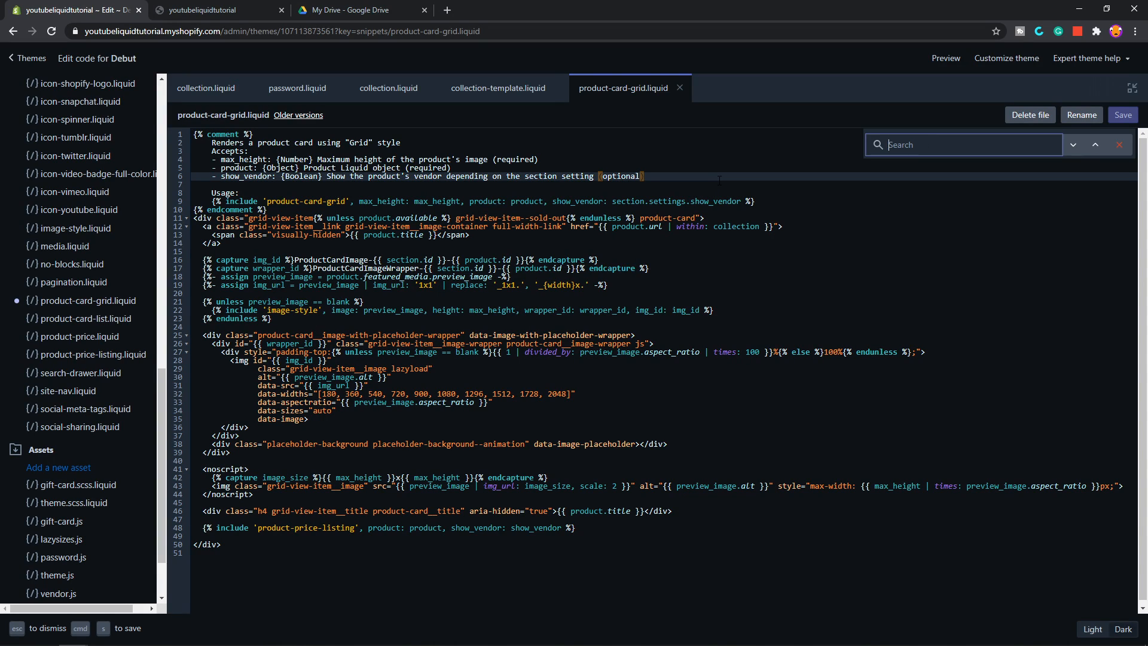
{"action": "type", "text": "title"}
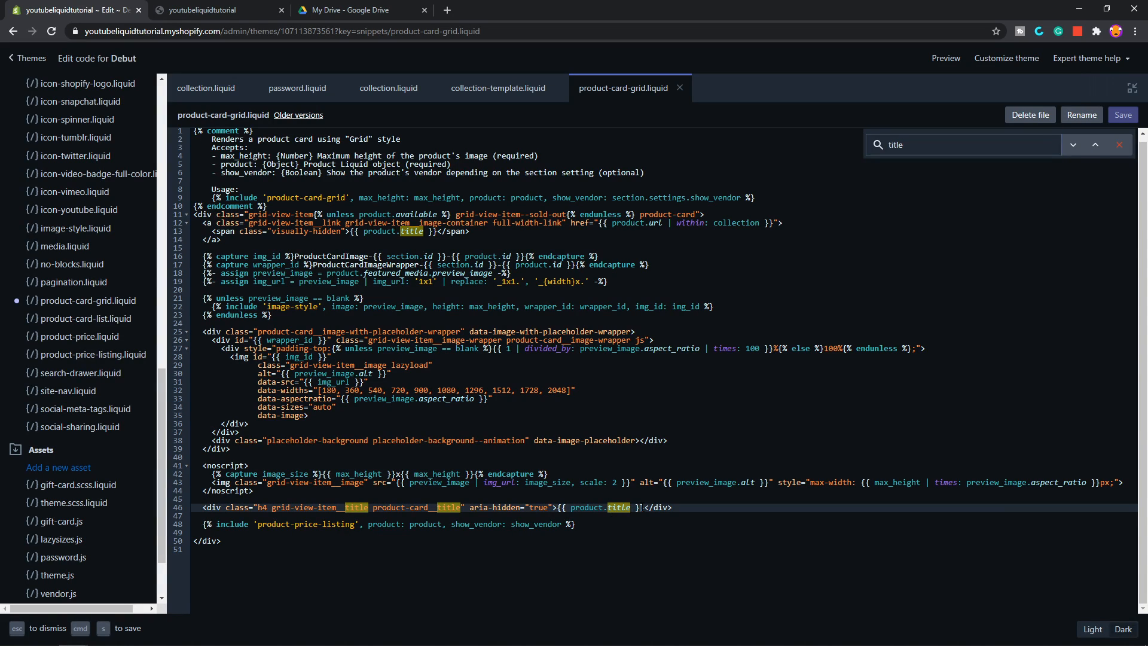
{"action": "type", "text": "1"}
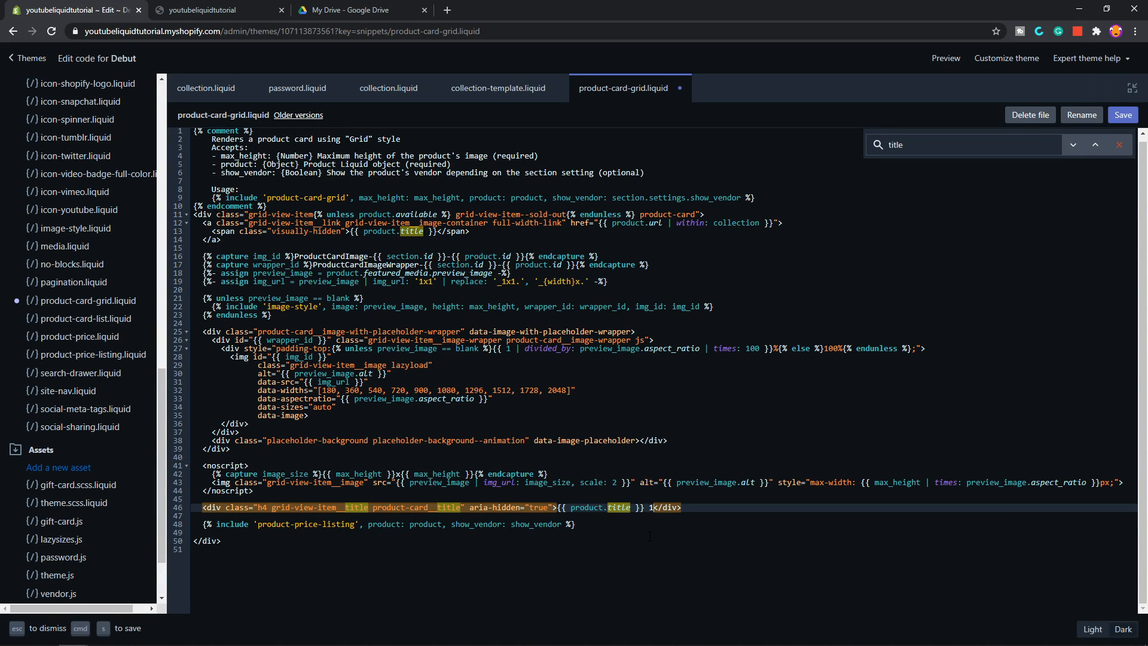
{"action": "type", "text": "1111111111111111"}
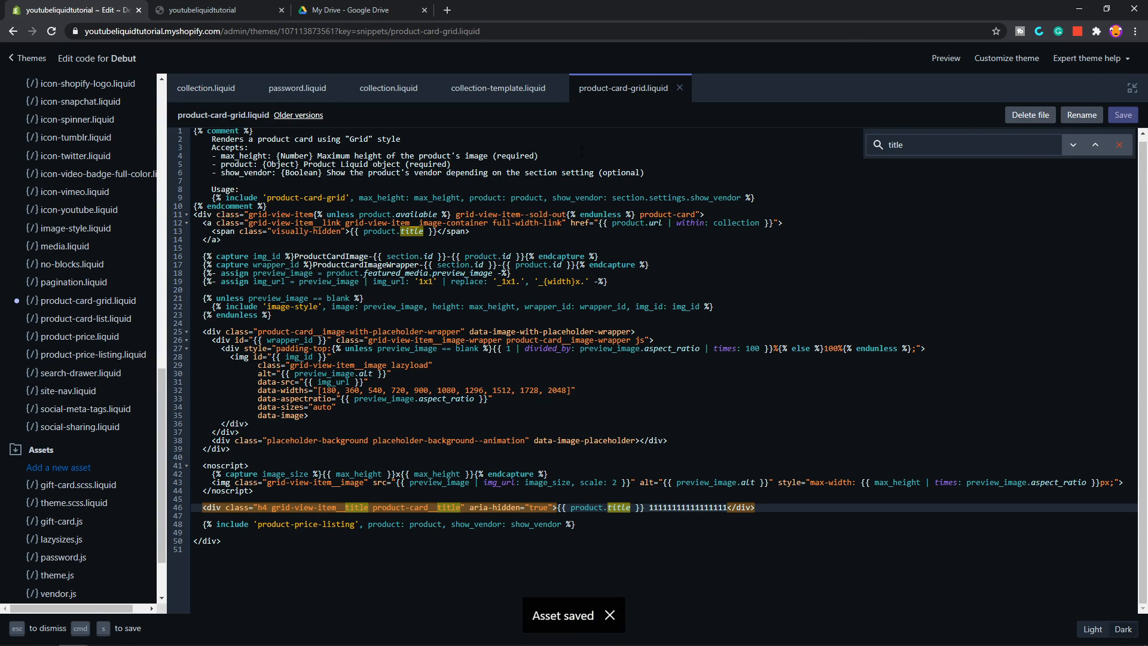
{"action": "left_click", "coordinate": [215, 9]}
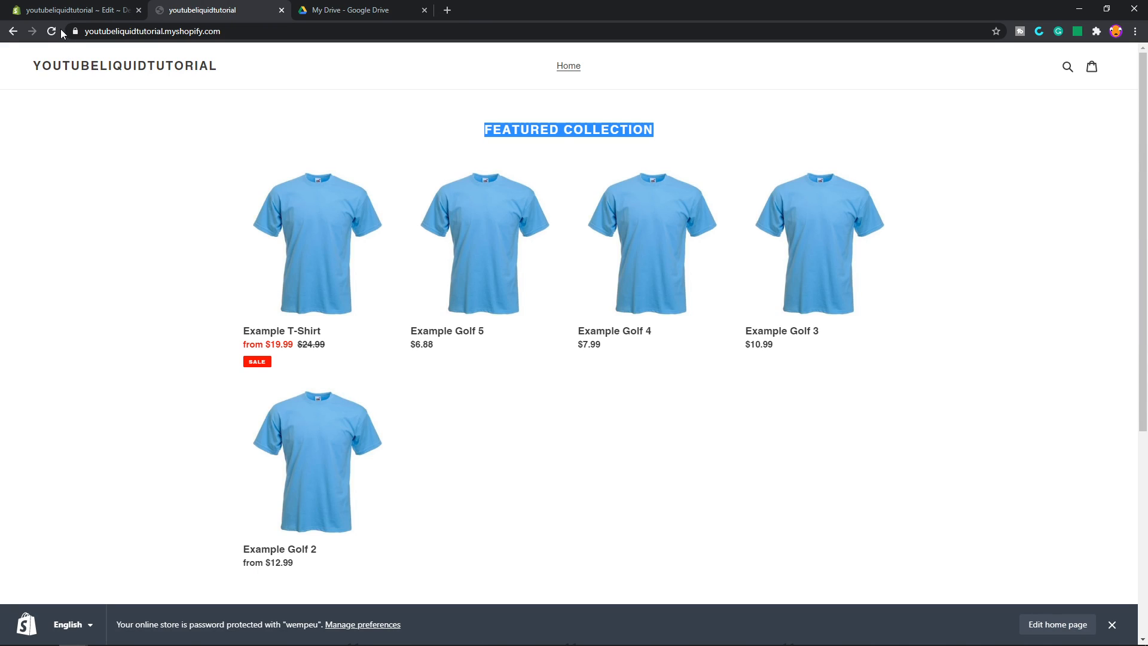
{"action": "left_click", "coordinate": [51, 30]}
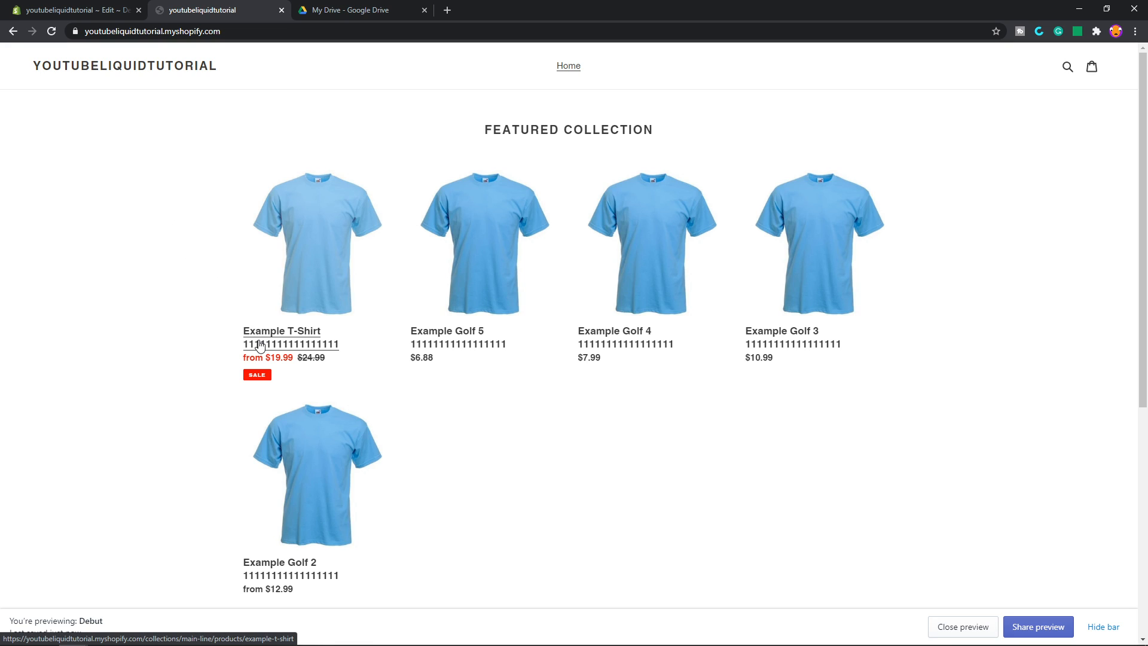
{"action": "mouse_move", "coordinate": [106, 150]}
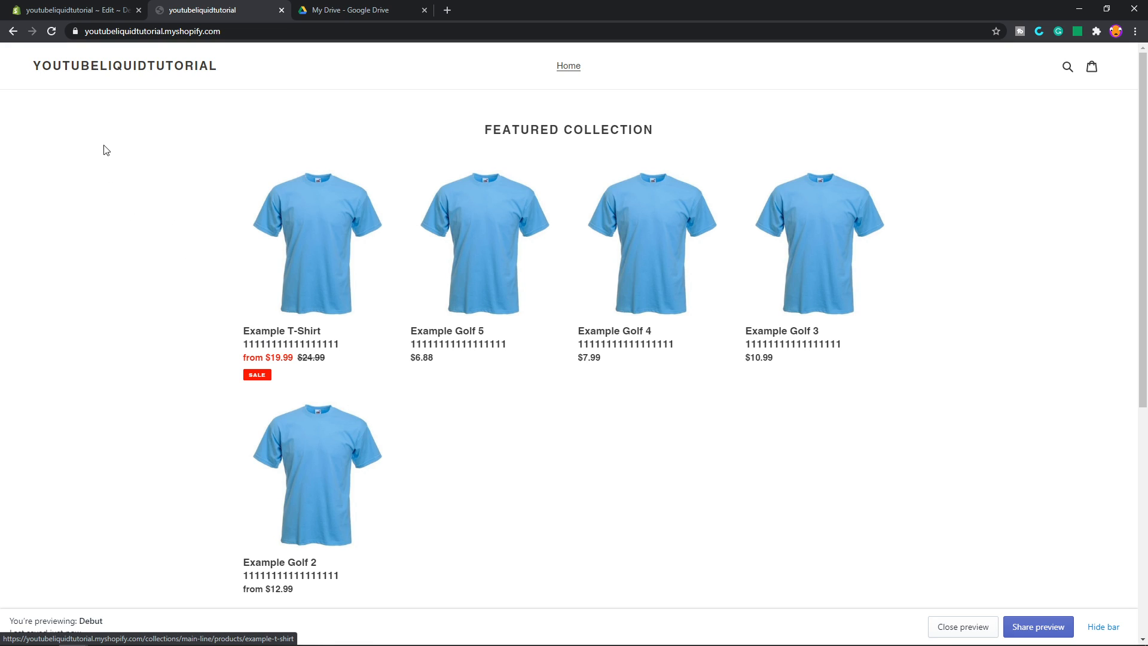
Step: Follow the product title with a dash and product.price, and save the snippet
{"action": "left_click", "coordinate": [73, 9]}
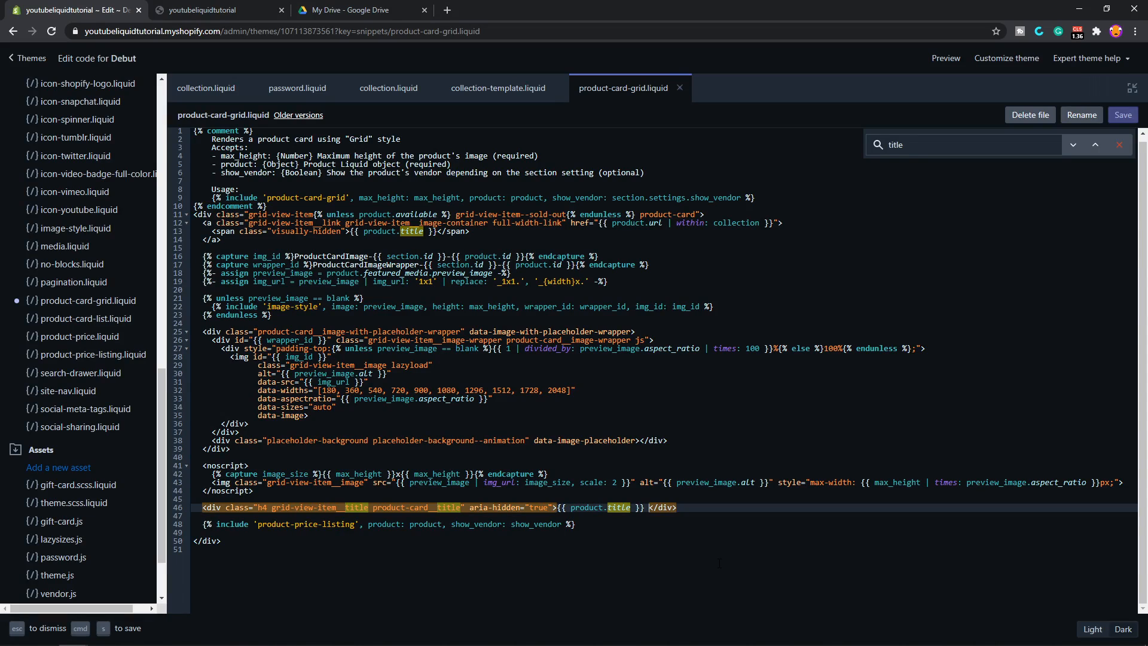
{"action": "type", "text": "- {{"}
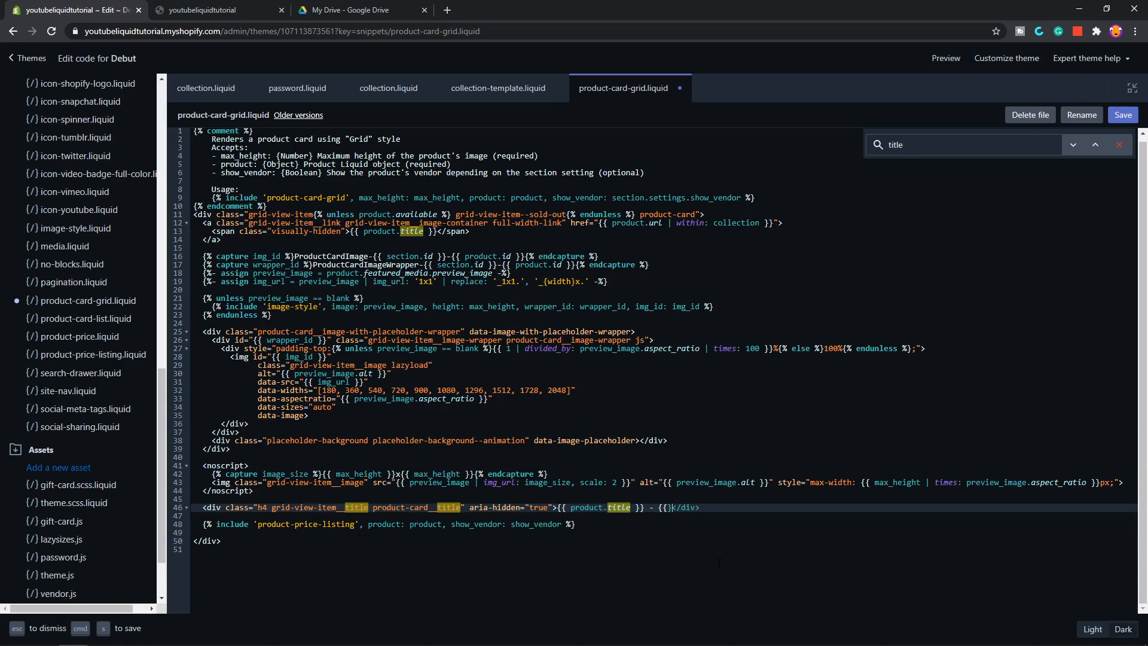
{"action": "type", "text": "product. }"}
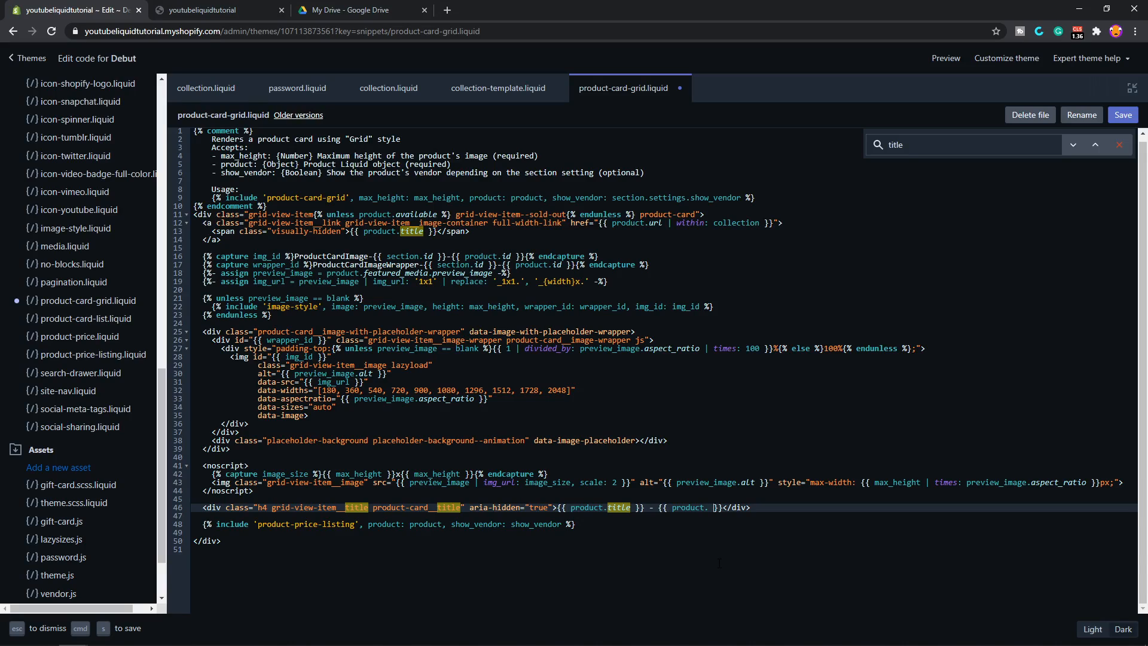
{"action": "type", "text": "price"}
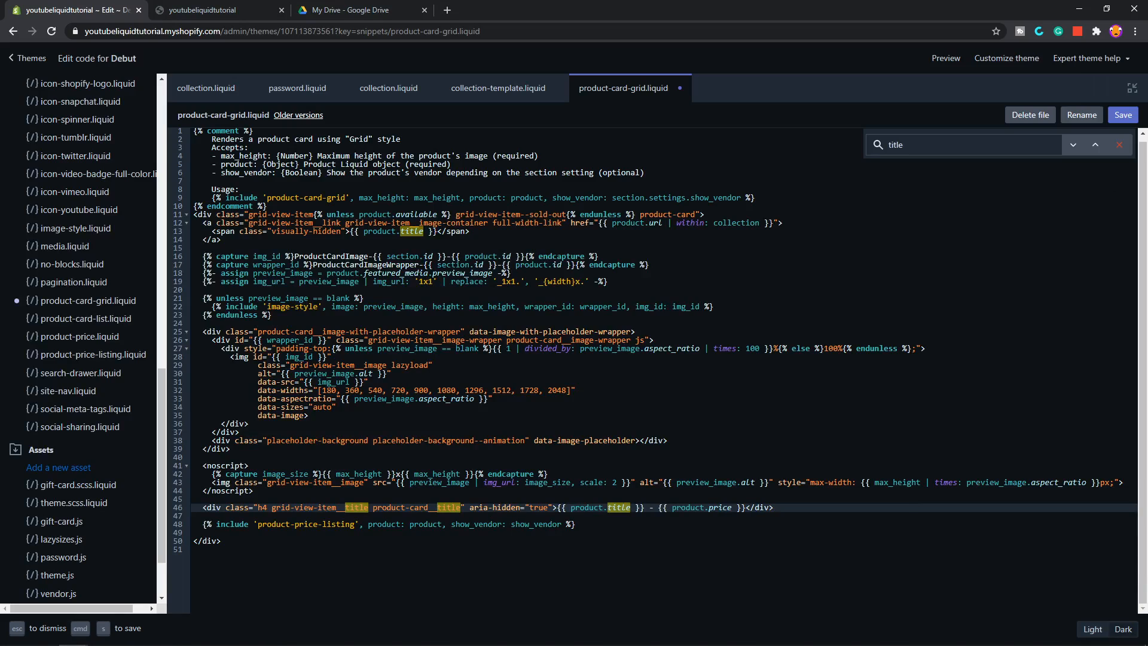
{"action": "left_click", "coordinate": [1123, 115]}
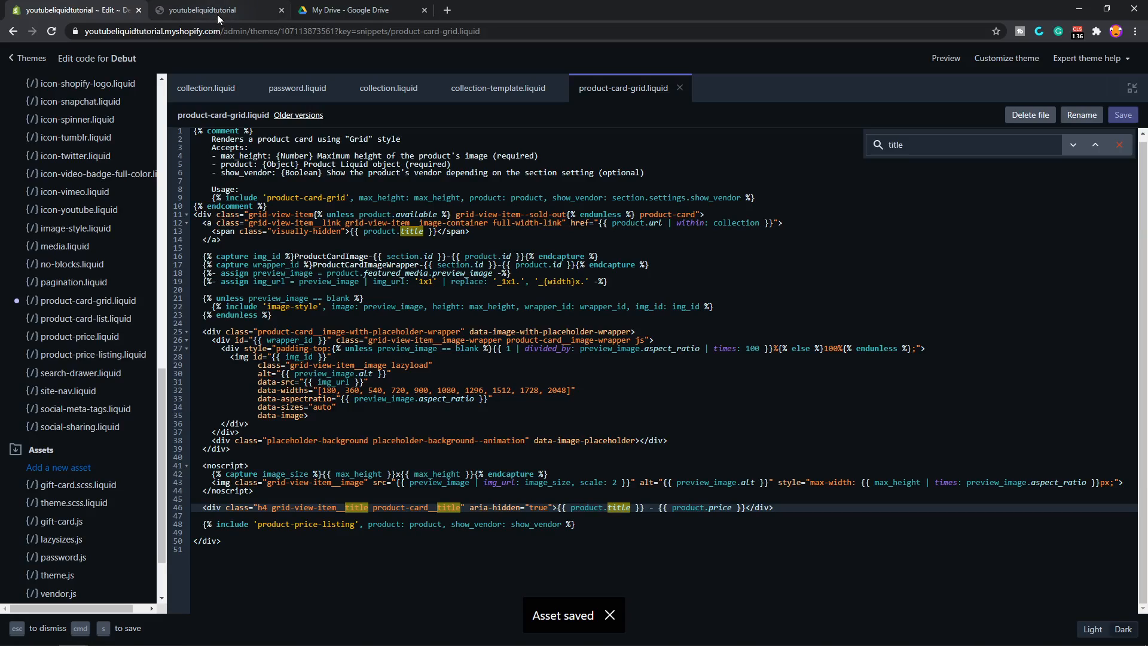
Step: Reload the storefront to confirm cards like 'Example Golf 5 - 688', then return to the editor
{"action": "left_click", "coordinate": [217, 9]}
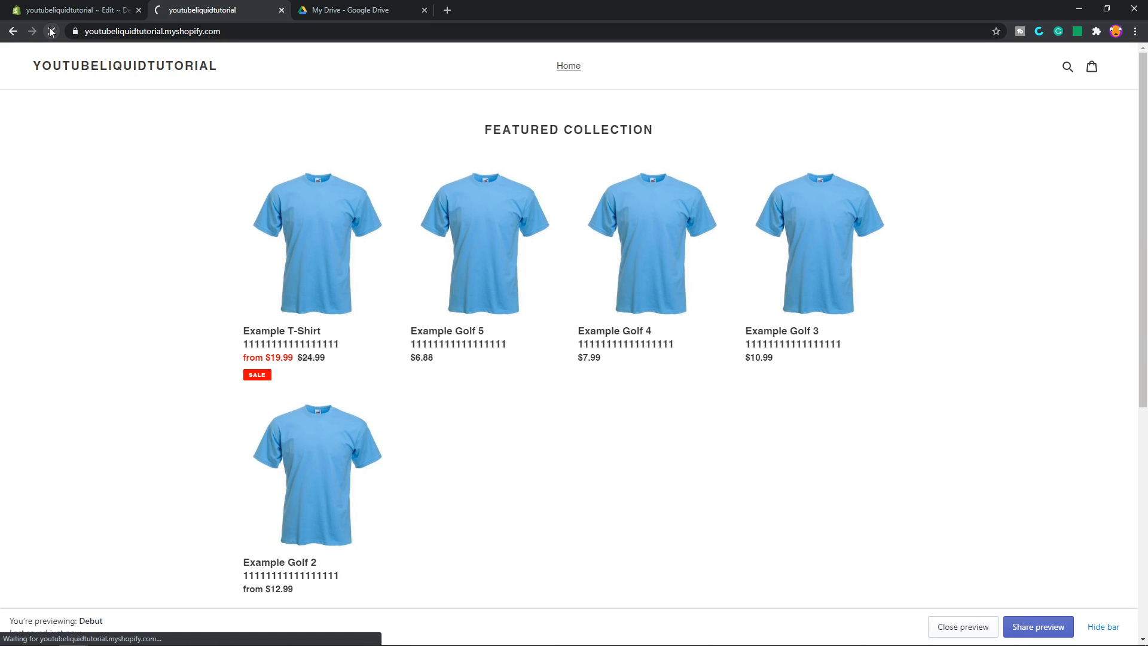
{"action": "left_click", "coordinate": [50, 30]}
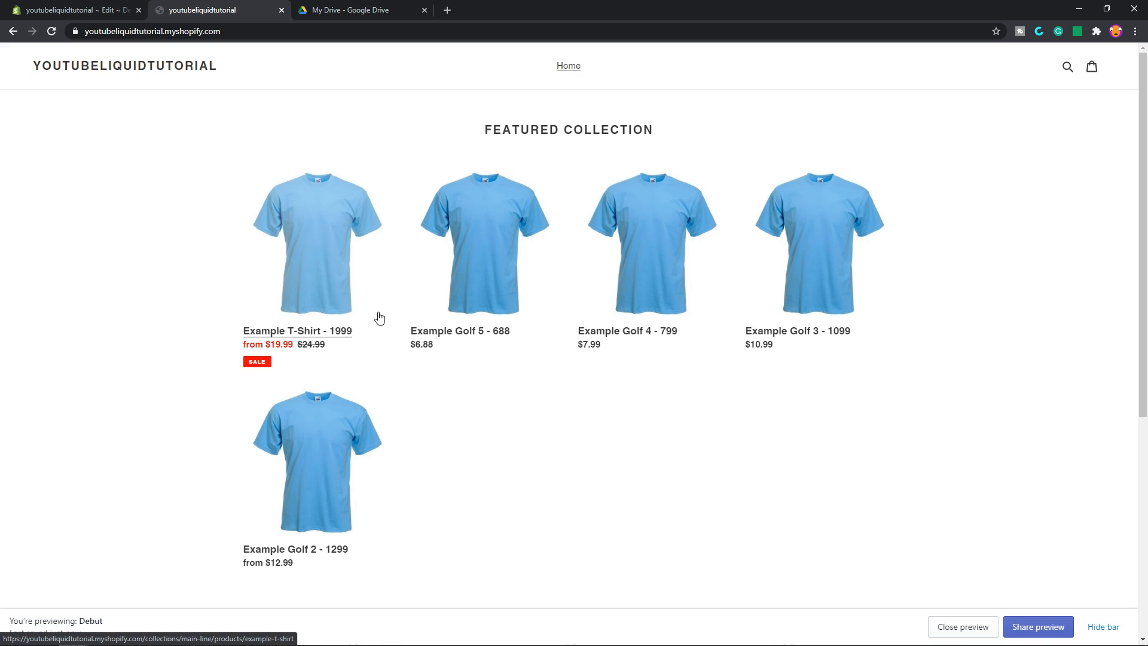
{"action": "mouse_move", "coordinate": [374, 326]}
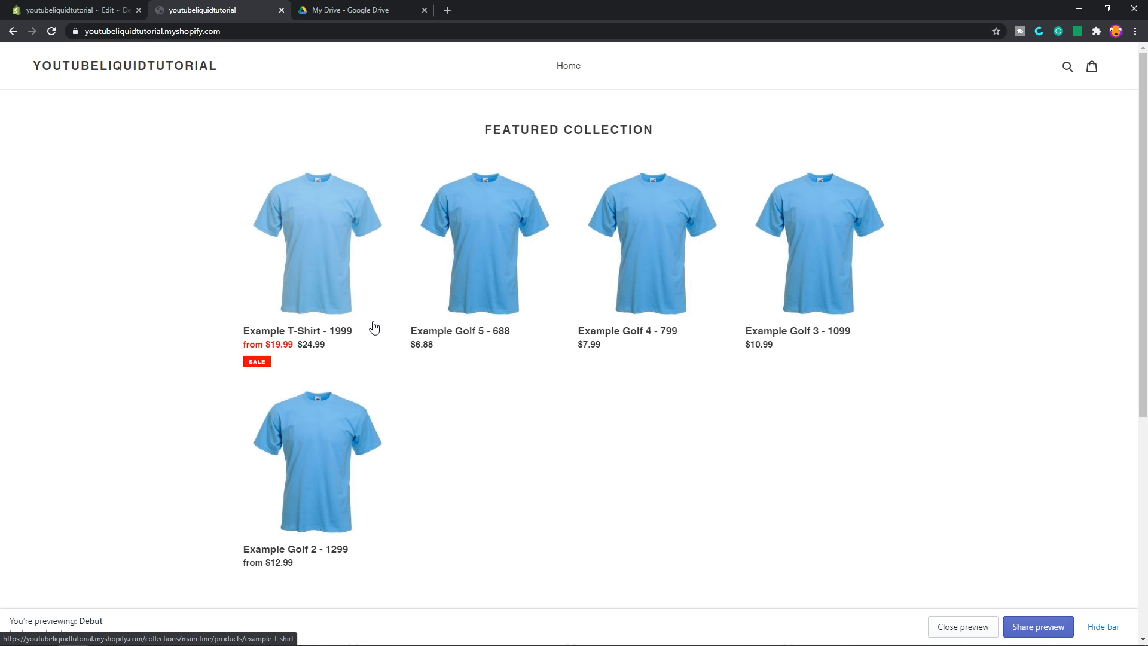
{"action": "mouse_move", "coordinate": [611, 353]}
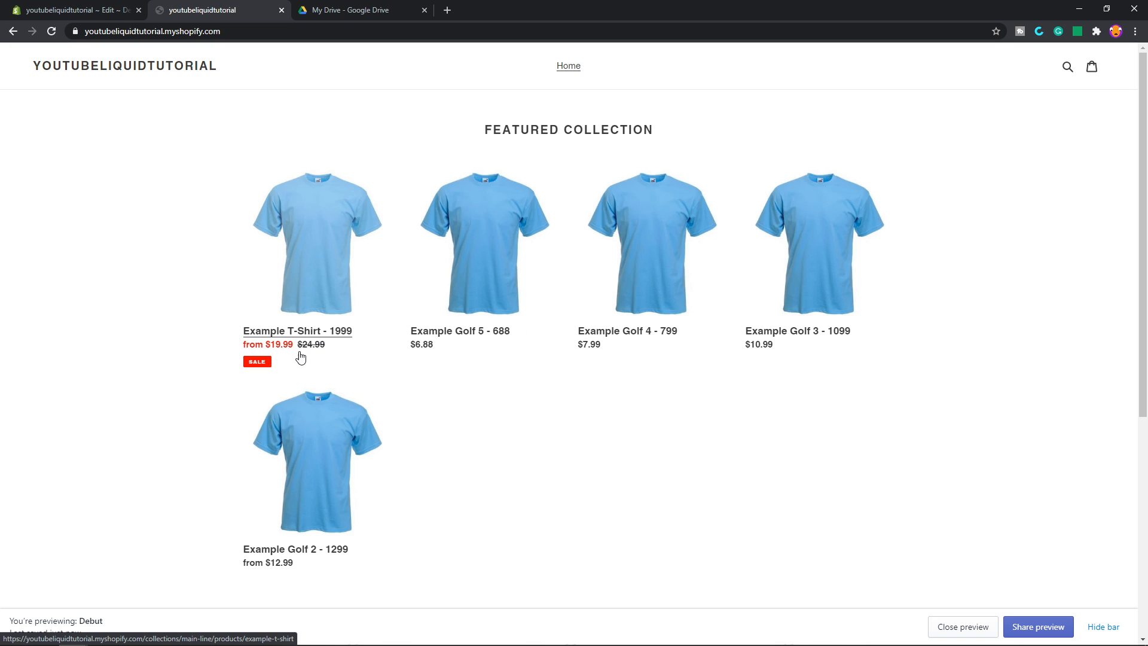
{"action": "mouse_move", "coordinate": [276, 348]}
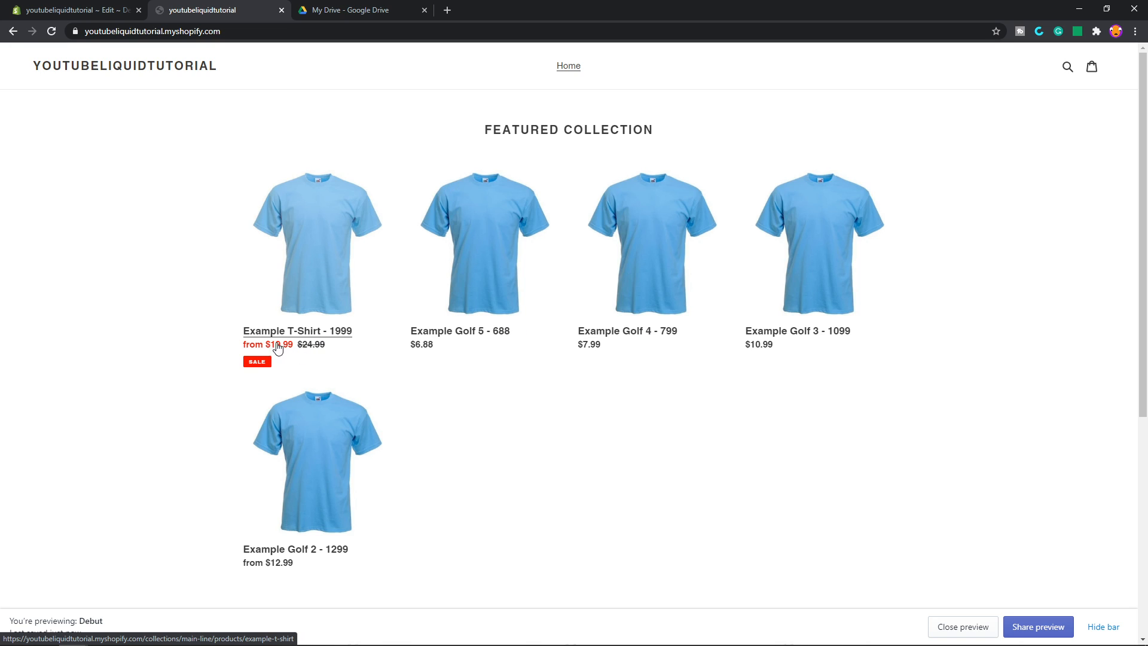
{"action": "left_click", "coordinate": [73, 10]}
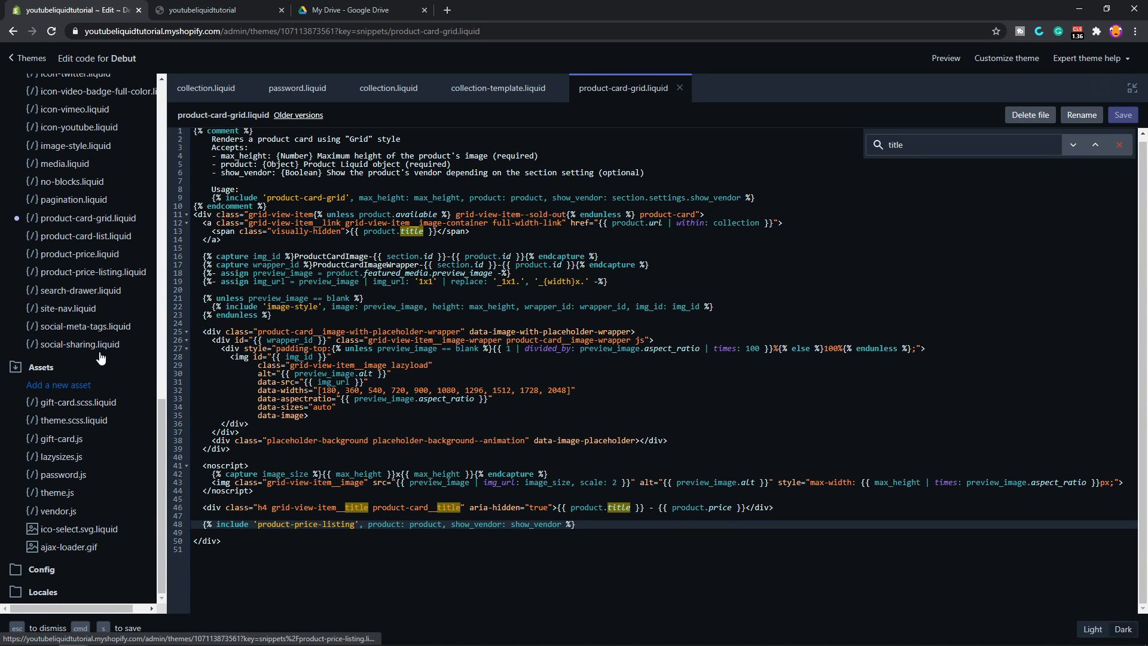
Step: Open product-price-listing.liquid, search it for 'price', and step through the matches to the end
{"action": "scroll", "scroll_direction": "up", "scroll_amount": 3}
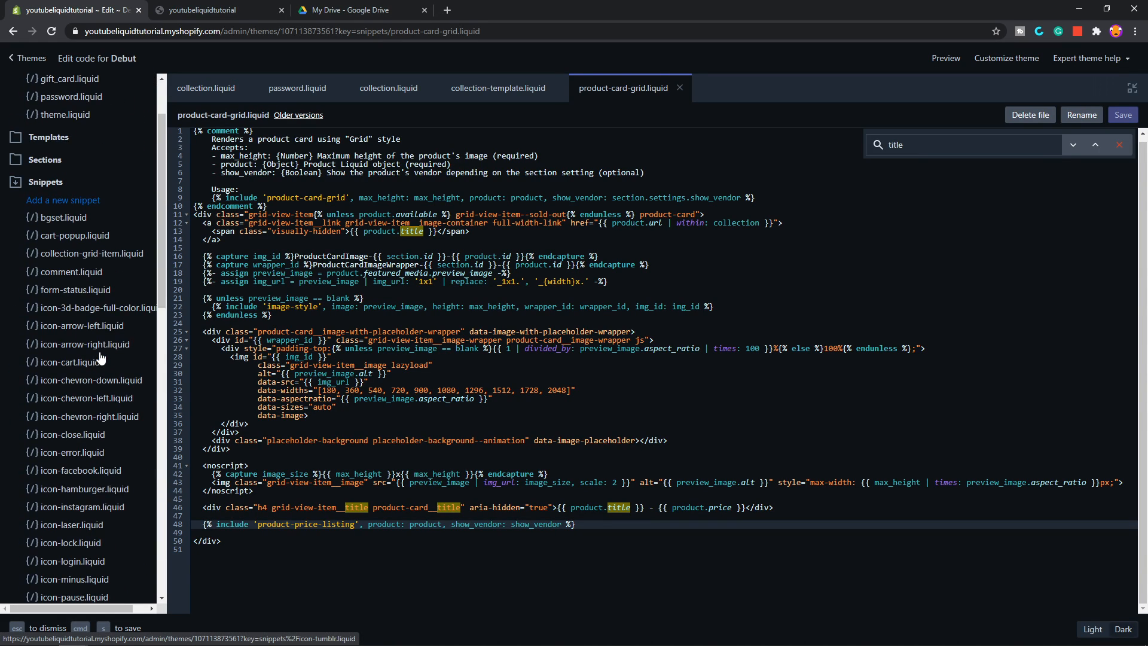
{"action": "scroll", "scroll_direction": "down", "scroll_amount": 3}
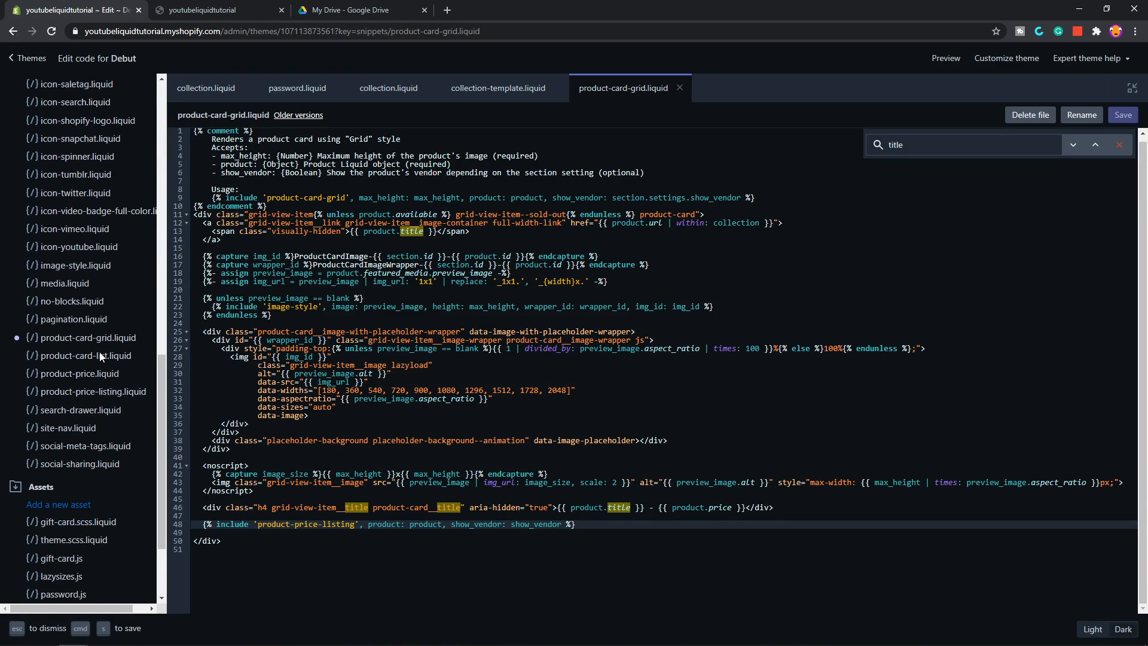
{"action": "mouse_move", "coordinate": [91, 391]}
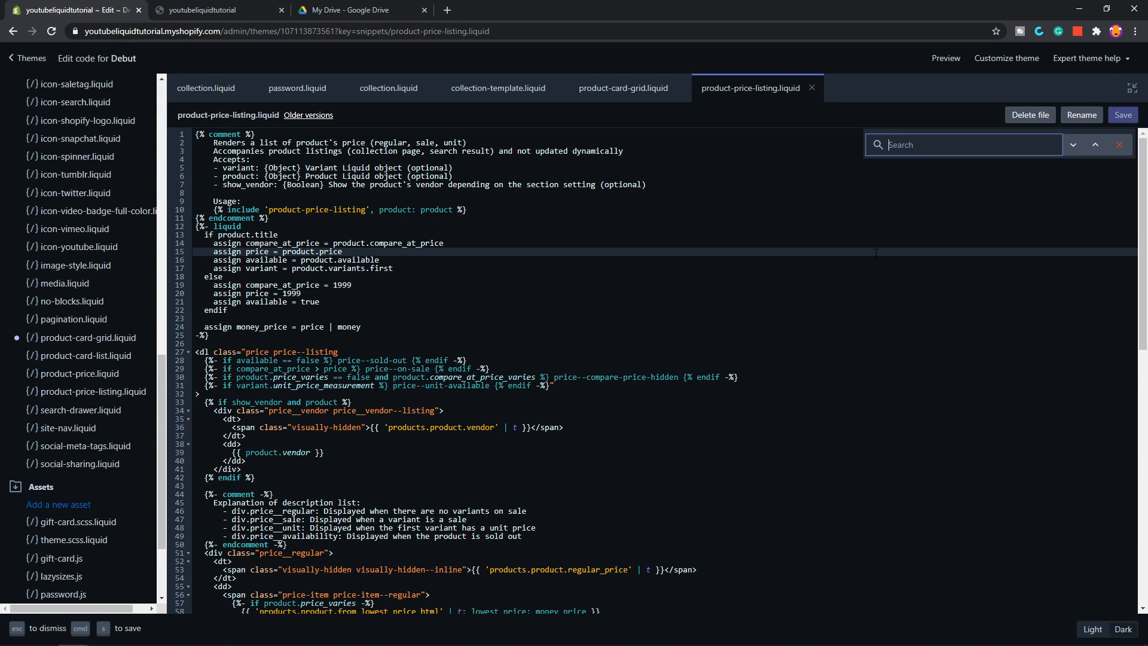
{"action": "type", "text": "price"}
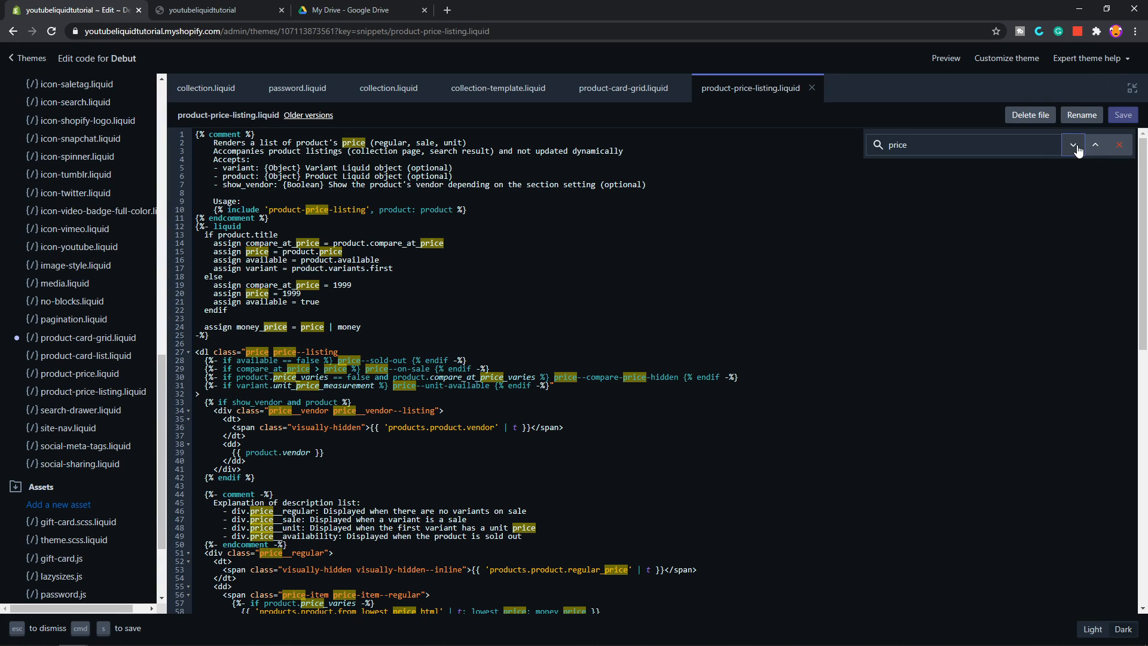
{"action": "scroll", "scroll_direction": "down", "scroll_amount": 3}
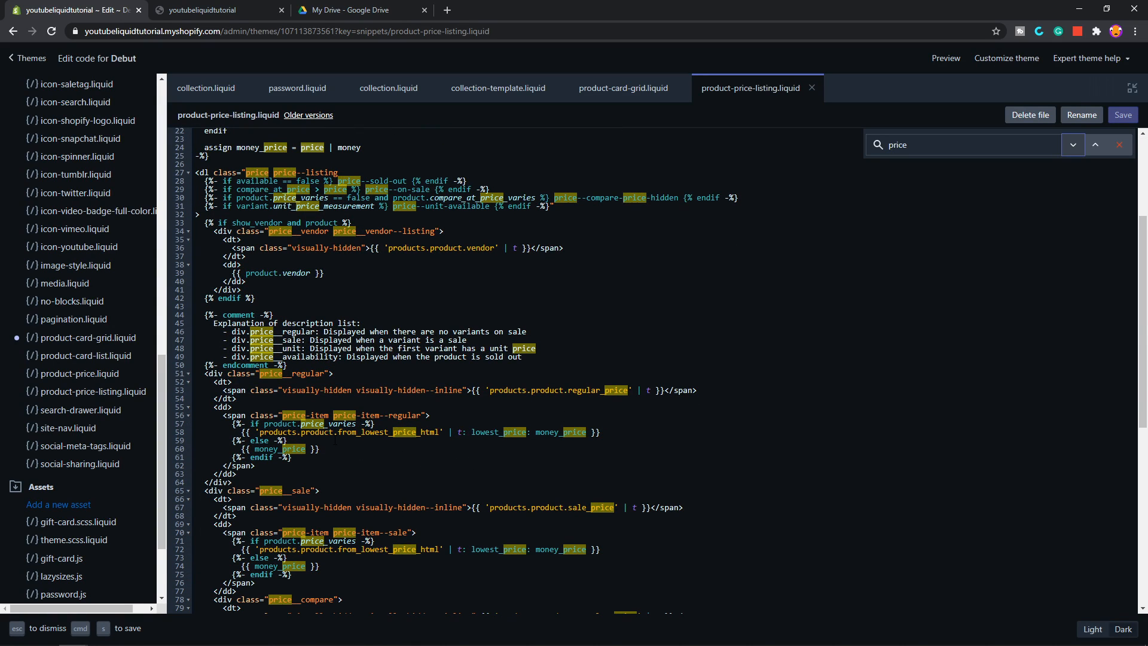
{"action": "left_click", "coordinate": [1073, 144]}
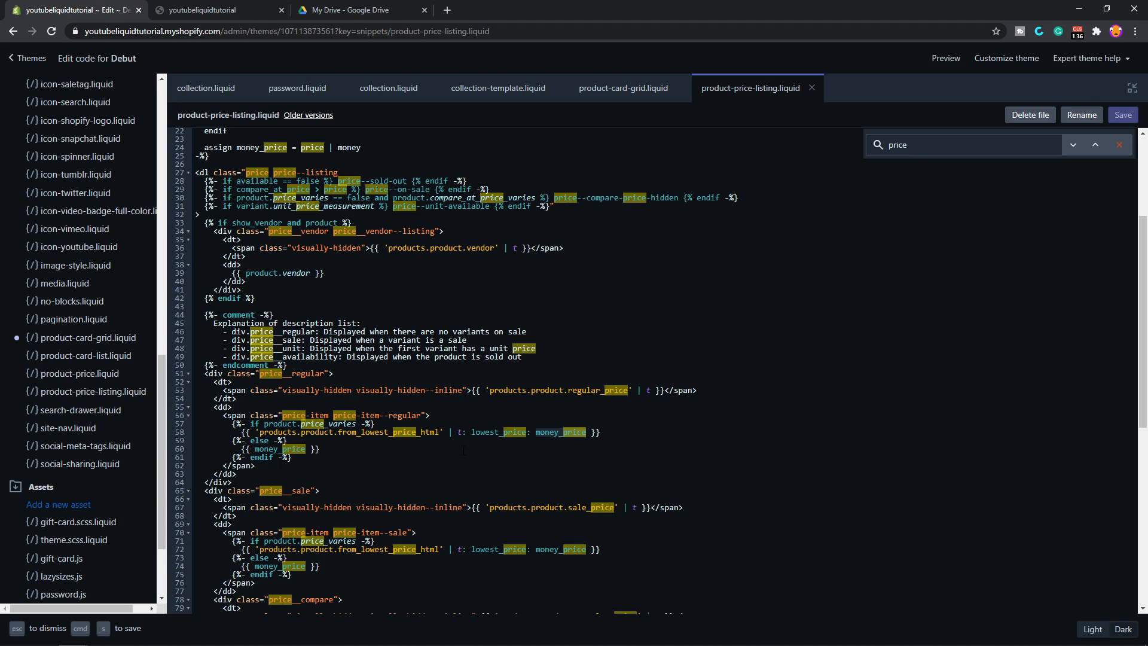
{"action": "scroll", "scroll_direction": "down", "scroll_amount": 3}
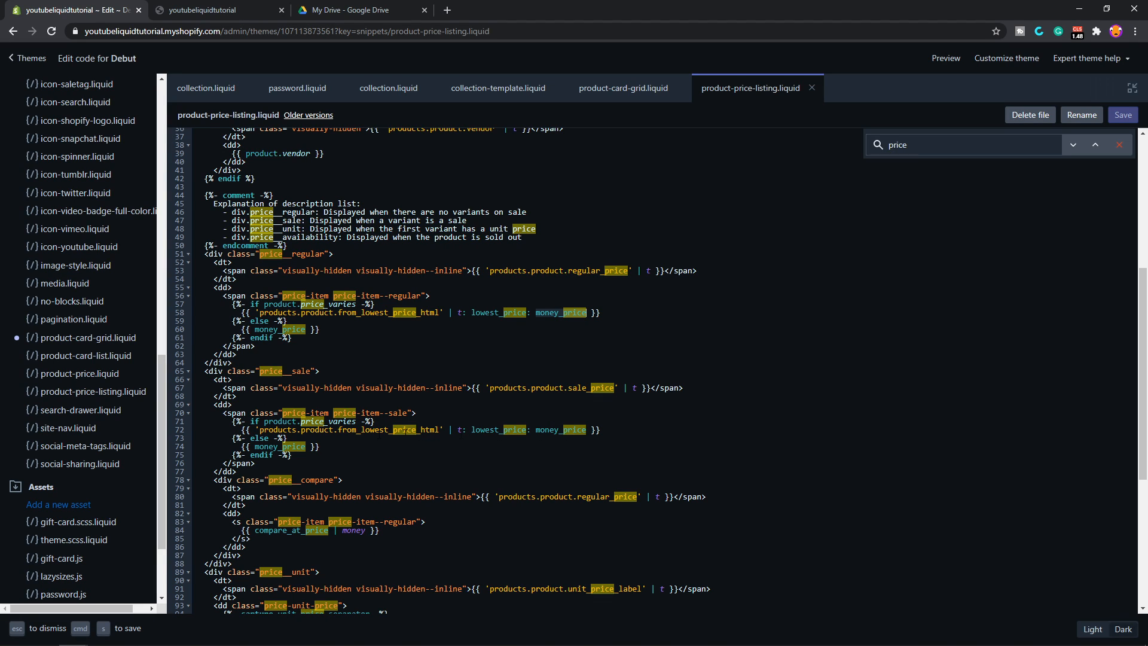
{"action": "scroll", "scroll_direction": "down", "scroll_amount": 3}
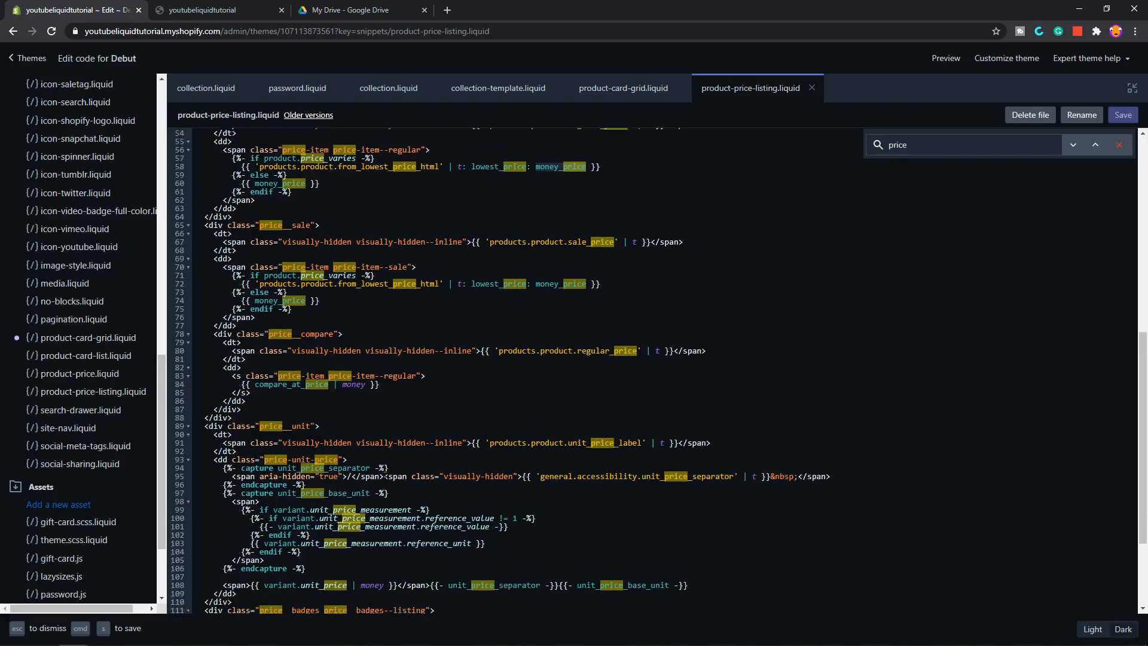
{"action": "scroll", "scroll_direction": "down", "scroll_amount": 3}
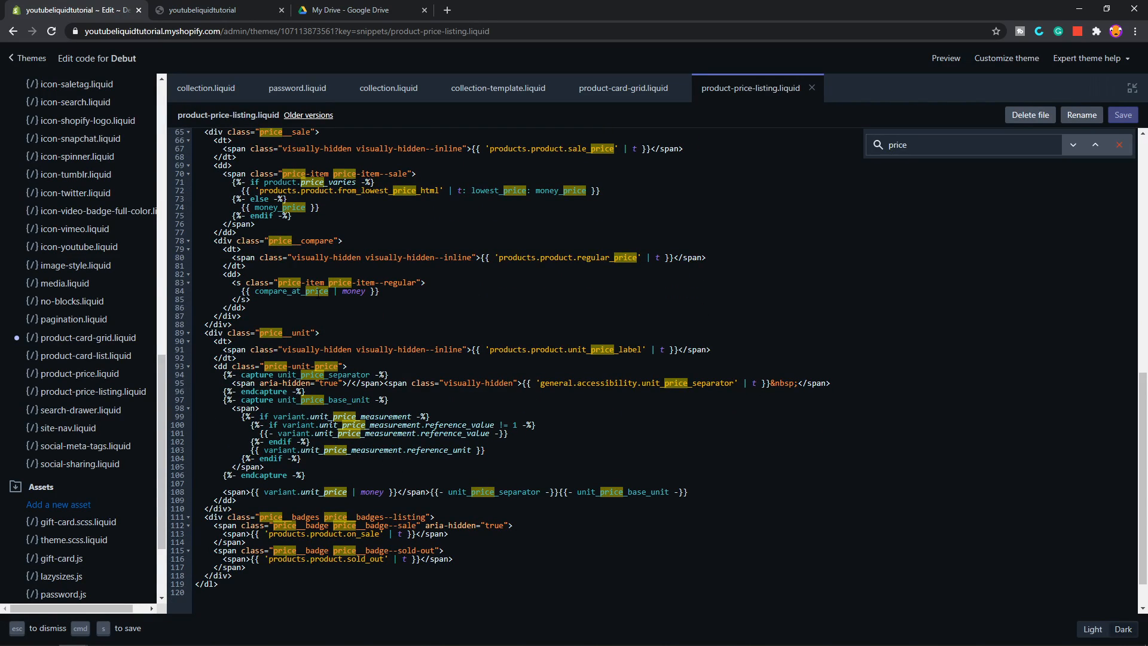
{"action": "left_click", "coordinate": [219, 10]}
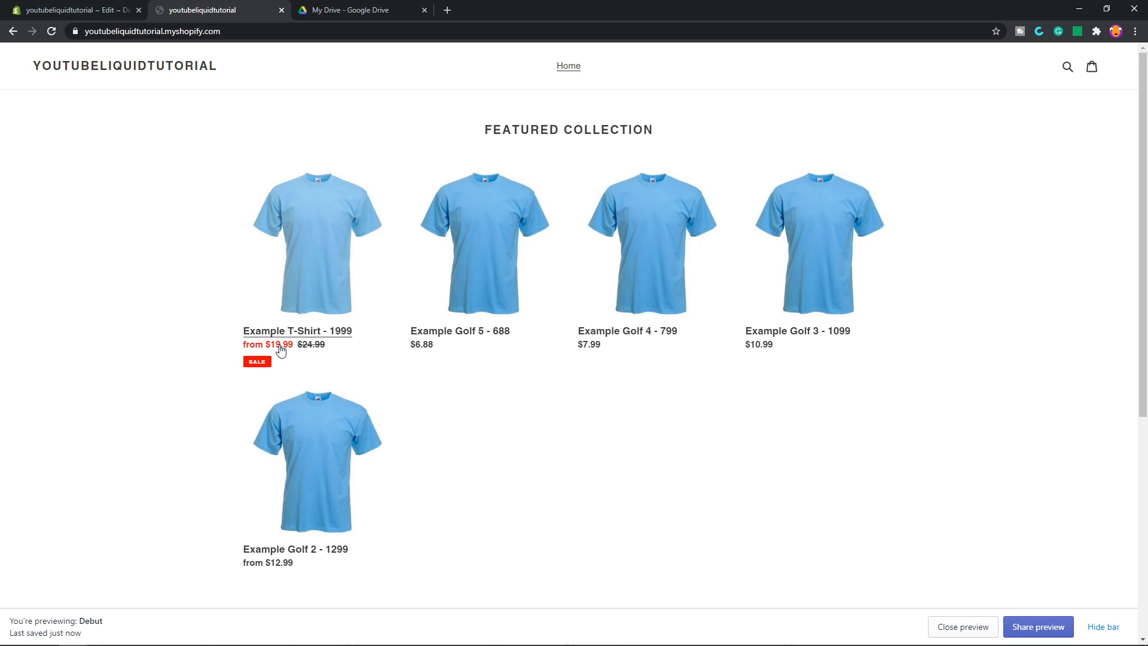
{"action": "mouse_move", "coordinate": [309, 348]}
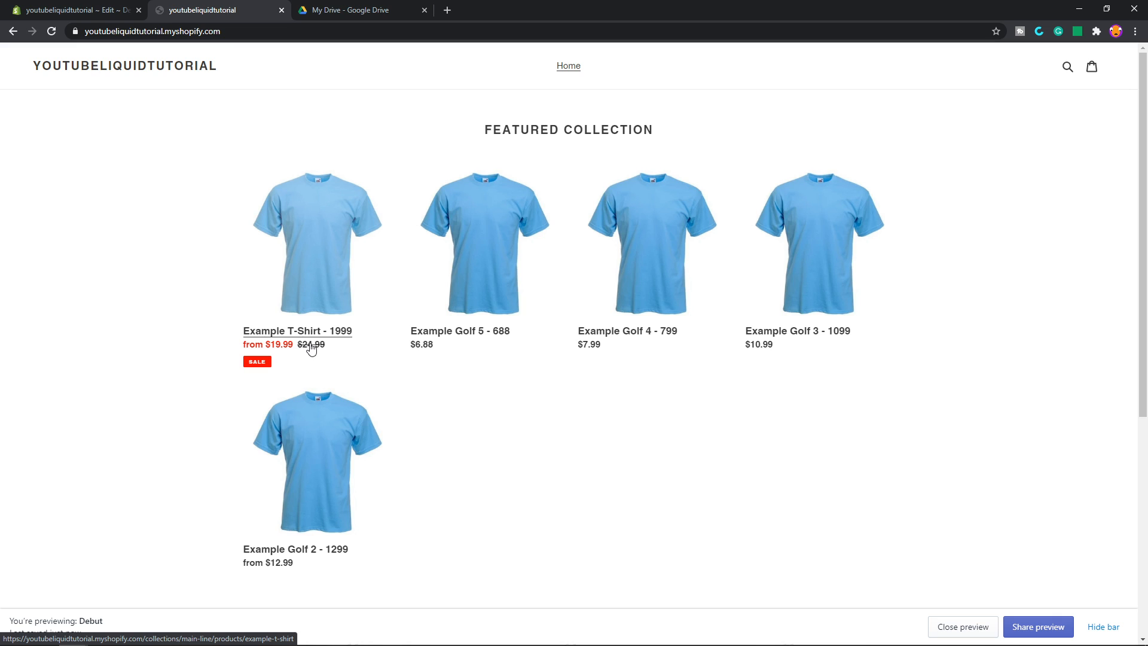
{"action": "mouse_move", "coordinate": [308, 351]}
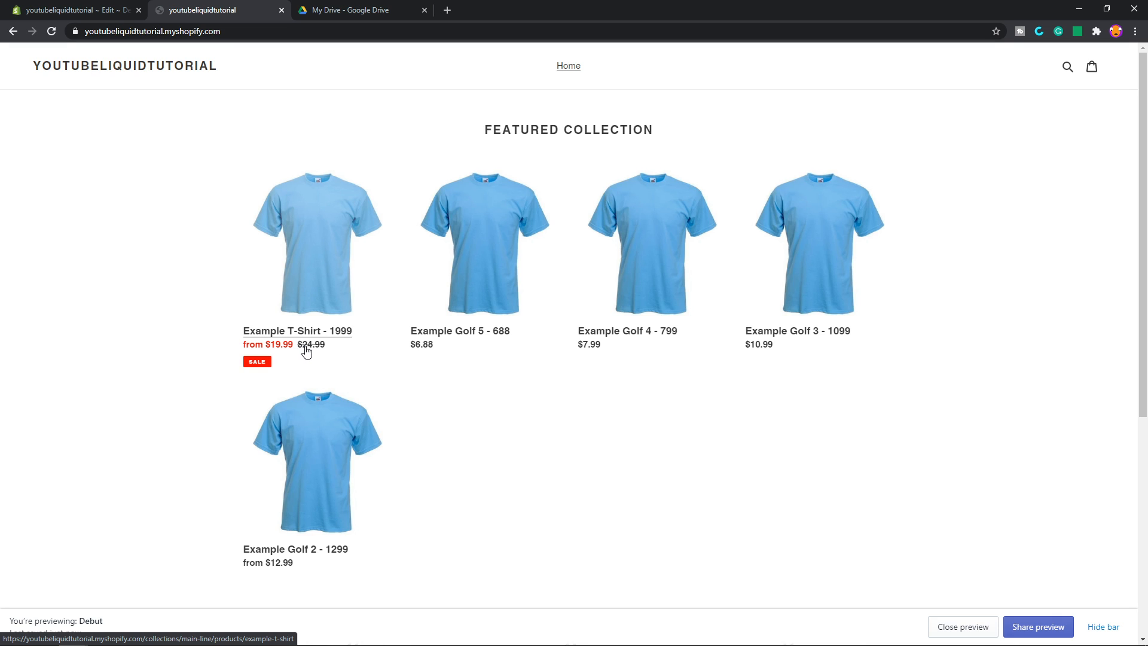
{"action": "mouse_move", "coordinate": [307, 352]}
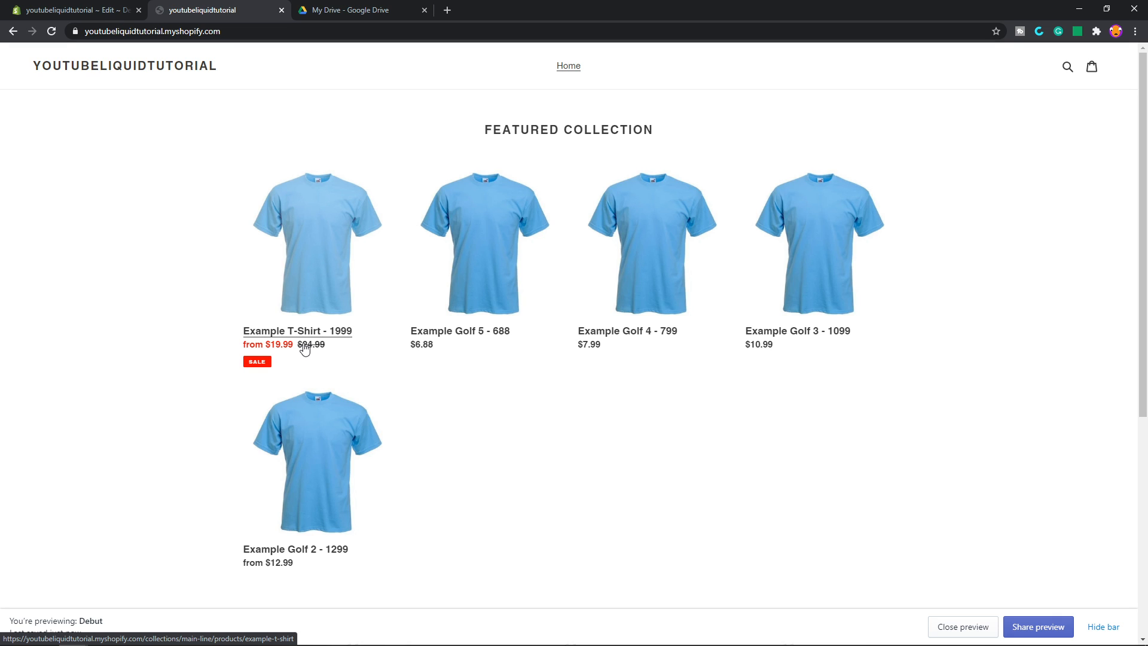
{"action": "mouse_move", "coordinate": [77, 80]}
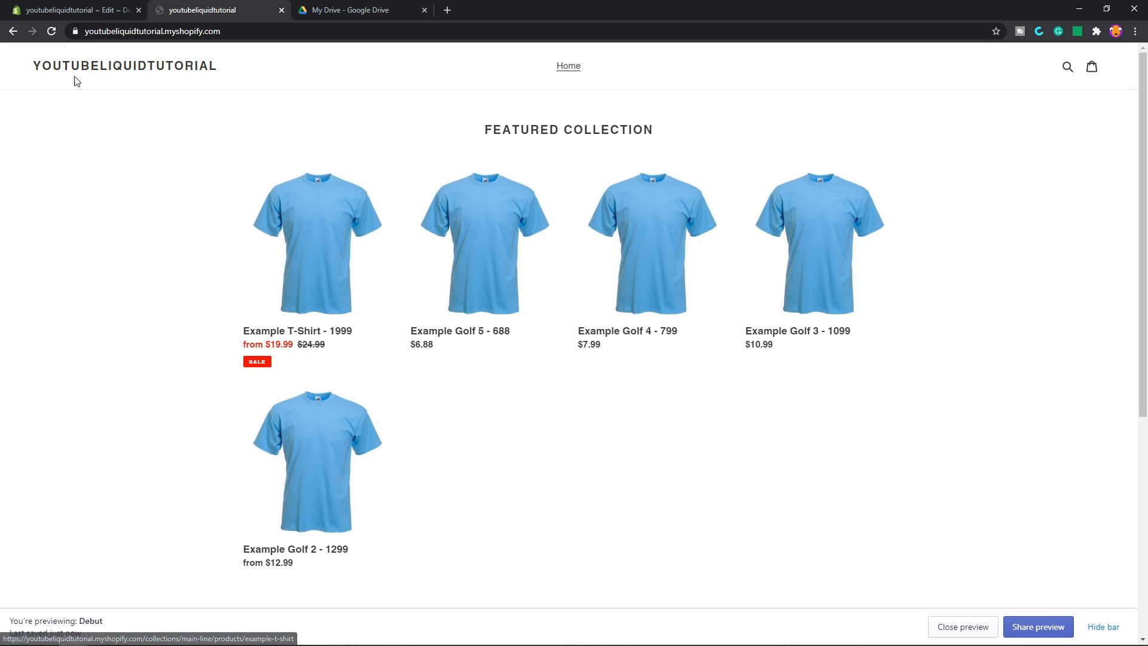
{"action": "left_click", "coordinate": [73, 9]}
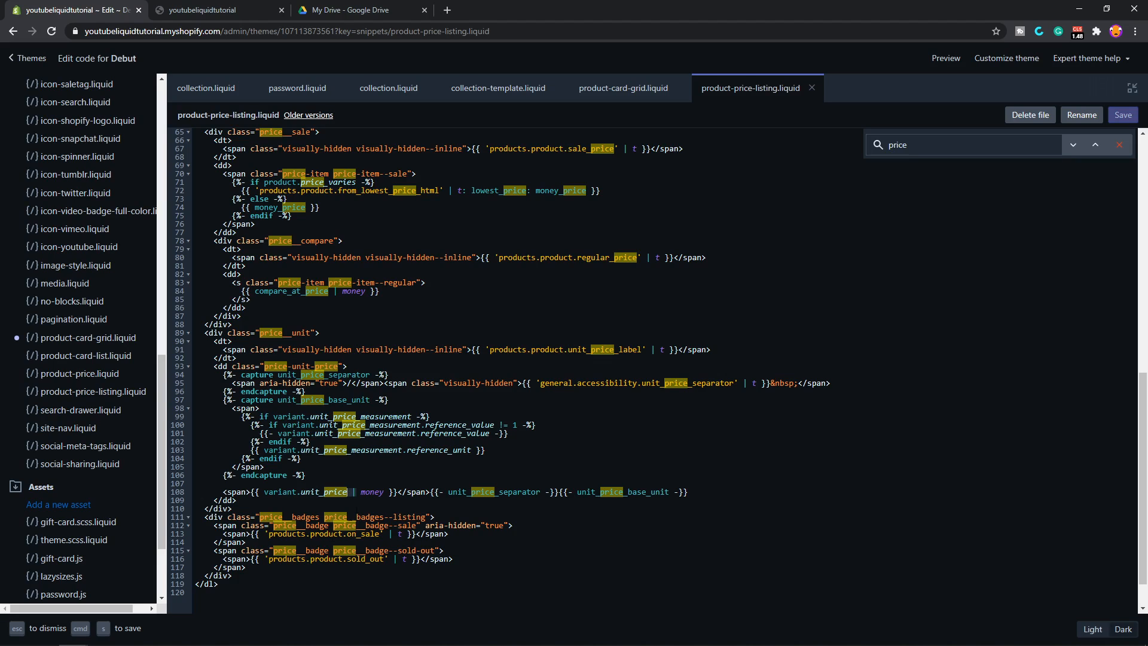
{"action": "mouse_move", "coordinate": [622, 88]}
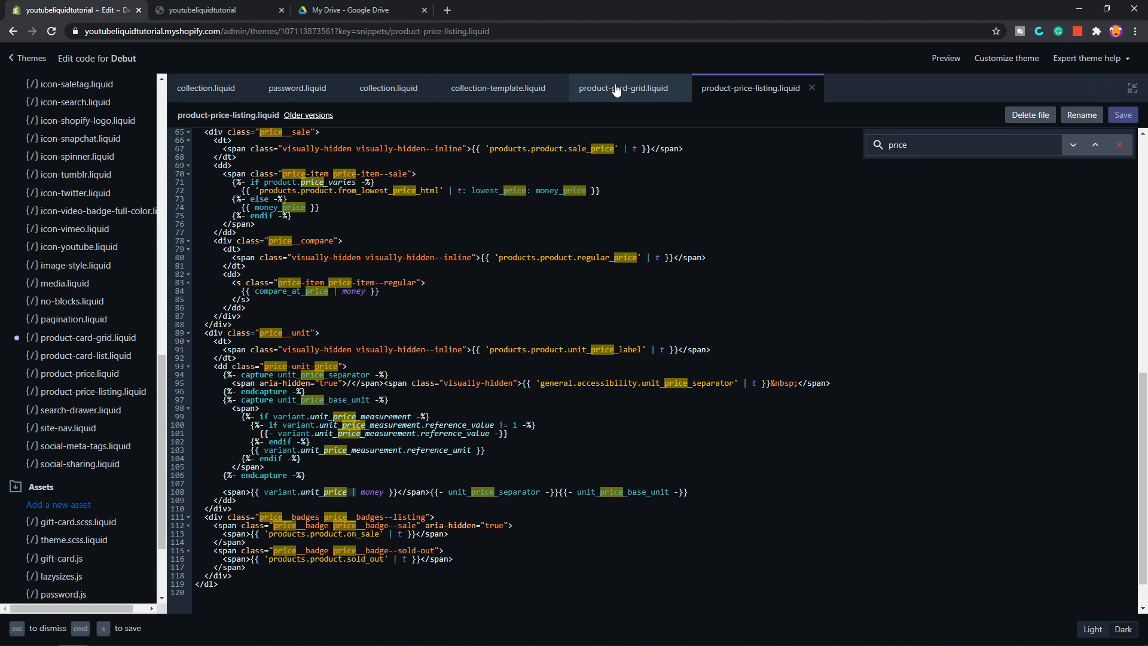
Step: Add | money after product.price in product-card-grid.liquid, save, and return to the editor
{"action": "left_click", "coordinate": [623, 88]}
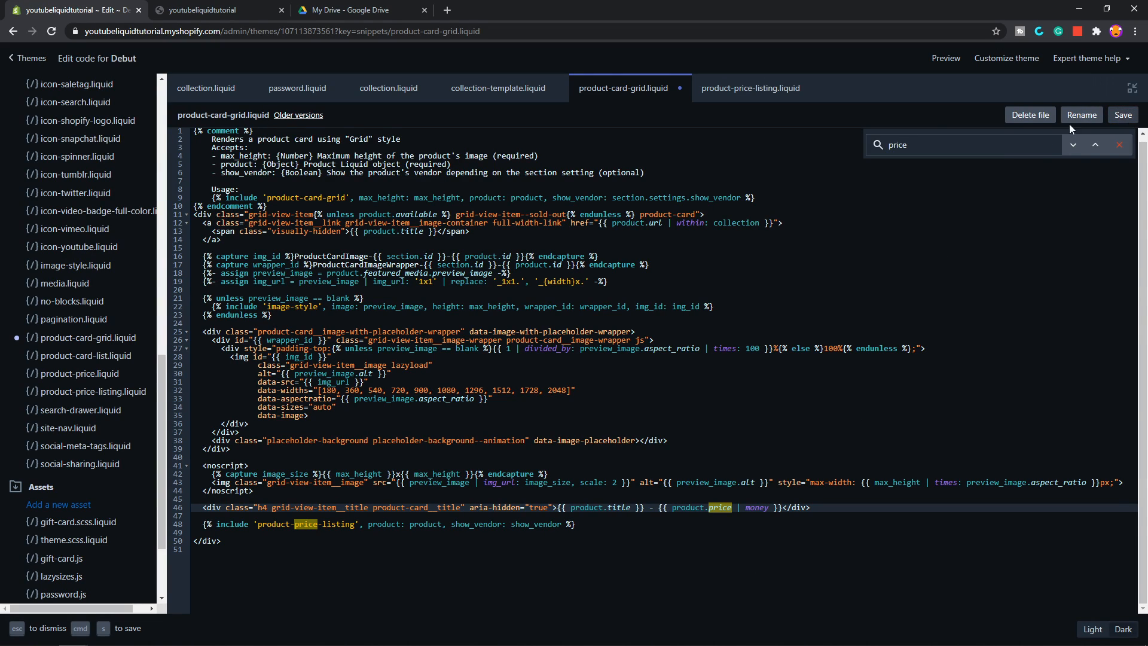
{"action": "left_click", "coordinate": [220, 10]}
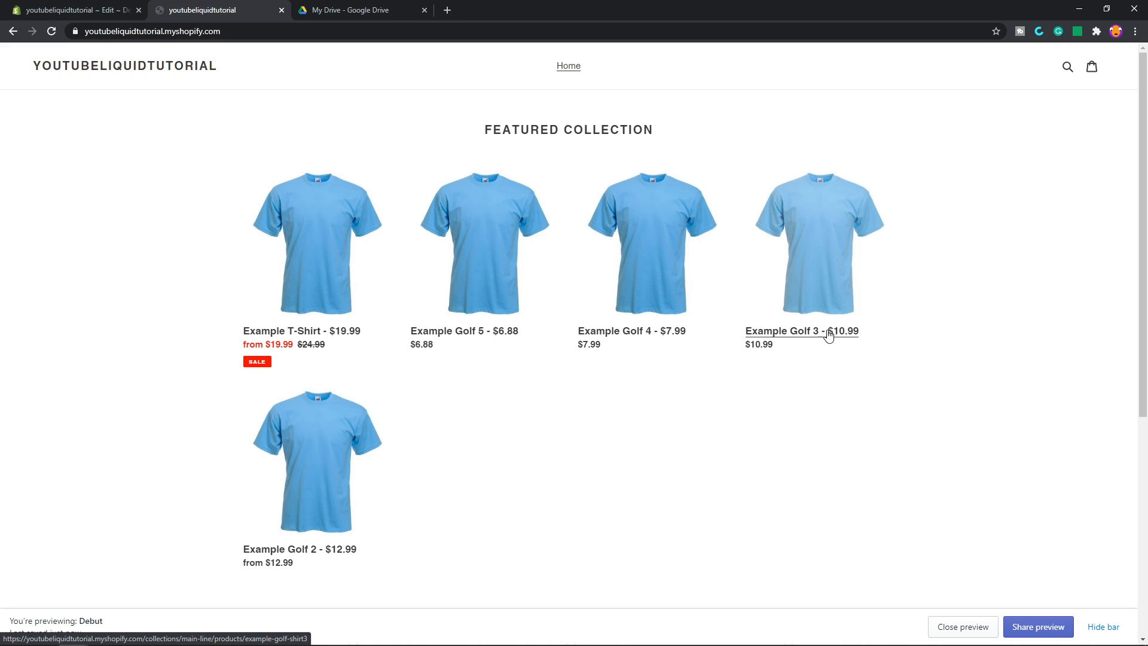
{"action": "mouse_move", "coordinate": [364, 341]}
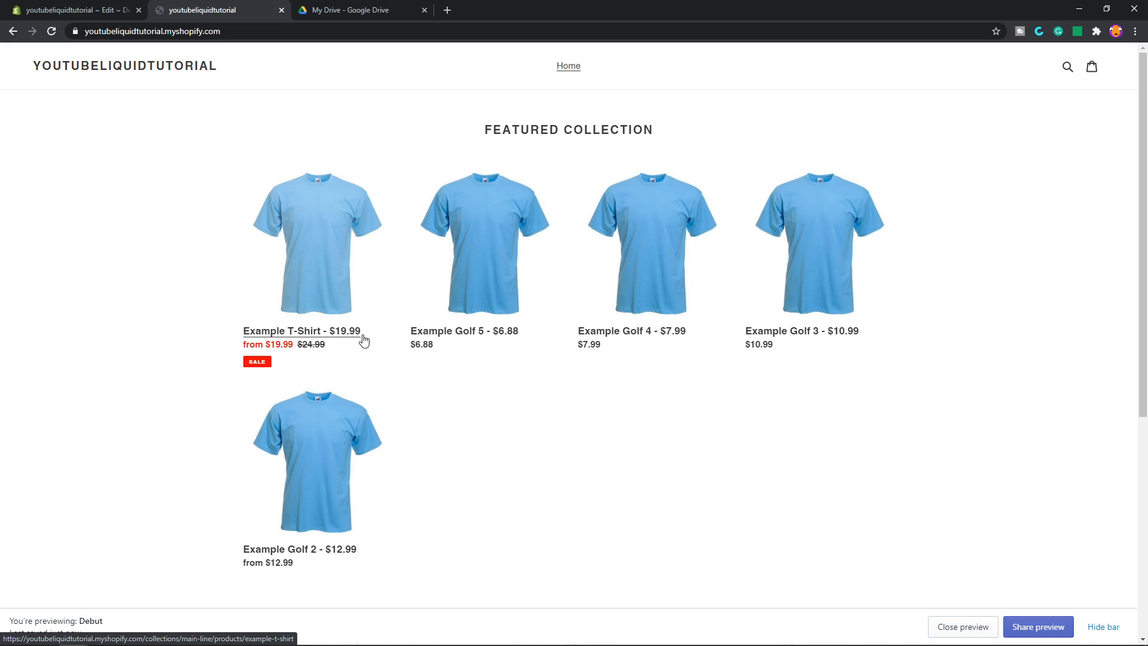
{"action": "left_click", "coordinate": [69, 9]}
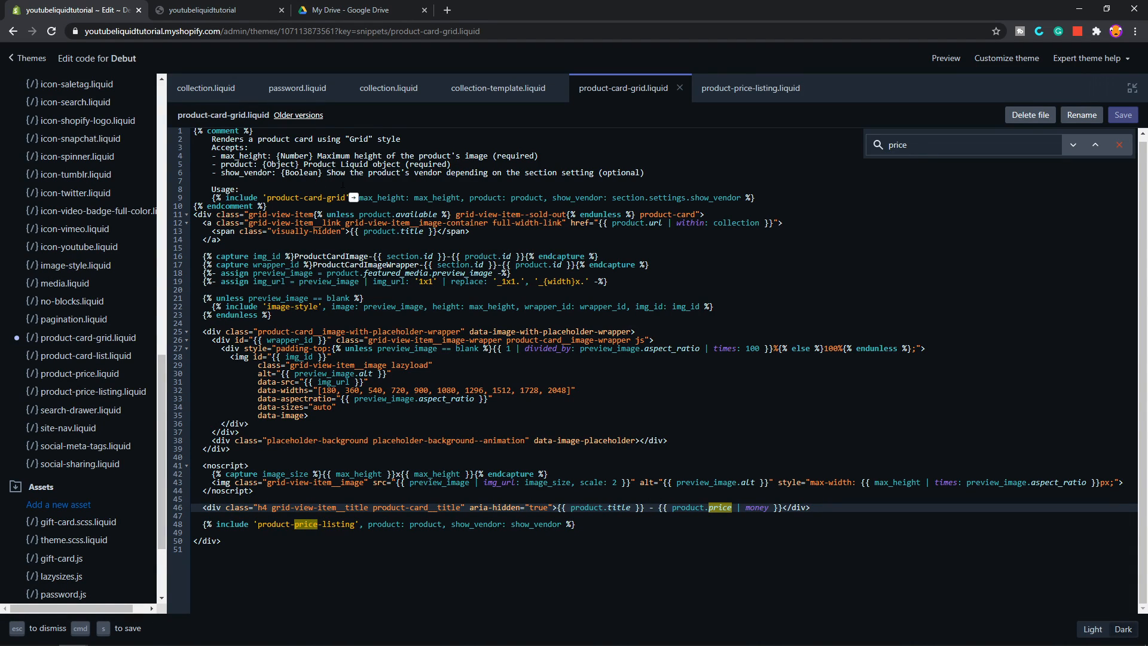
Step: Switch back to the product-price-listing.liquid tab with its price matches still marked
{"action": "left_click", "coordinate": [750, 88]}
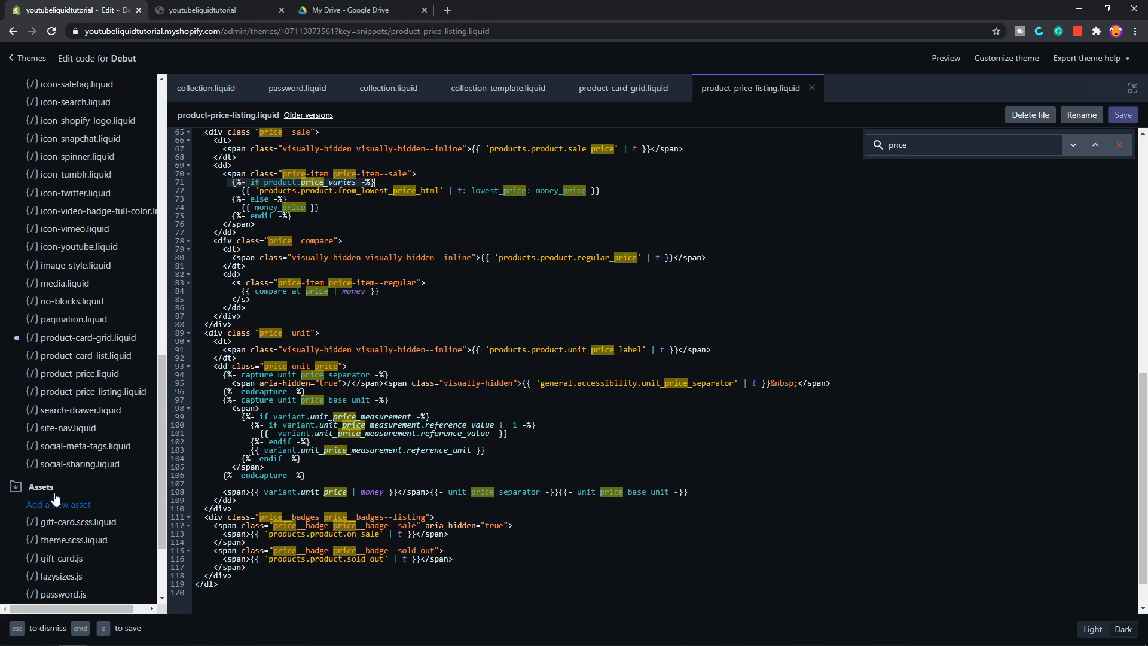
{"action": "mouse_move", "coordinate": [88, 355]}
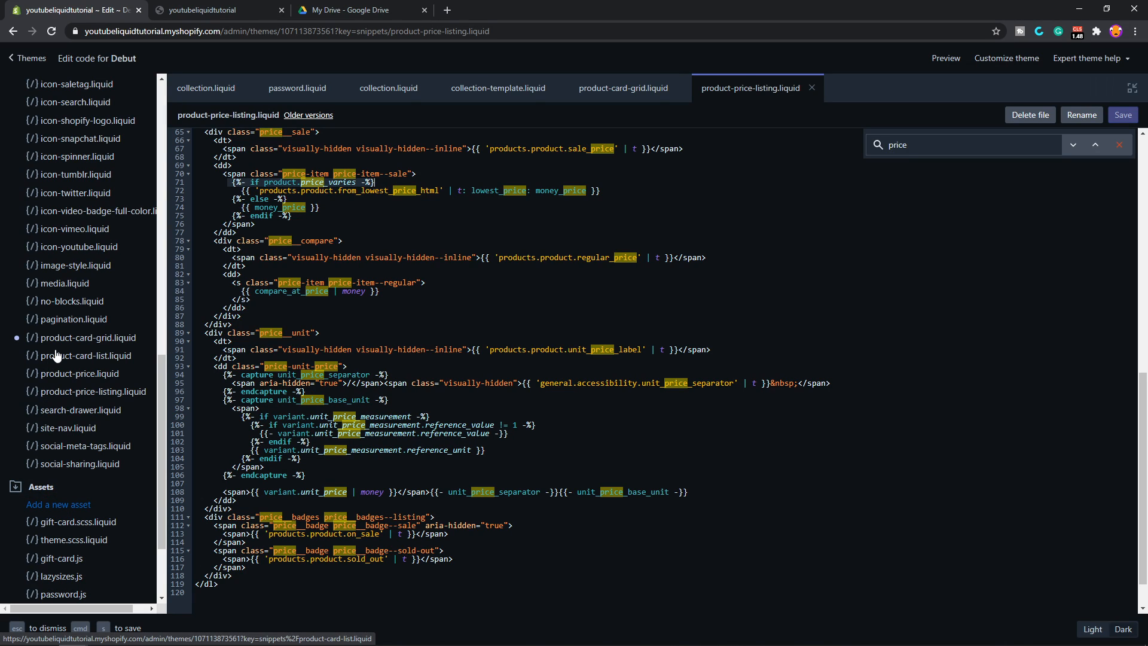